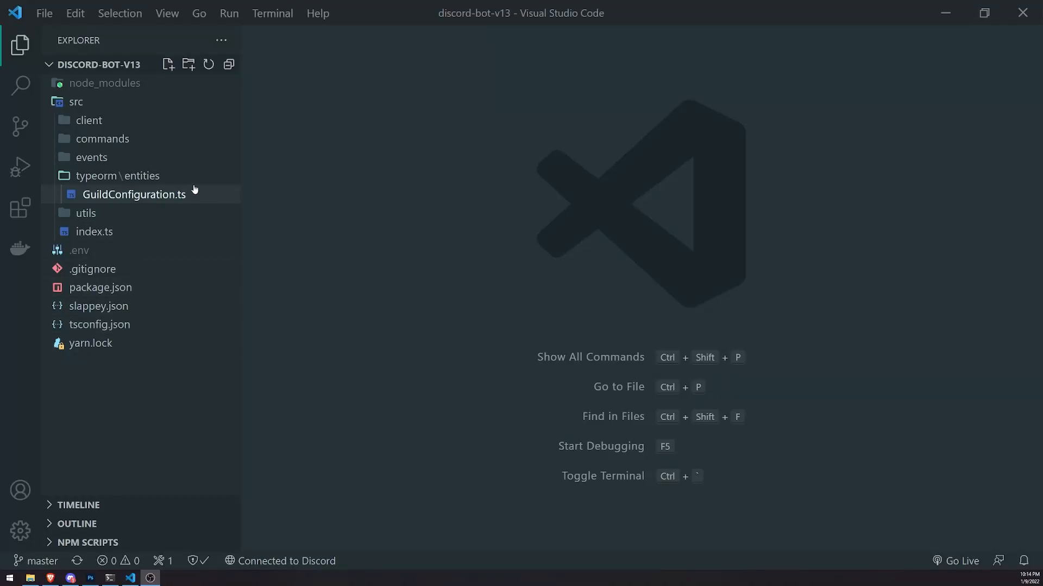
{"action": "mouse_move", "coordinate": [658, 217]}
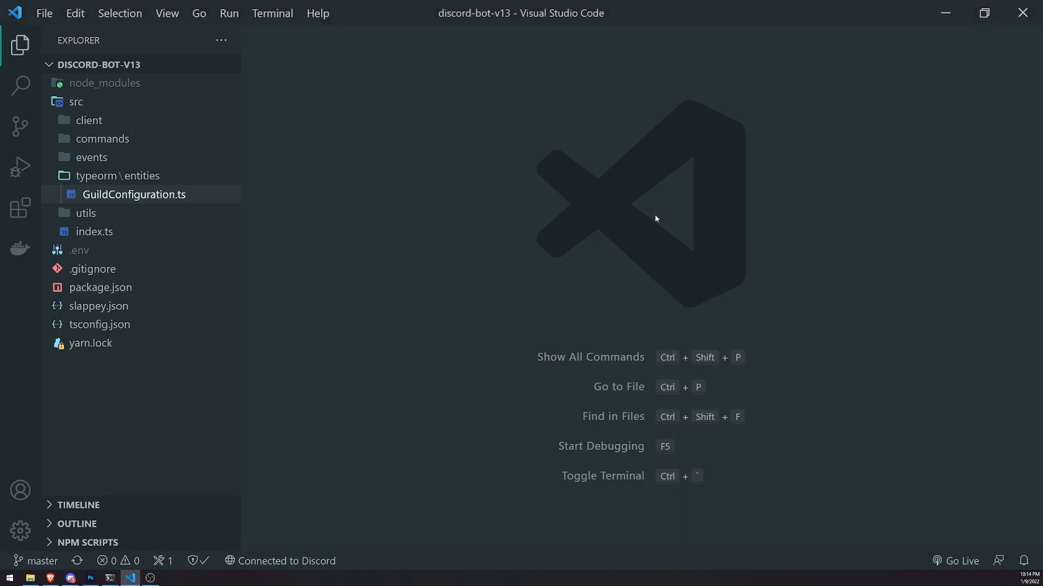
{"action": "mouse_move", "coordinate": [419, 106]}
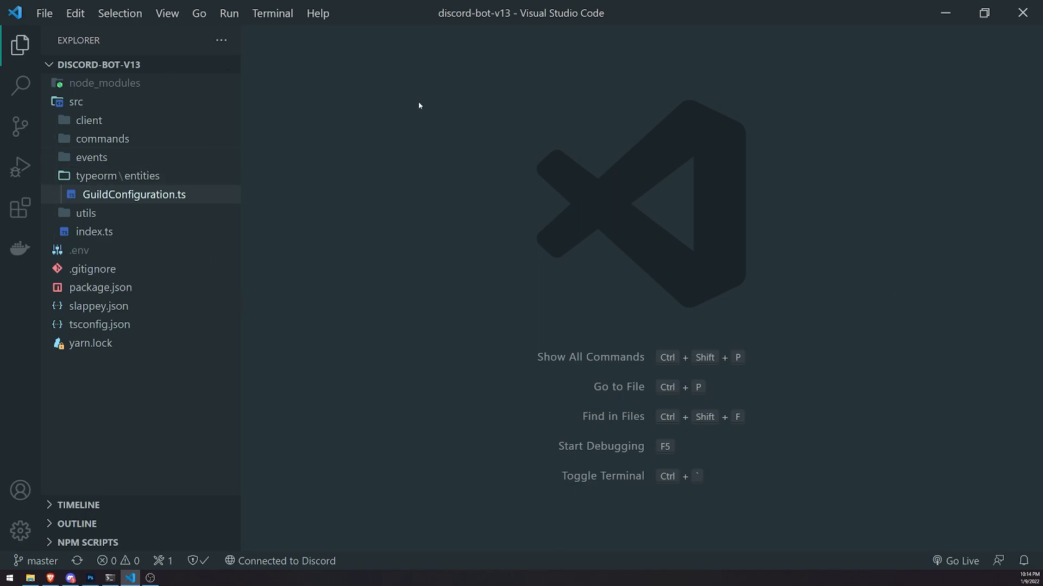
{"action": "mouse_move", "coordinate": [456, 285]}
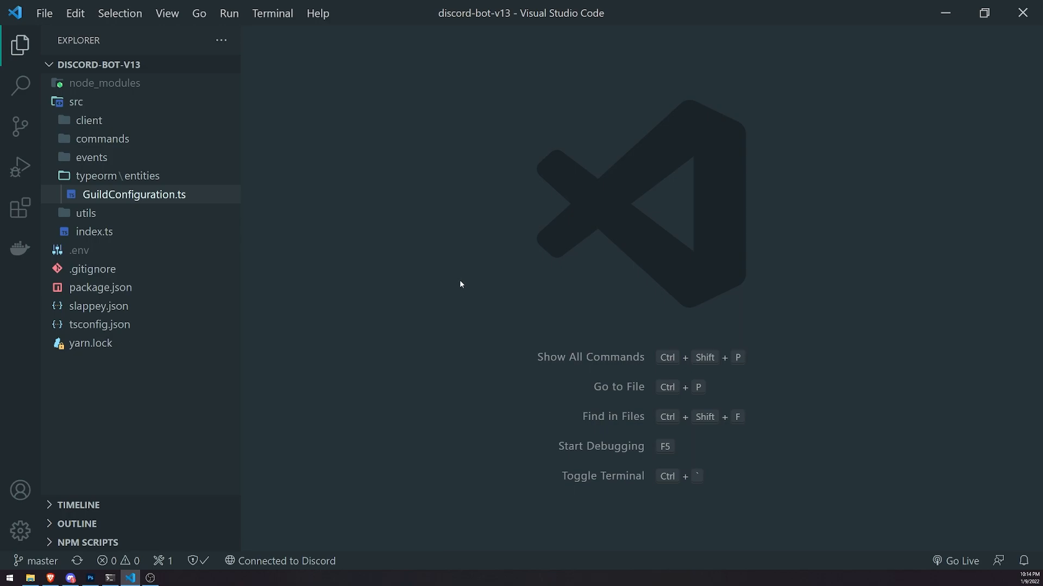
{"action": "mouse_move", "coordinate": [774, 60]}
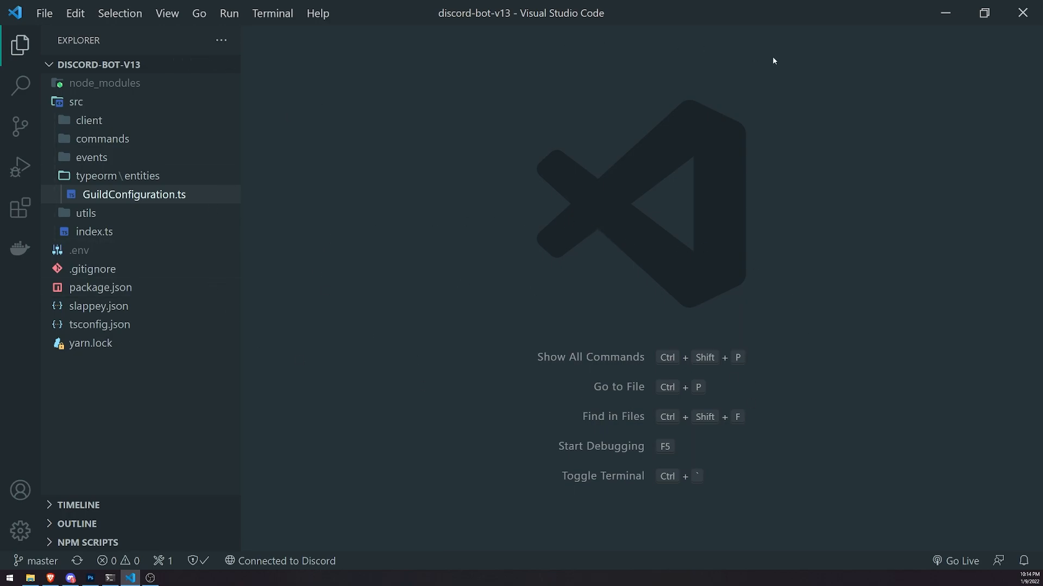
{"action": "mouse_move", "coordinate": [505, 135]}
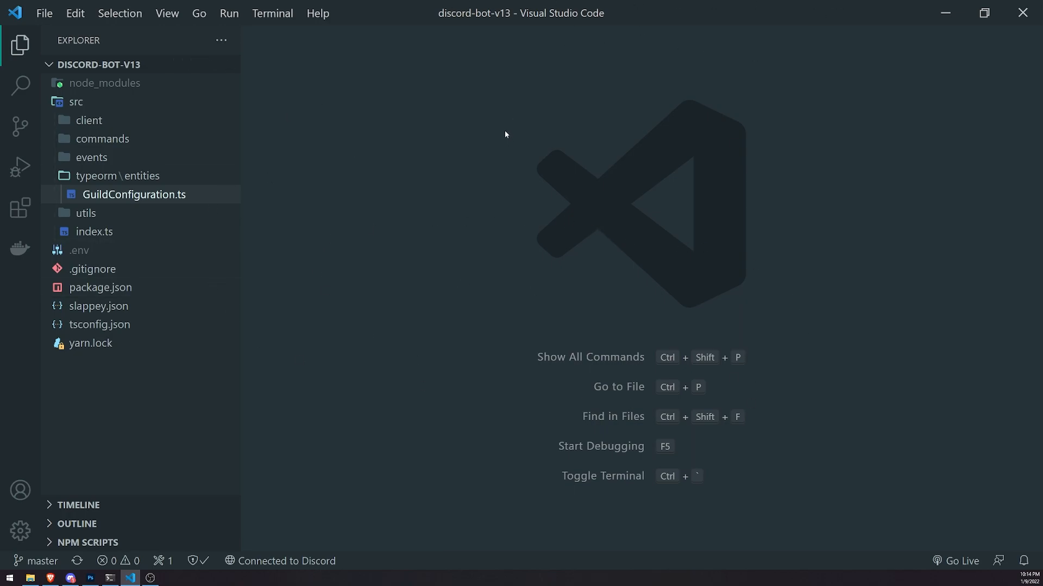
{"action": "mouse_move", "coordinate": [93, 232]}
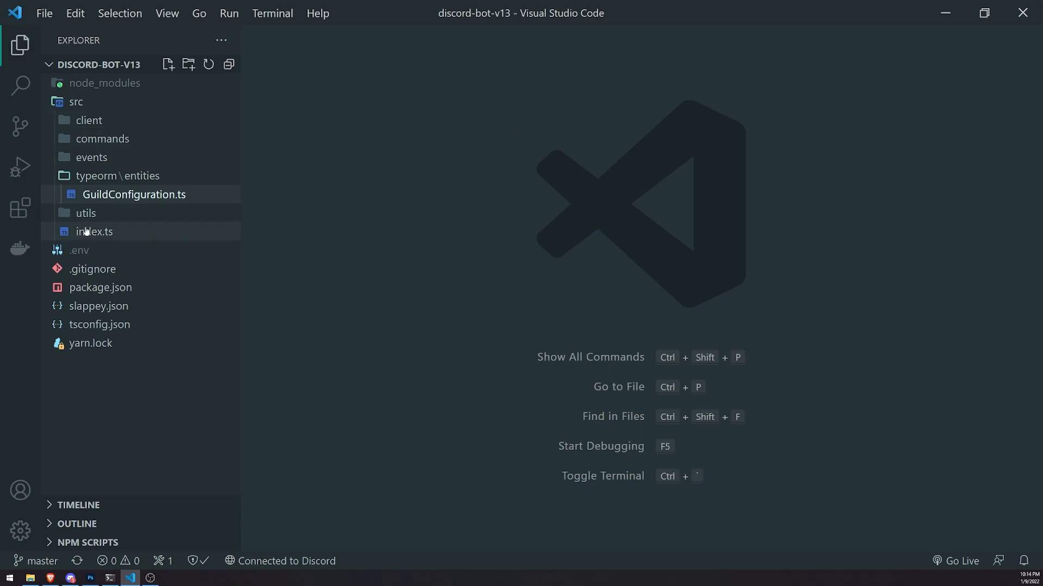
{"action": "mouse_move", "coordinate": [414, 271]}
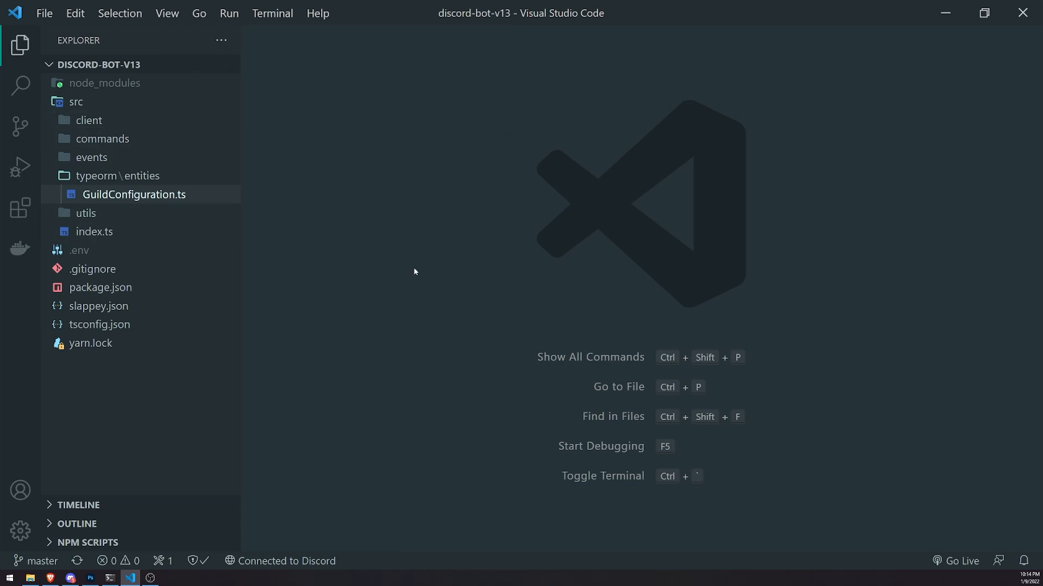
{"action": "mouse_move", "coordinate": [442, 254]}
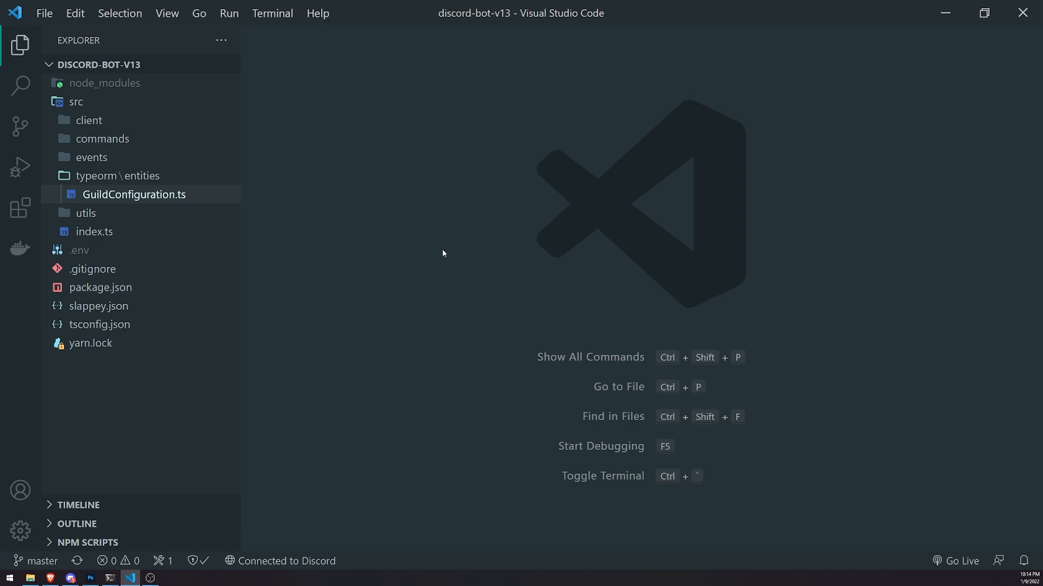
{"action": "mouse_move", "coordinate": [468, 246]}
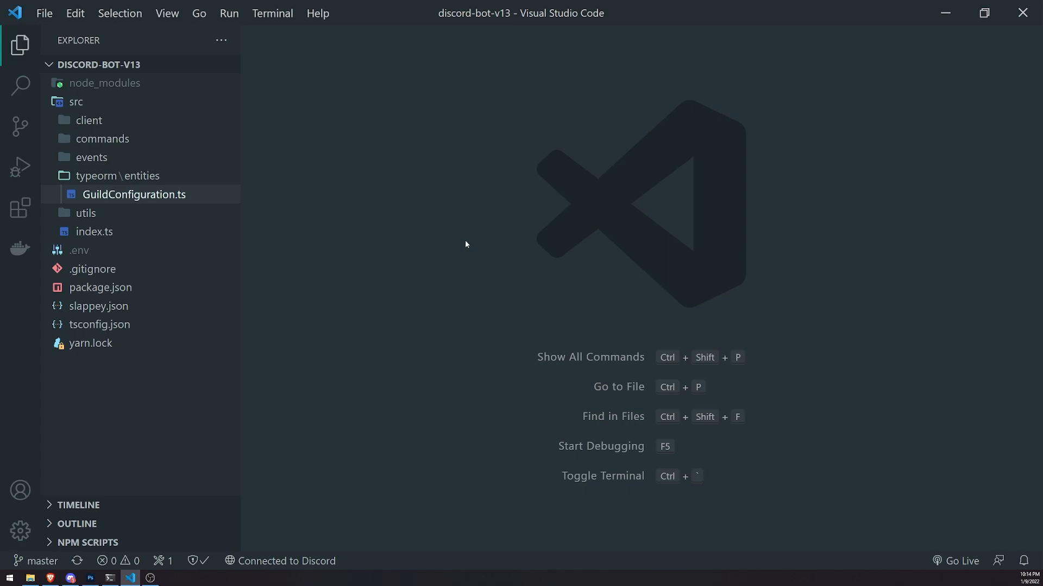
{"action": "mouse_move", "coordinate": [481, 221]}
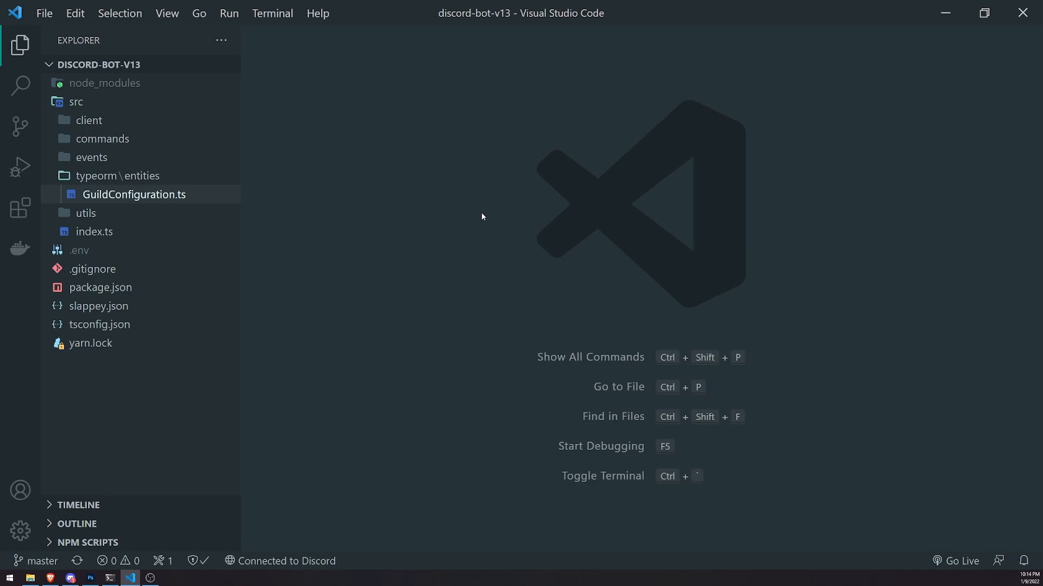
{"action": "mouse_move", "coordinate": [944, 12]}
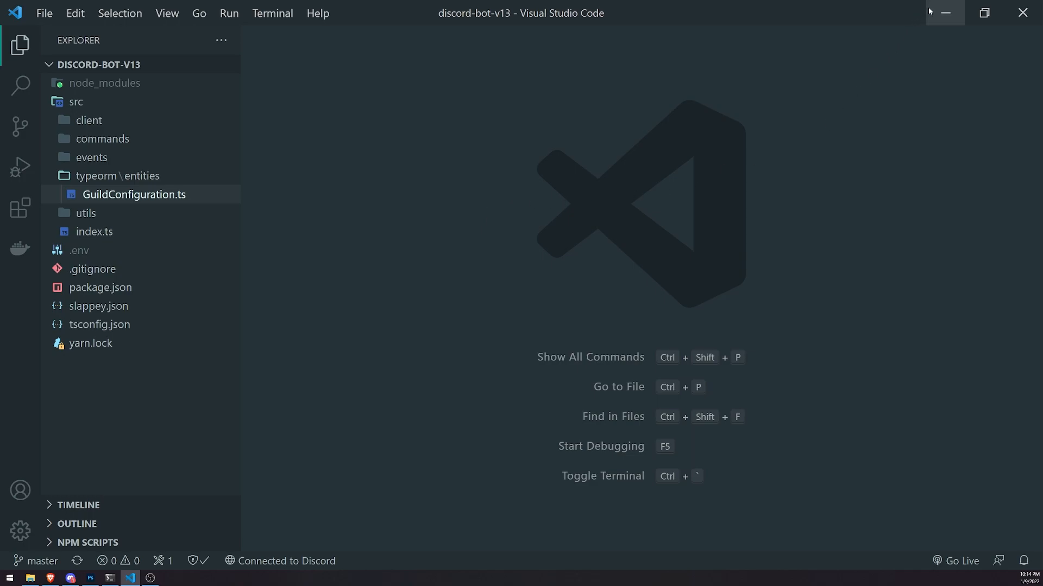
{"action": "mouse_move", "coordinate": [688, 173]}
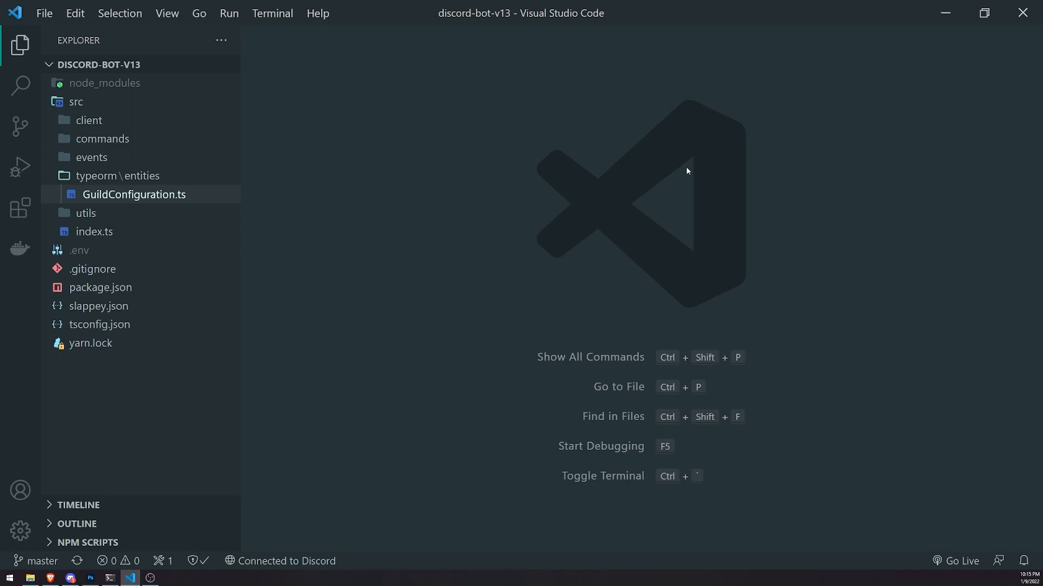
{"action": "mouse_move", "coordinate": [191, 259]}
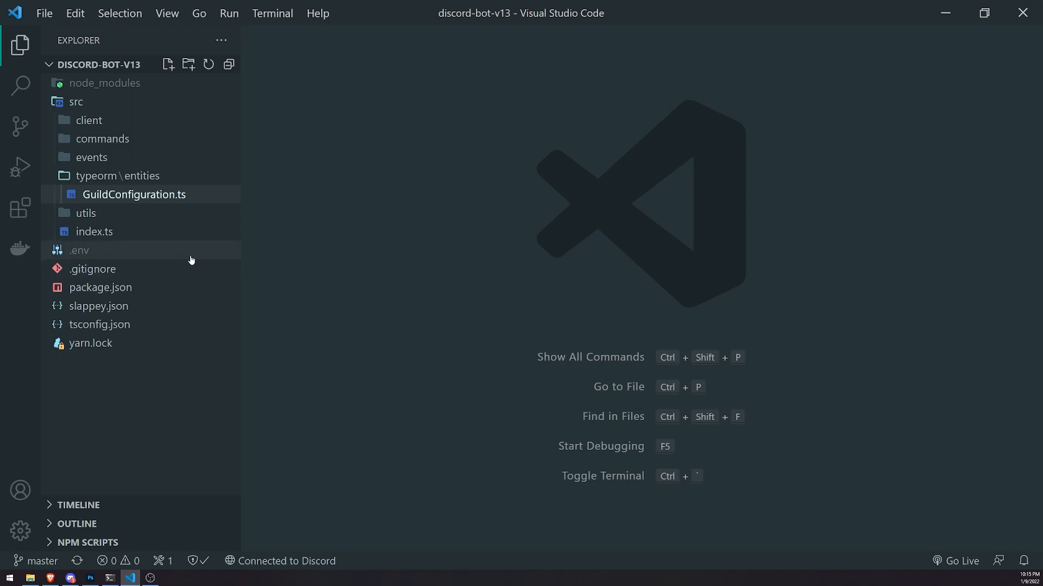
{"action": "mouse_move", "coordinate": [922, 56]}
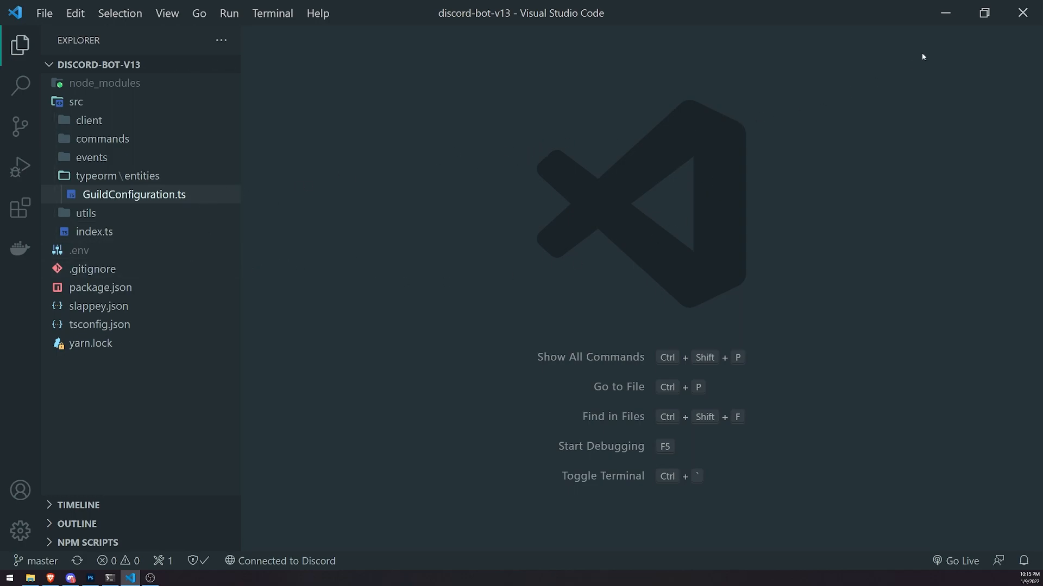
{"action": "mouse_move", "coordinate": [747, 124]}
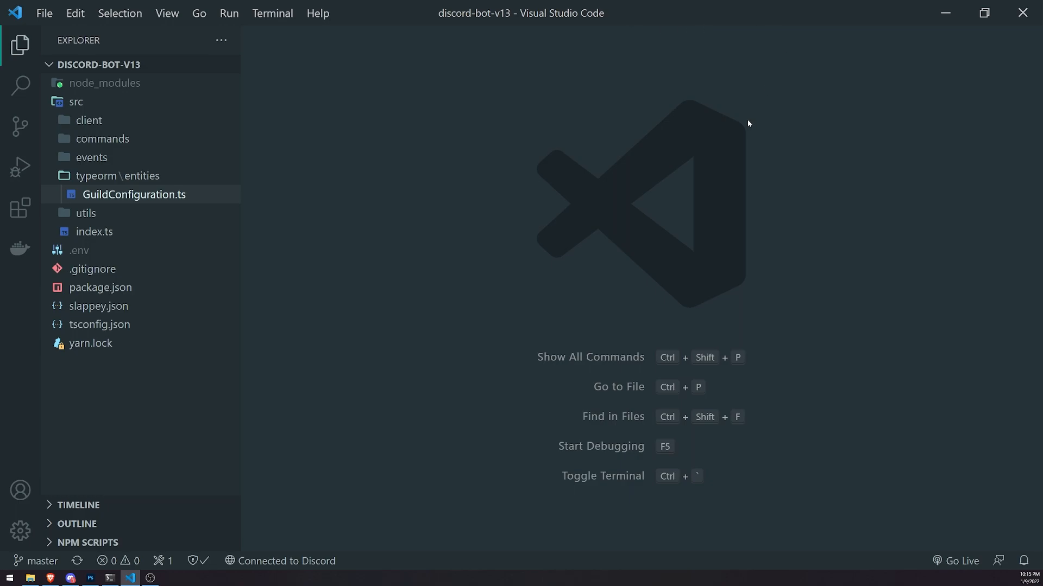
{"action": "mouse_move", "coordinate": [740, 122]}
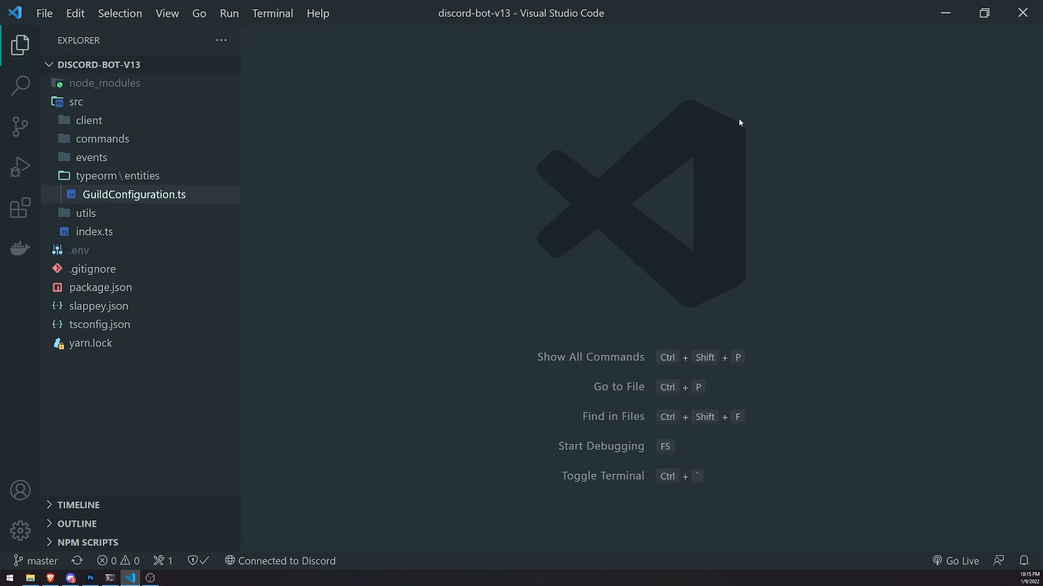
{"action": "mouse_move", "coordinate": [257, 190]}
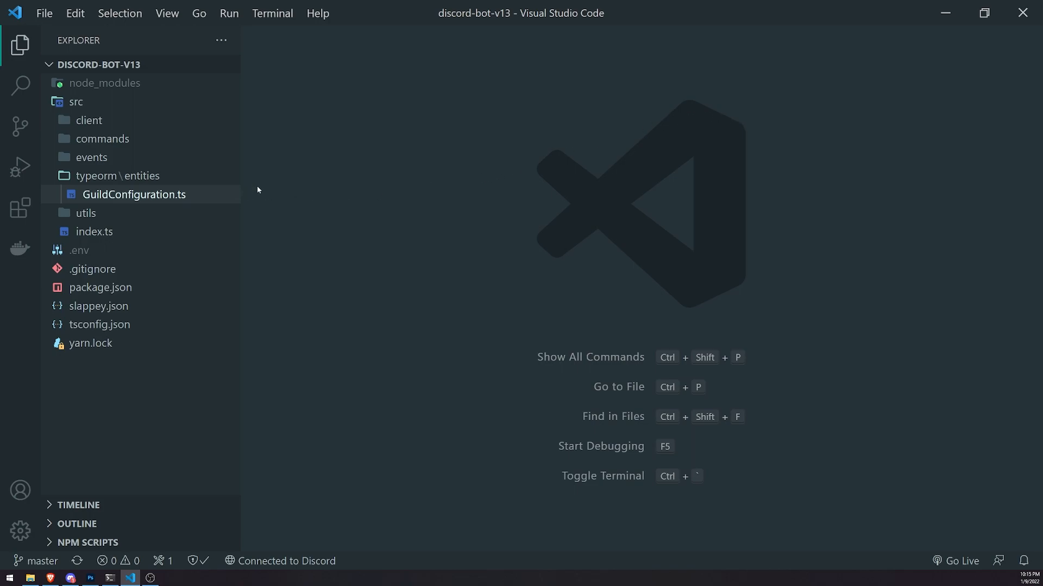
{"action": "mouse_move", "coordinate": [588, 145]}
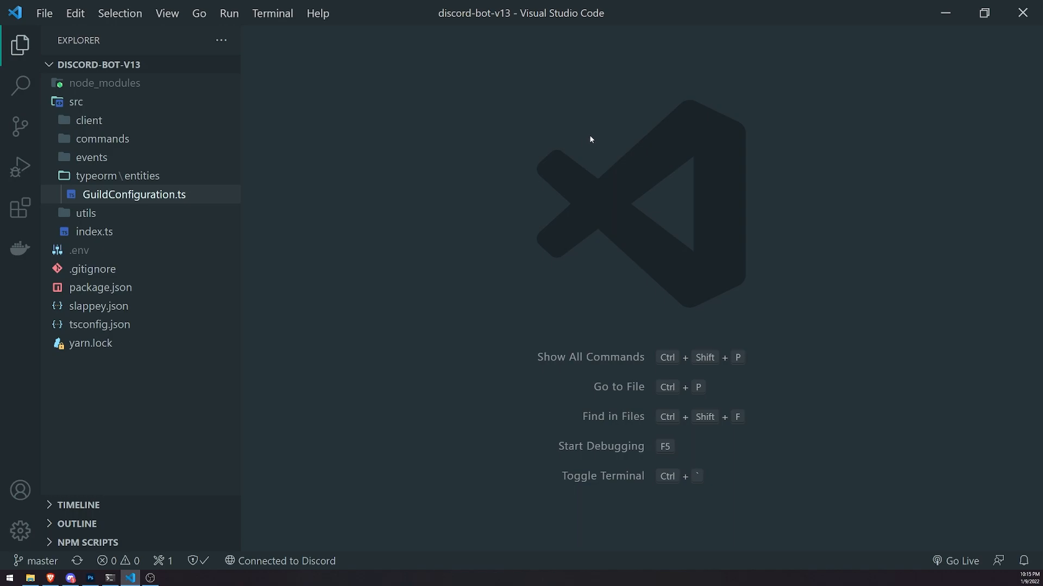
{"action": "mouse_move", "coordinate": [591, 128]}
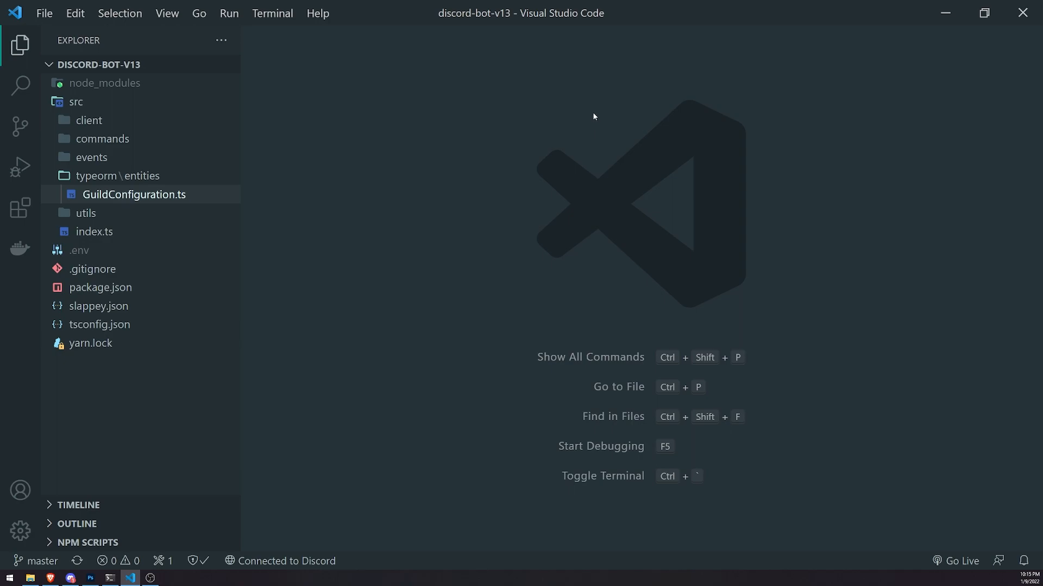
{"action": "mouse_move", "coordinate": [650, 240]}
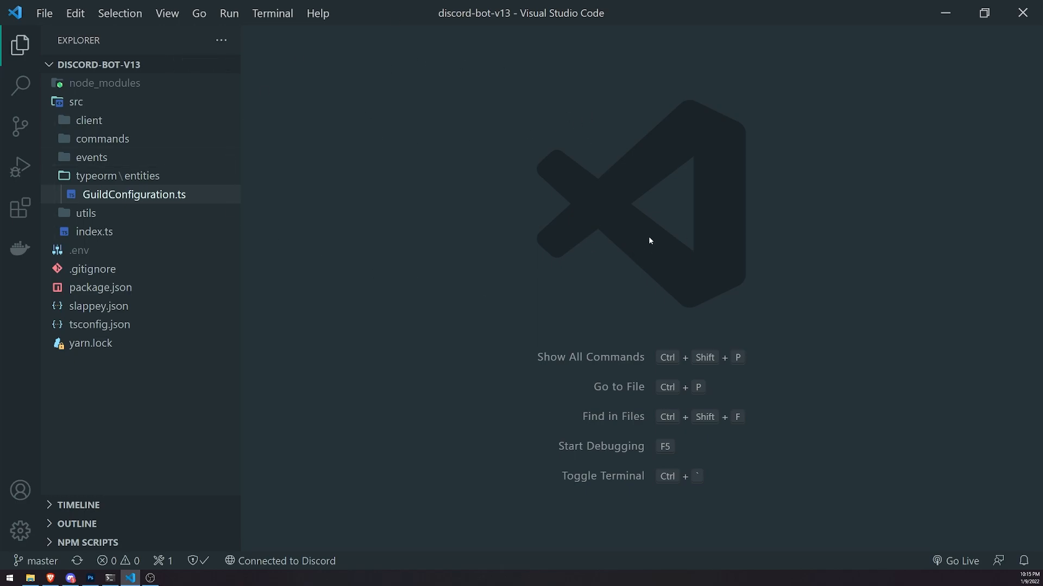
{"action": "mouse_move", "coordinate": [719, 187]}
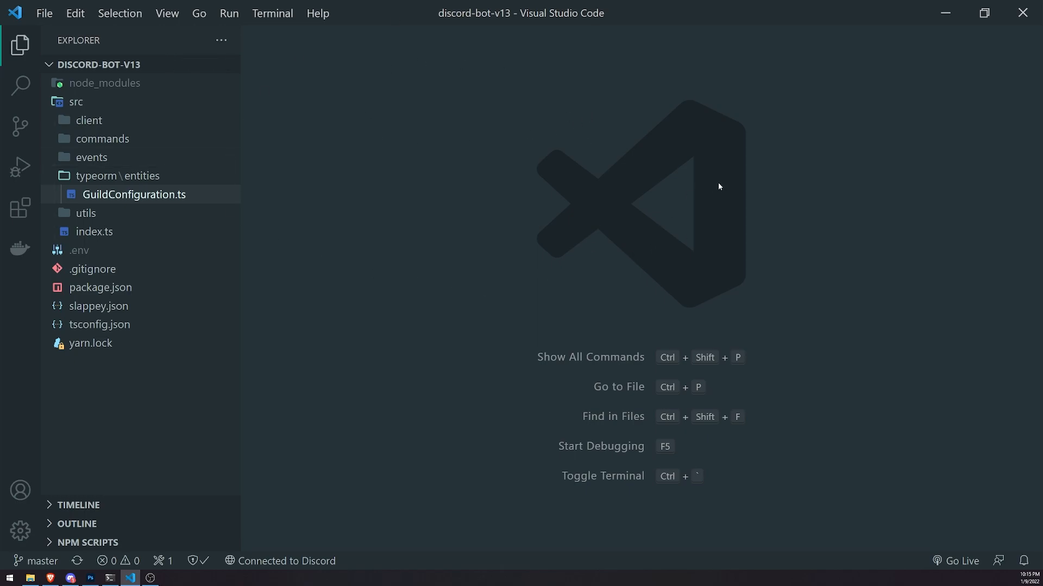
{"action": "mouse_move", "coordinate": [715, 187]}
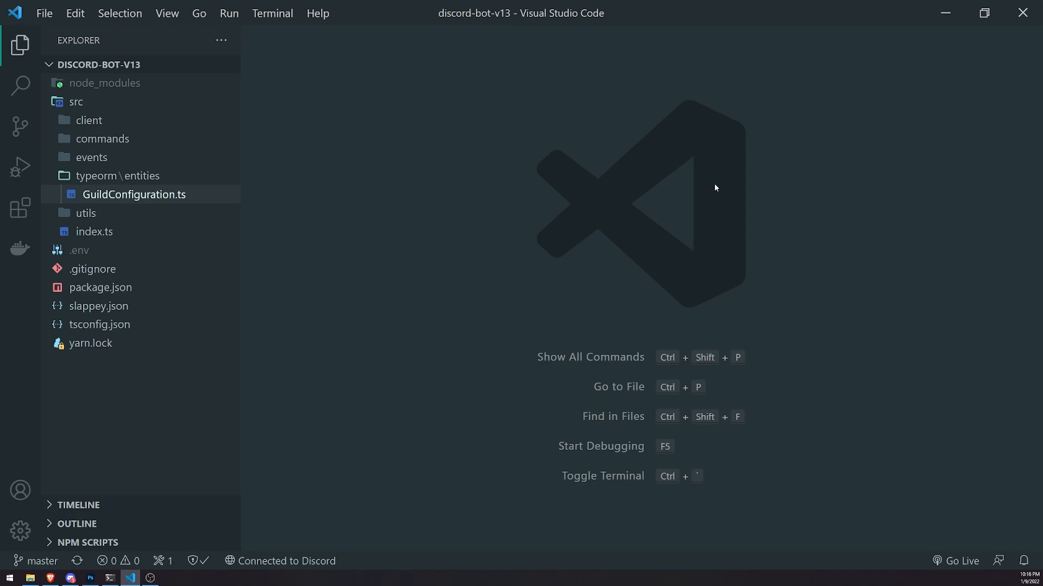
{"action": "mouse_move", "coordinate": [437, 213]}
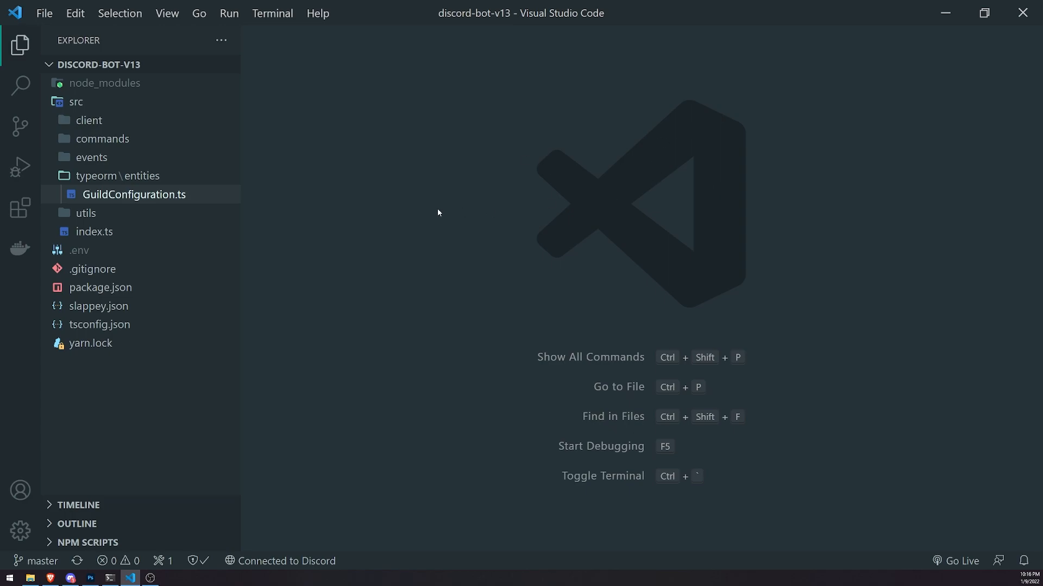
Open and close GuildConfiguration.ts in typeorm\entities, leaving the editor empty.
{"action": "left_click", "coordinate": [133, 195]}
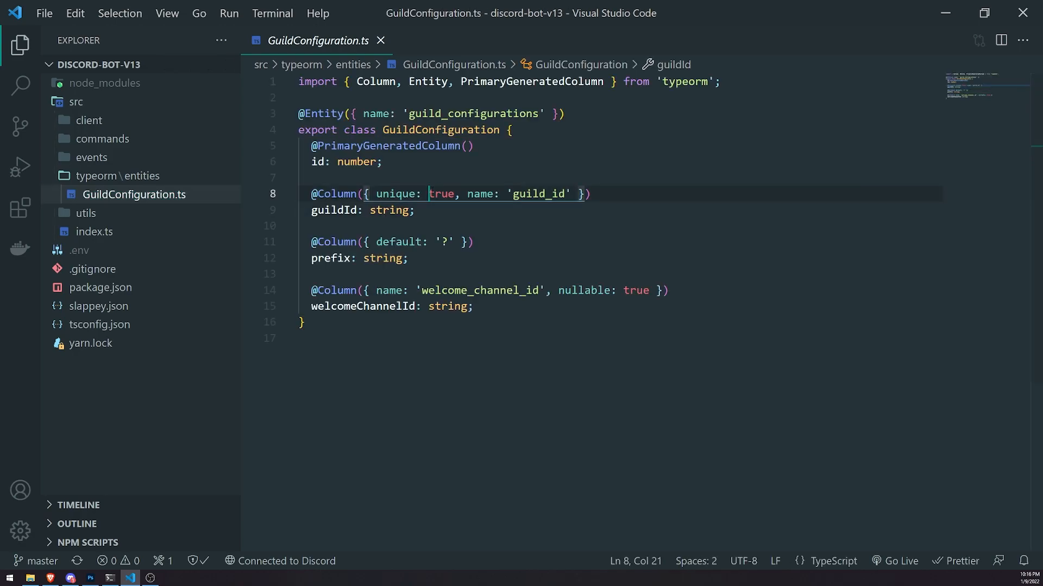
{"action": "left_click", "coordinate": [382, 41]}
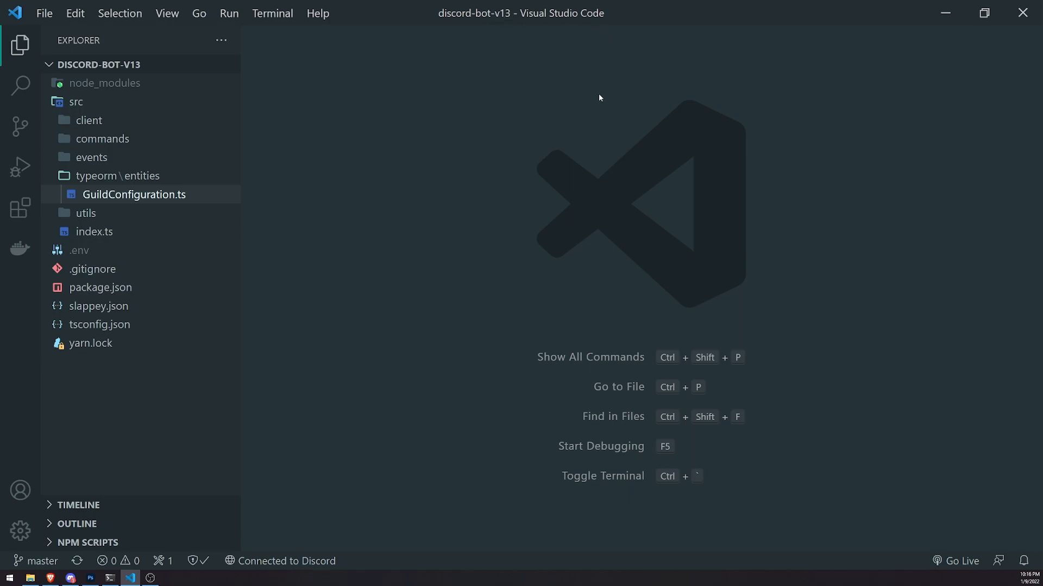
{"action": "mouse_move", "coordinate": [594, 103]}
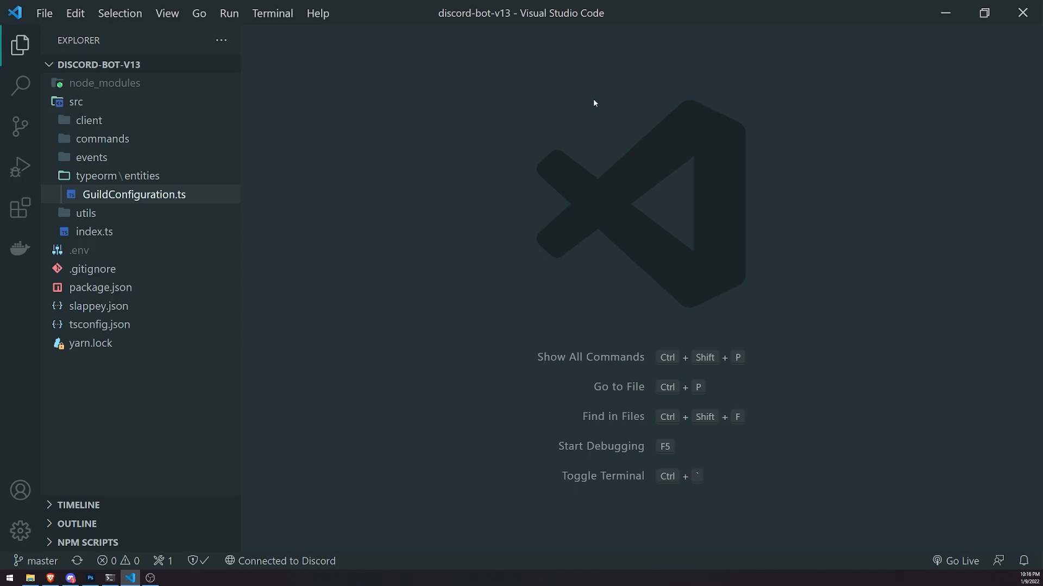
{"action": "mouse_move", "coordinate": [228, 179]}
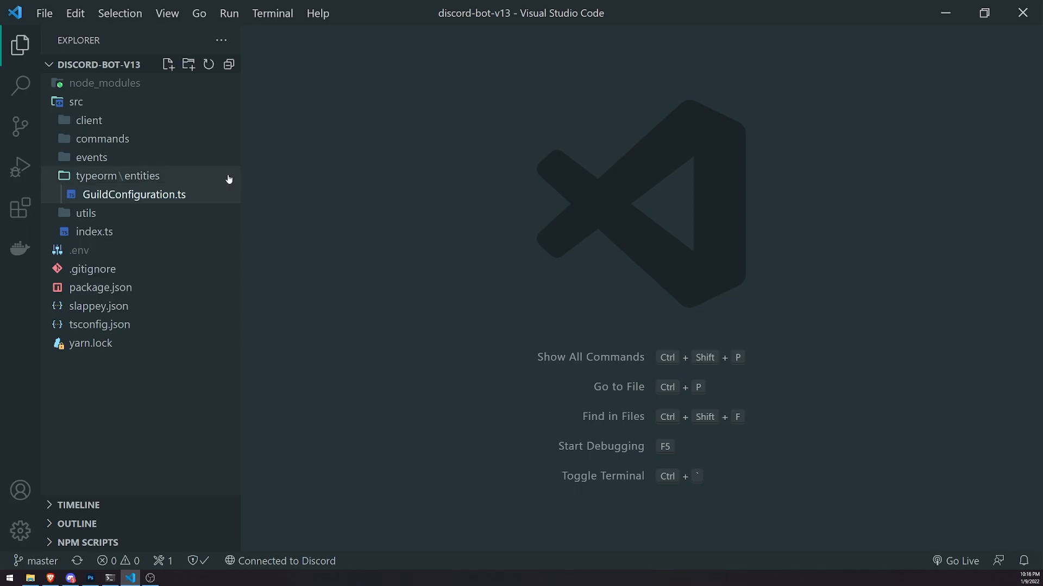
{"action": "left_click", "coordinate": [133, 194]}
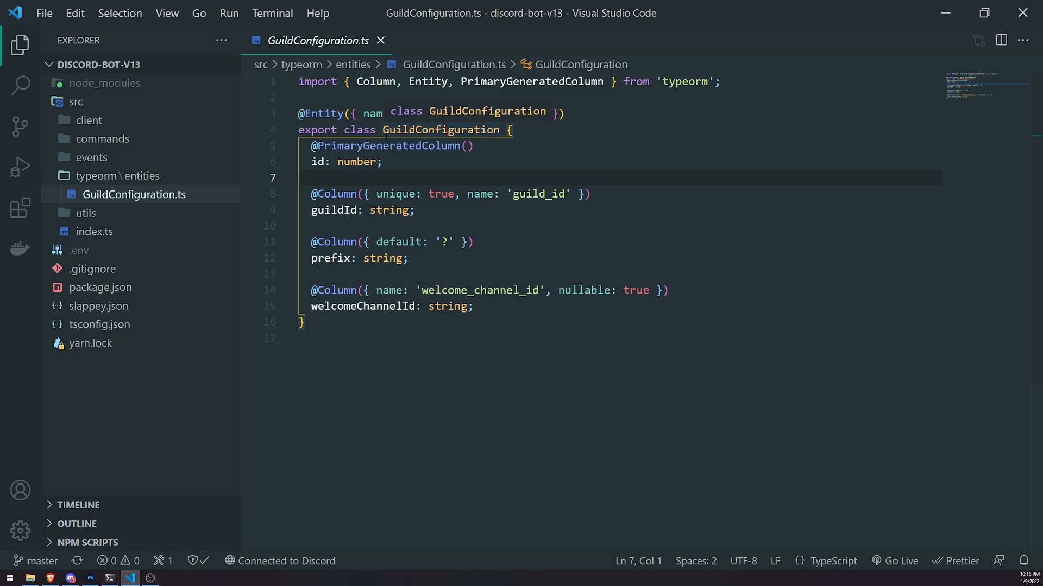
{"action": "left_click", "coordinate": [489, 193]}
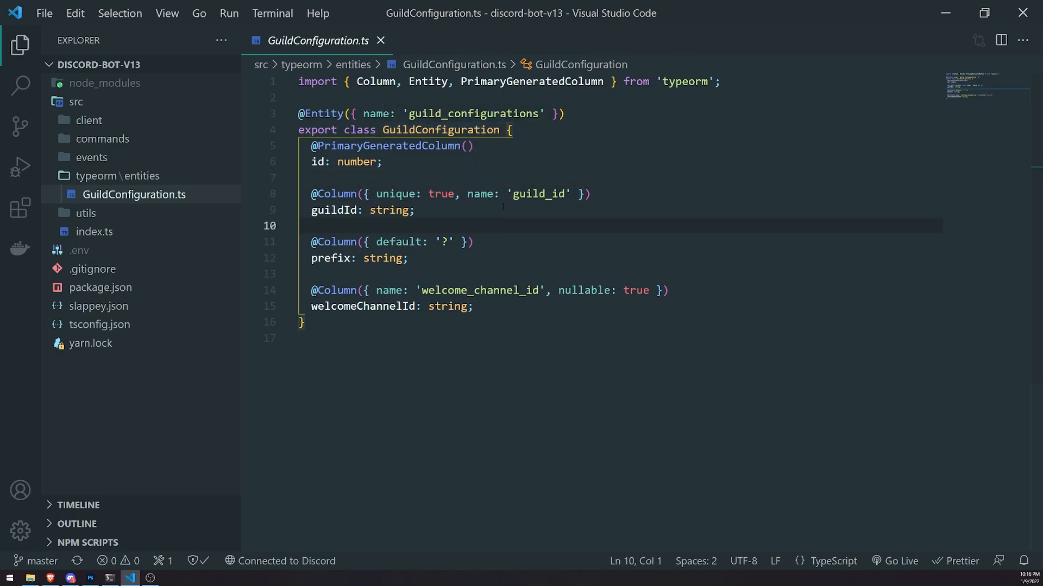
{"action": "left_click", "coordinate": [381, 40]}
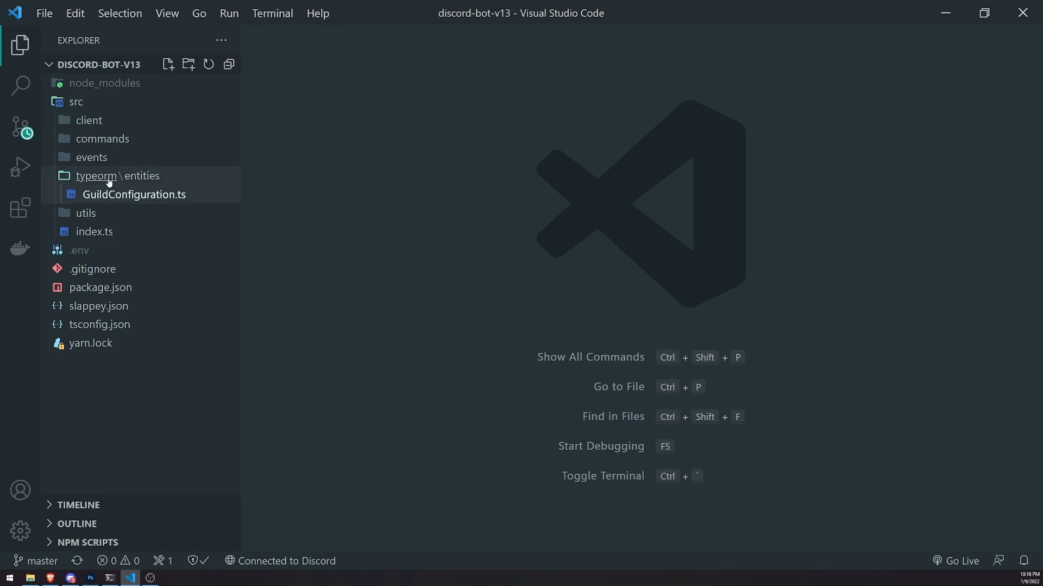
Create a new file GuildBan.ts in the typeorm\entities folder.
{"action": "right_click", "coordinate": [118, 176]}
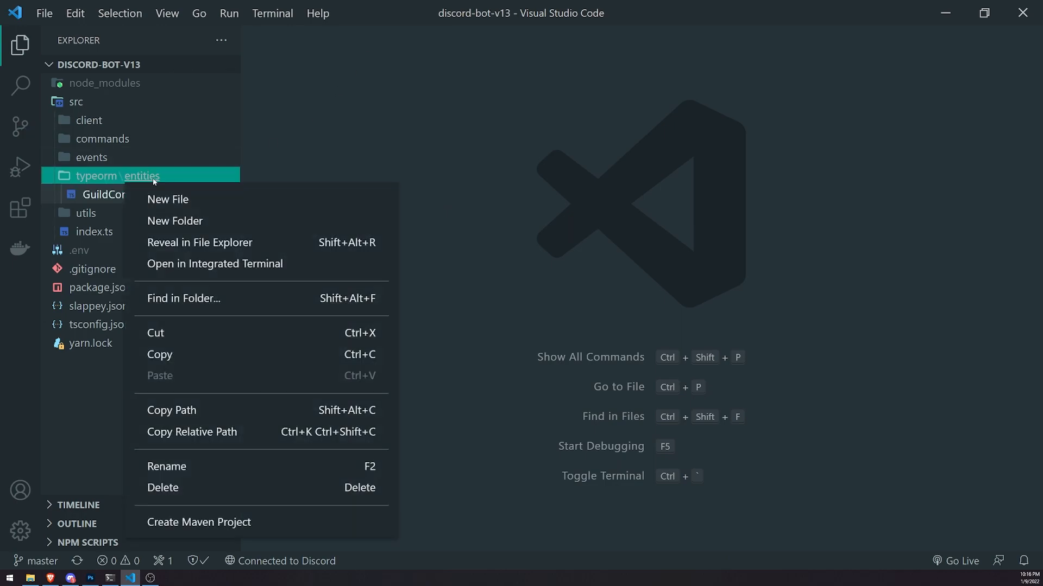
{"action": "left_click", "coordinate": [168, 198]}
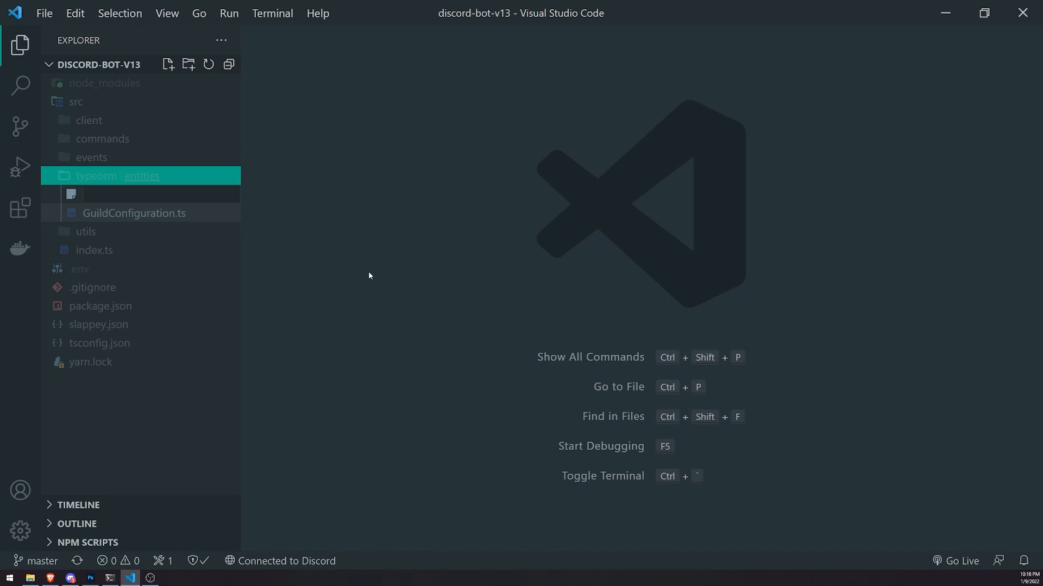
{"action": "type", "text": "Guilda"}
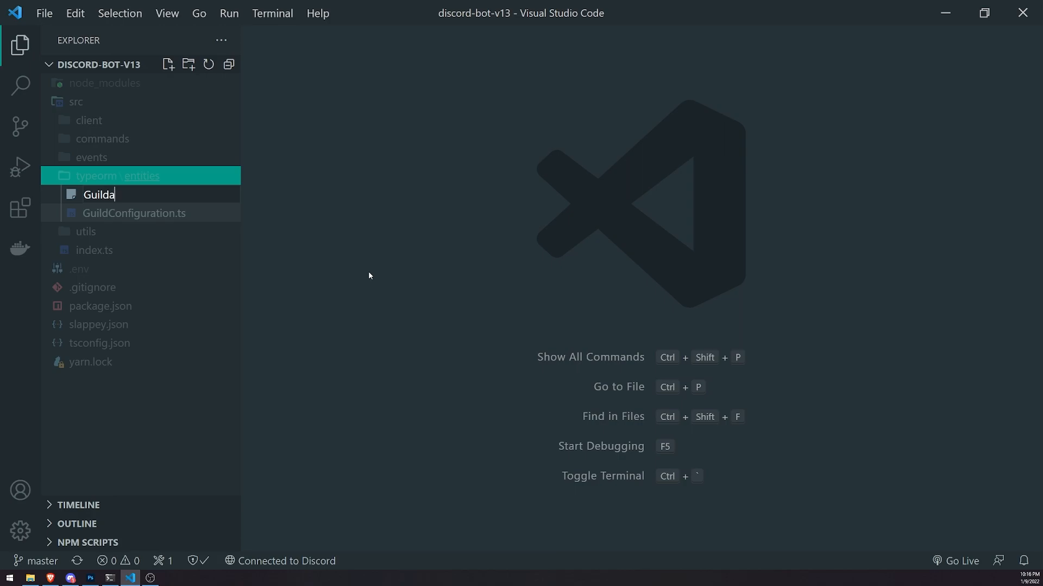
{"action": "key", "text": "Enter"}
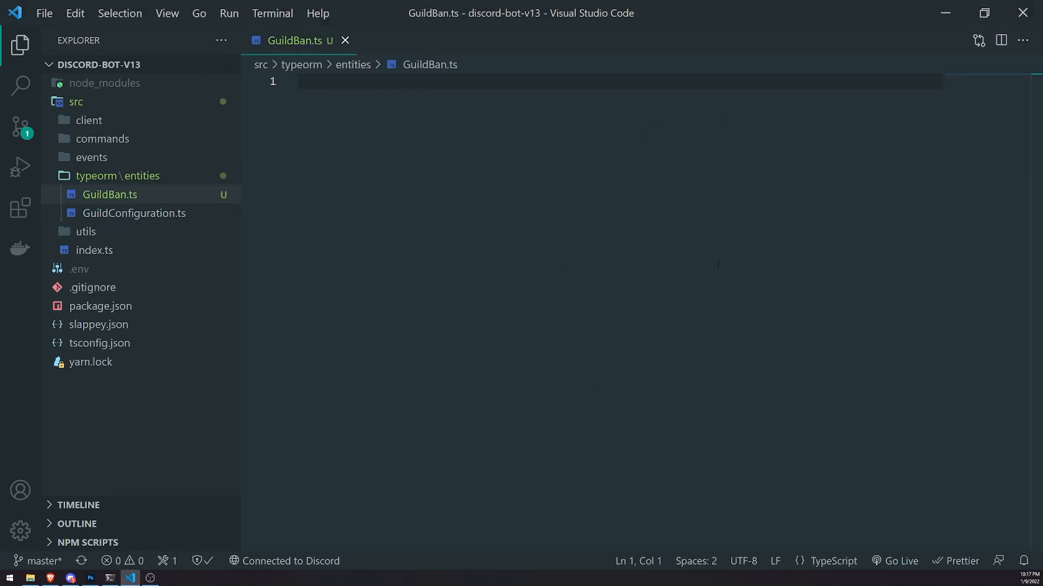
{"action": "type", "text": "ex[]"}
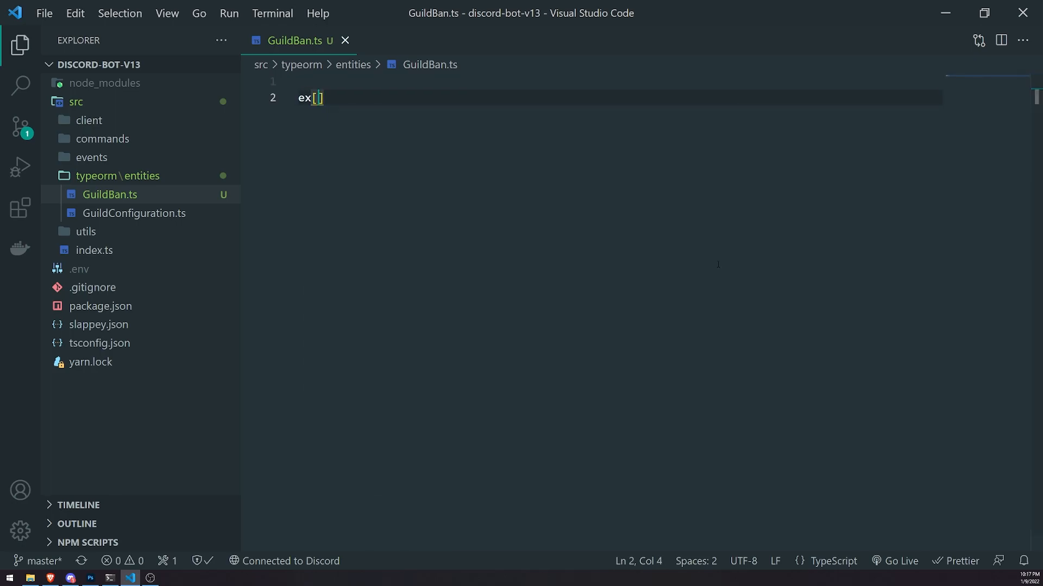
{"action": "type", "text": "export class Gui"}
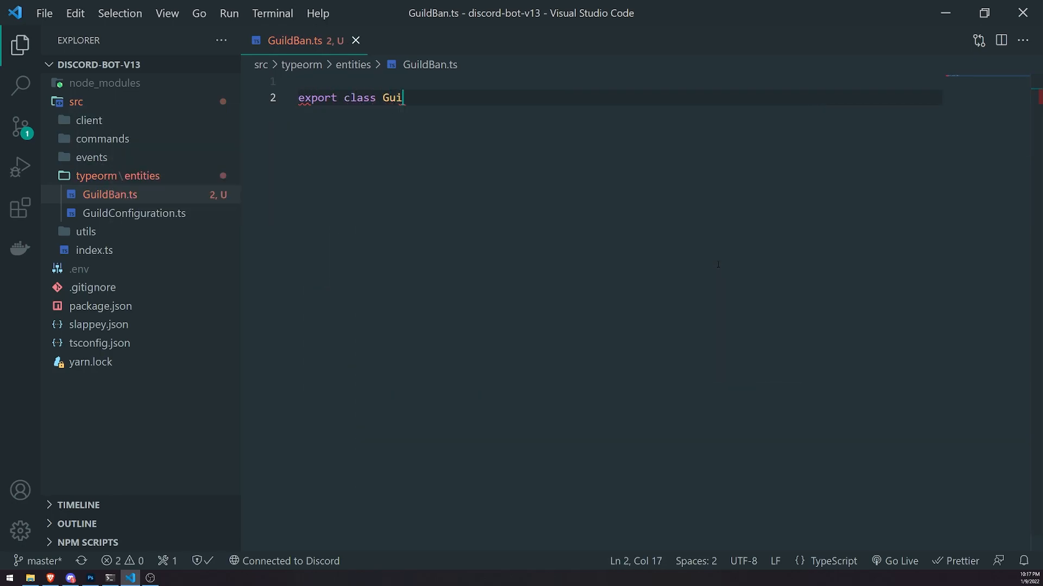
{"action": "type", "text": "dBan {"}
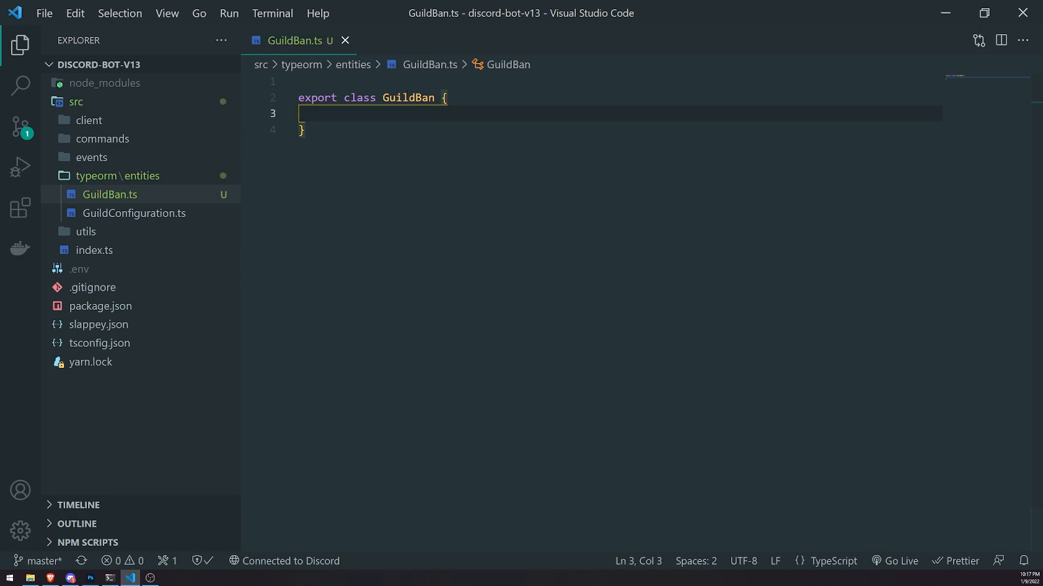
{"action": "type", "text": "@Enti"}
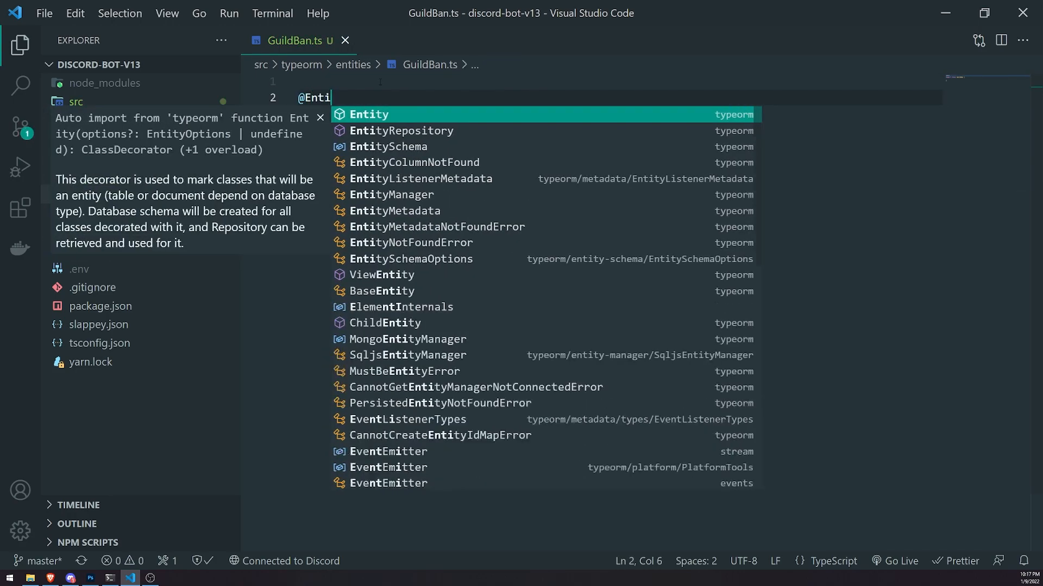
{"action": "left_click", "coordinate": [369, 115]}
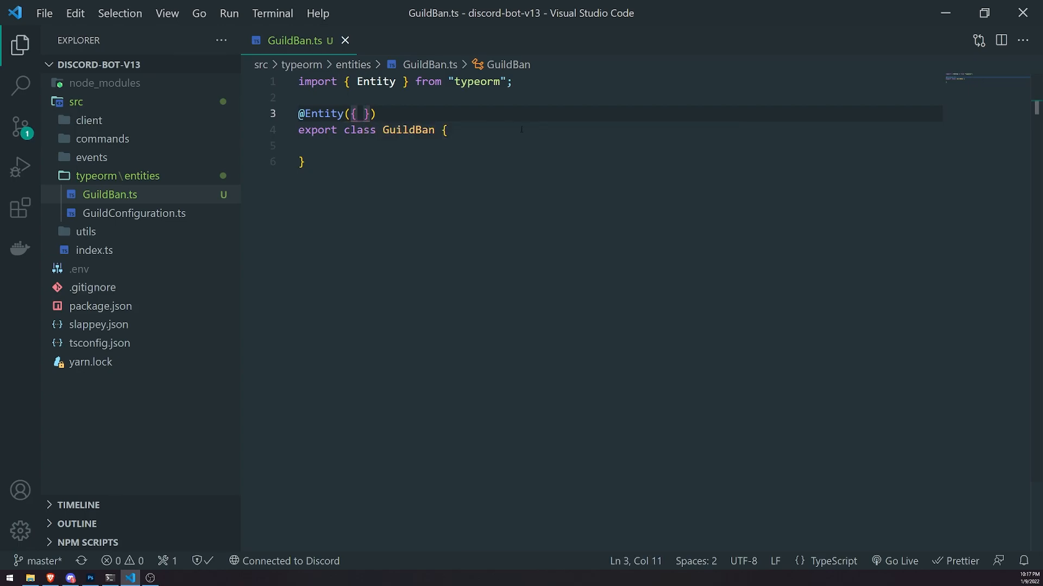
{"action": "type", "text": "name:"}
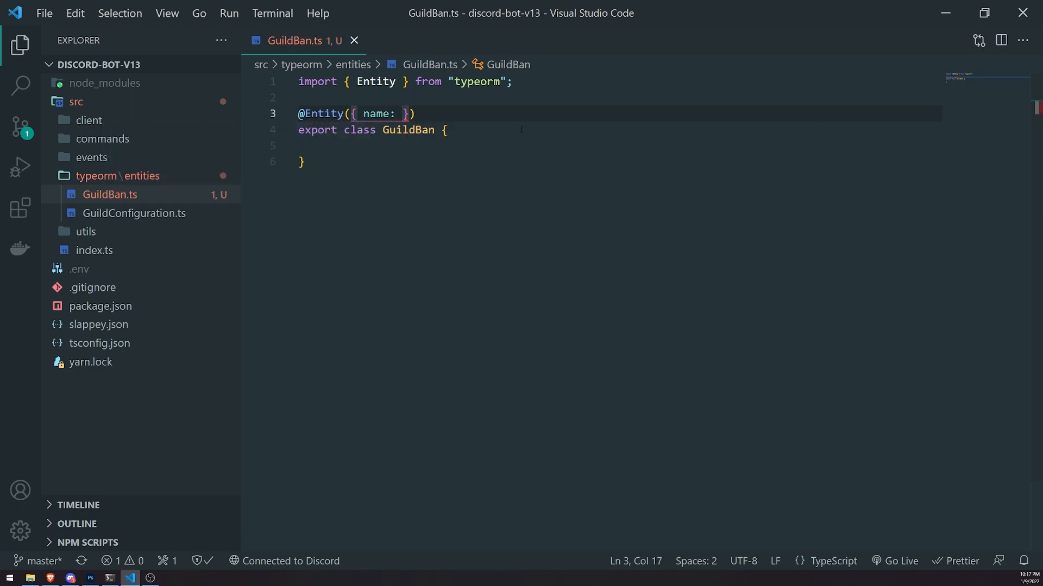
{"action": "type", "text": "'guild'"}
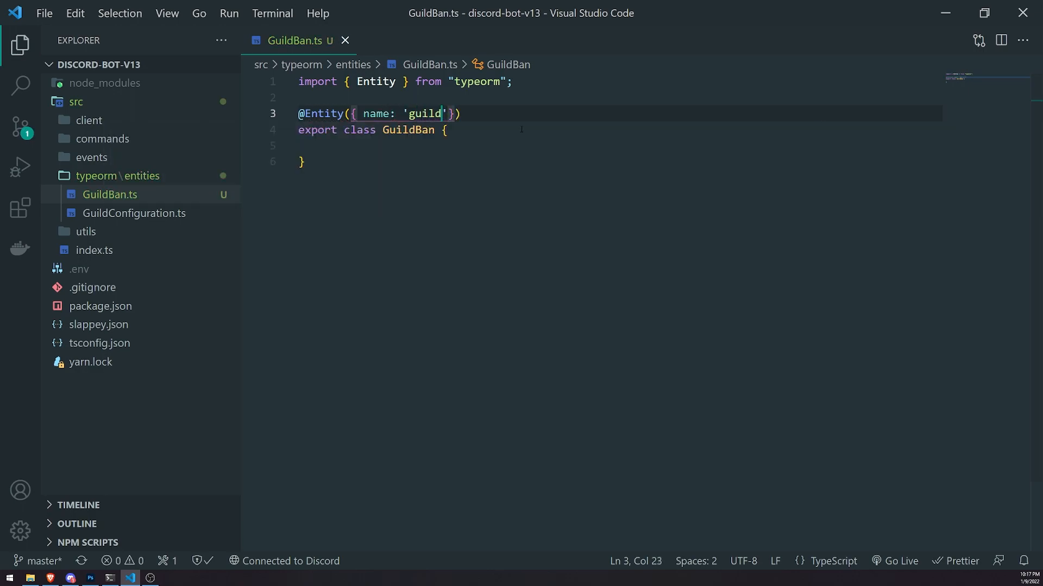
{"action": "type", "text": "_"}
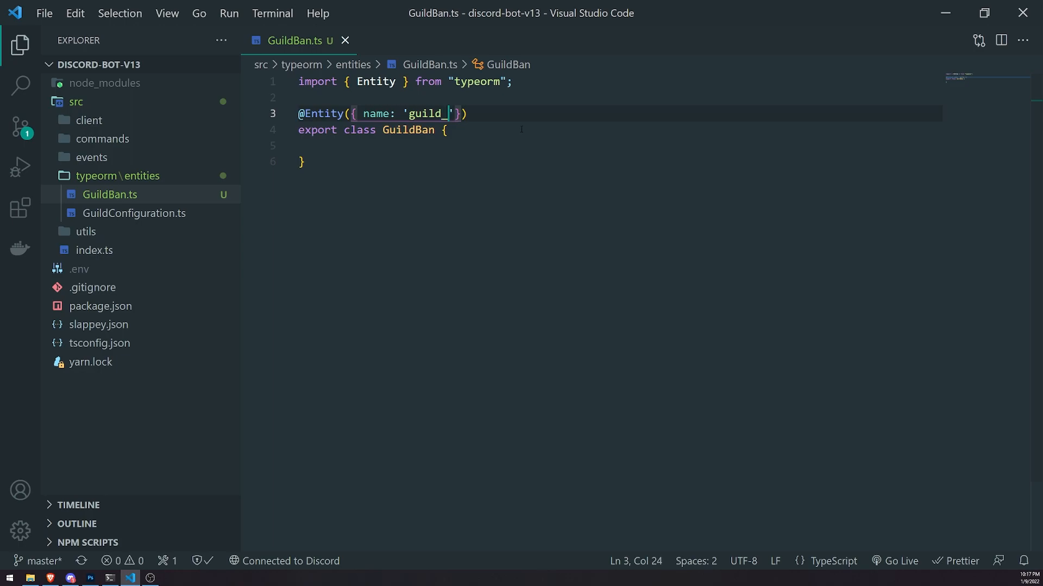
{"action": "type", "text": "bans"}
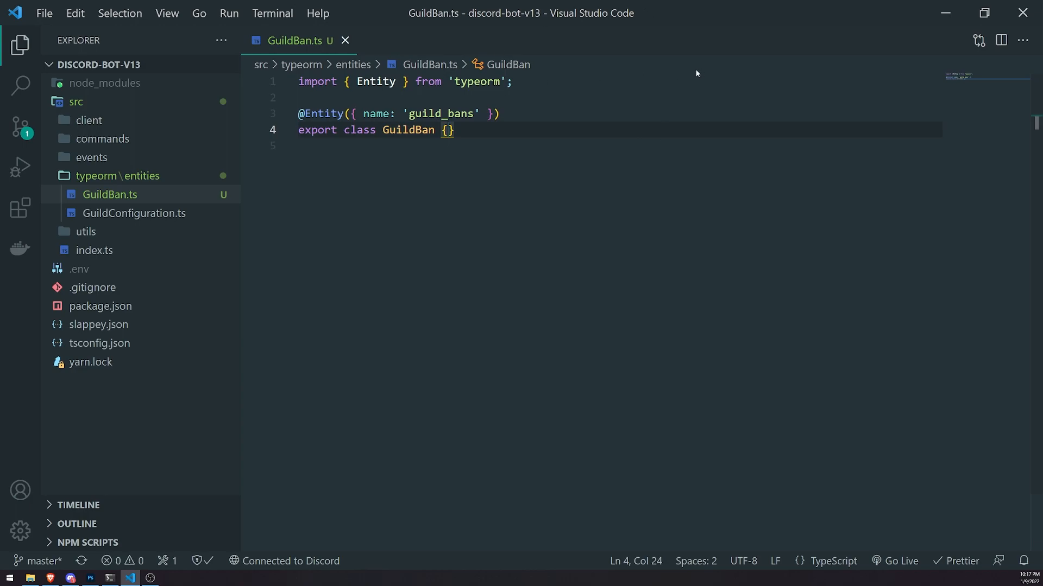
{"action": "key", "text": "Enter"}
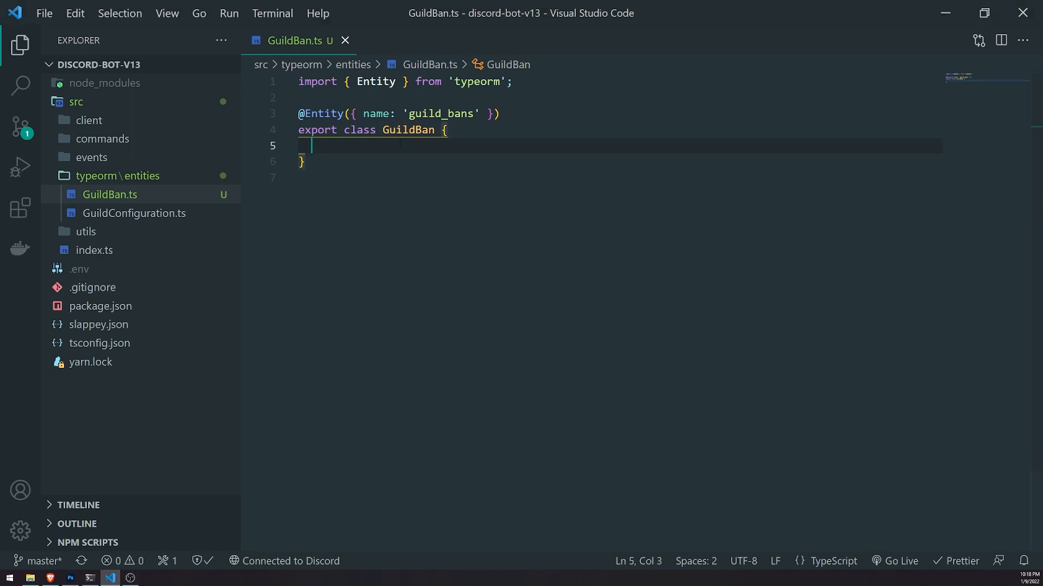
{"action": "type", "text": "@Pri"}
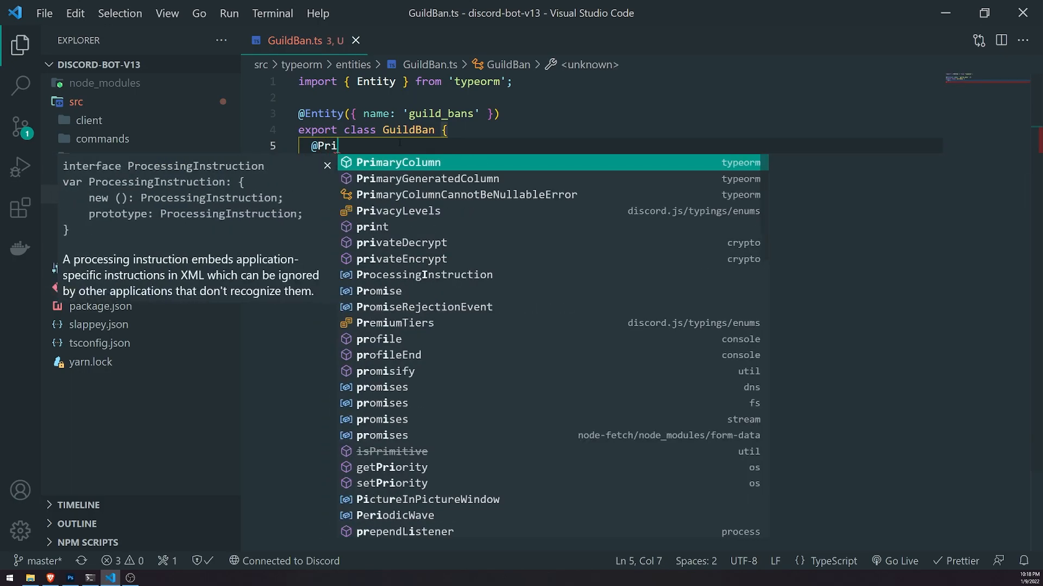
{"action": "left_click", "coordinate": [427, 178]}
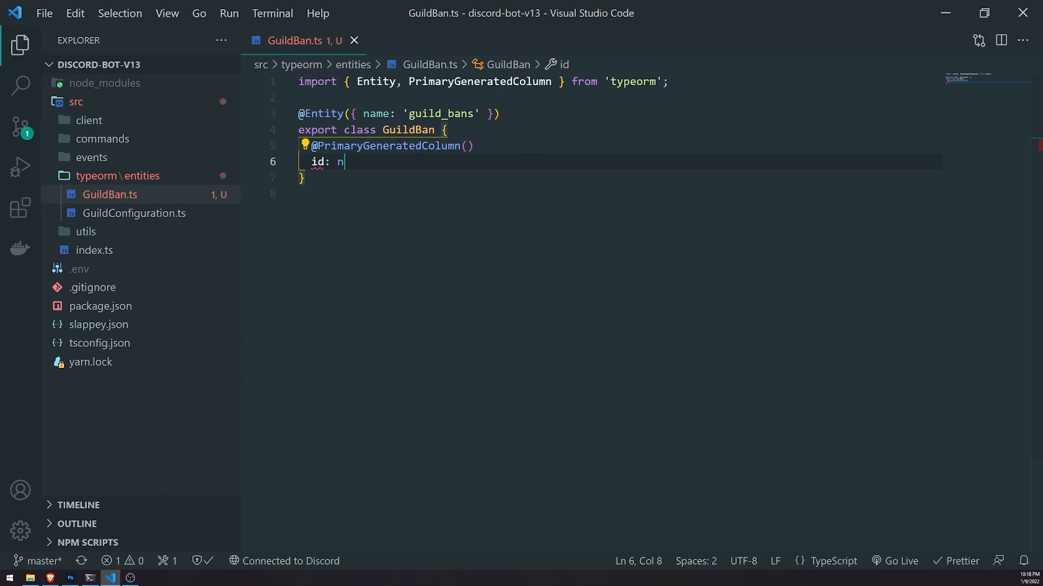
{"action": "type", "text": "umber;"}
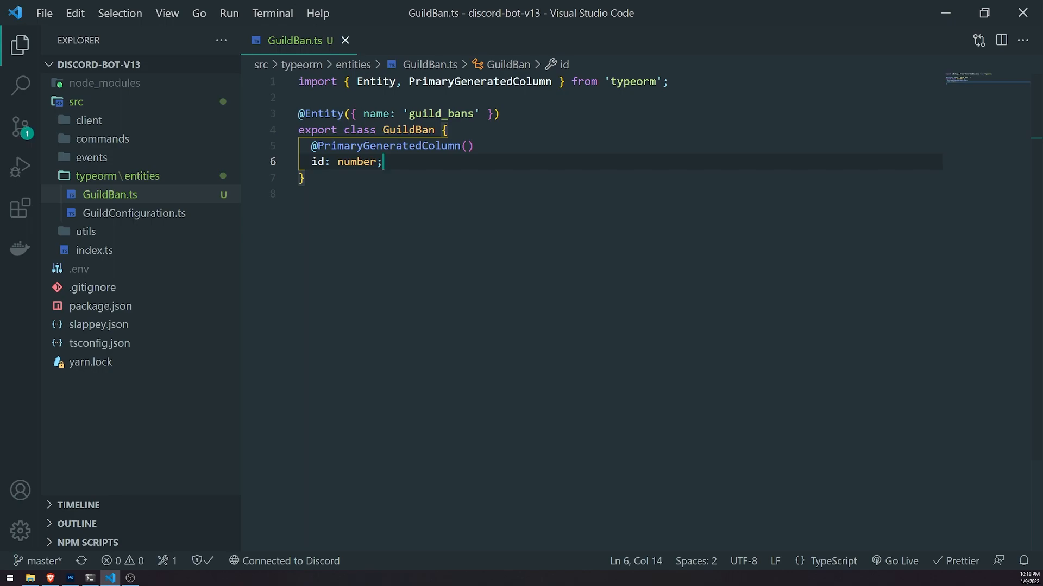
{"action": "key", "text": "Enter"}
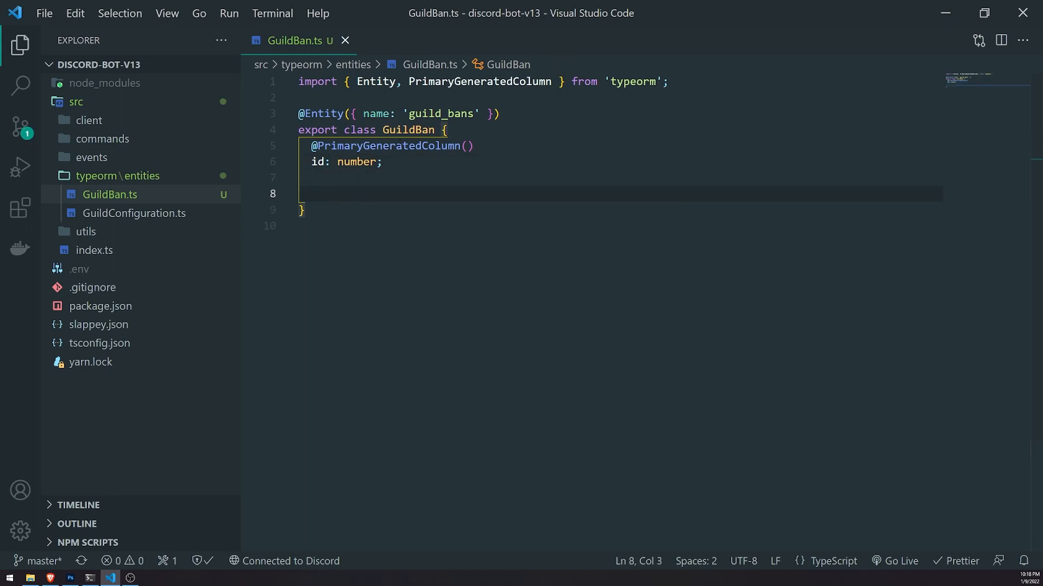
{"action": "type", "text": "@Column("}
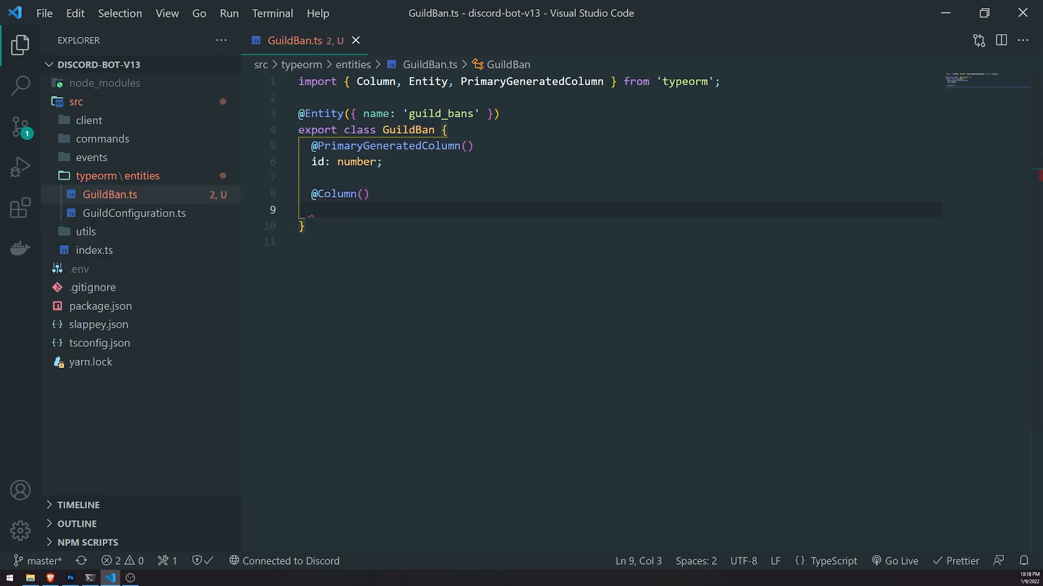
{"action": "type", "text": "guild"}
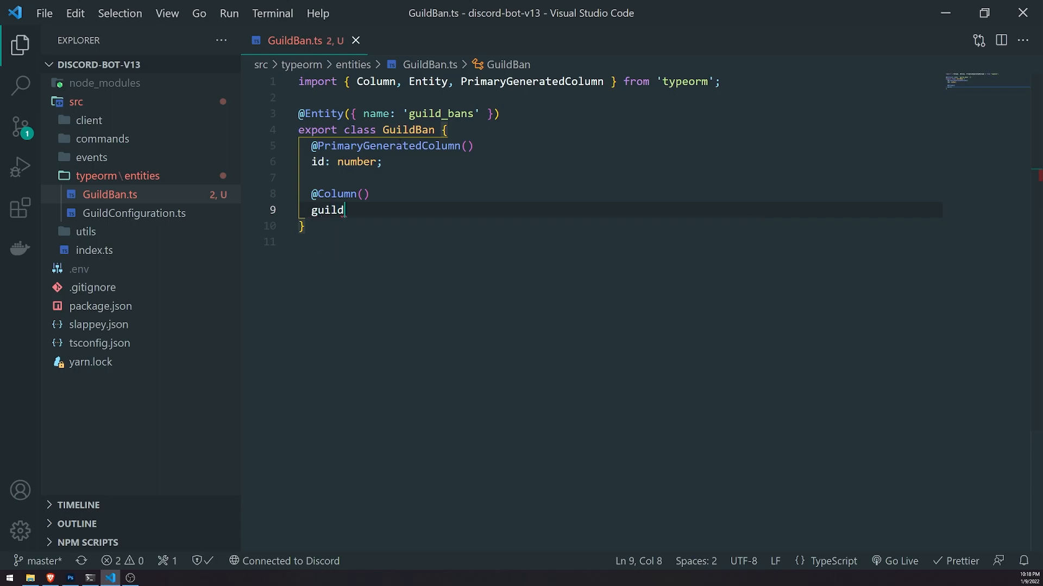
{"action": "type", "text": "Id: string;"}
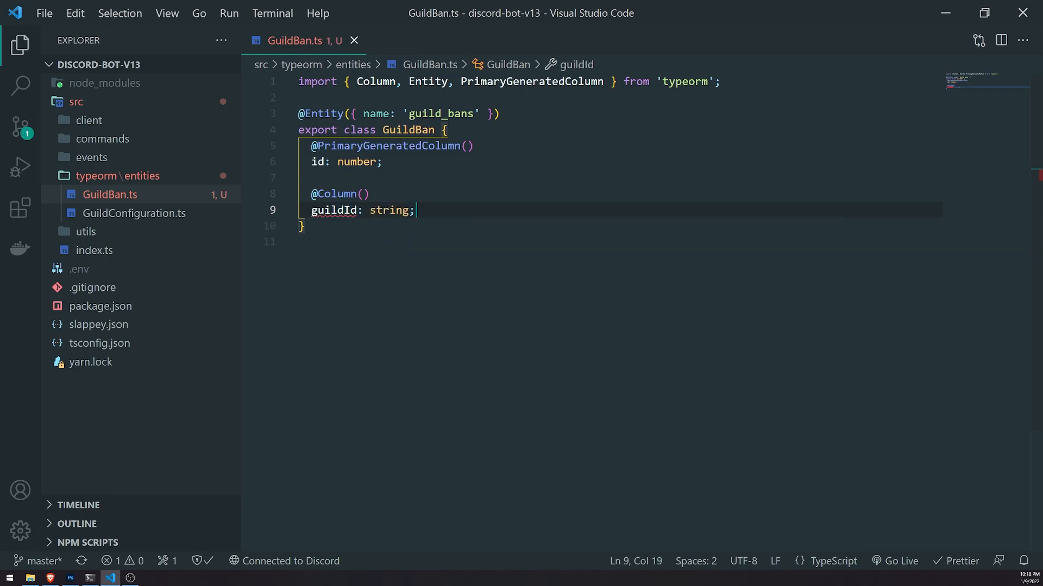
{"action": "key", "text": "ctrl+s"}
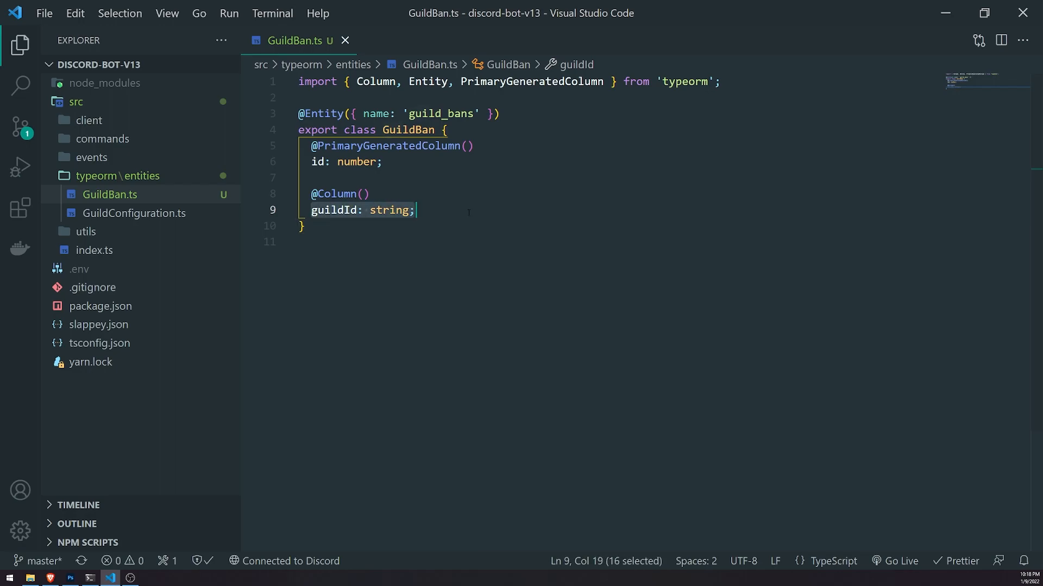
{"action": "left_click", "coordinate": [465, 210]}
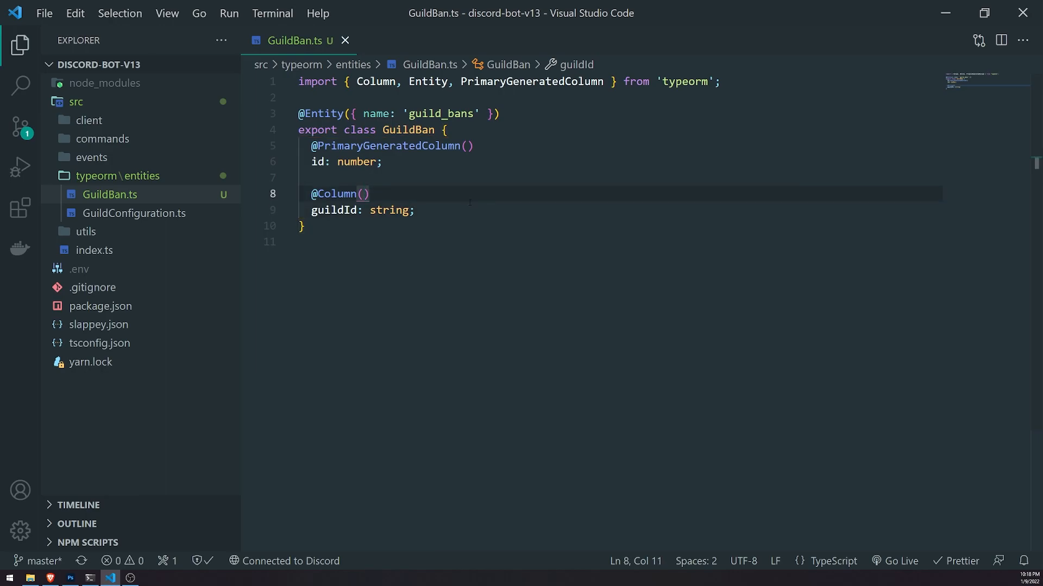
{"action": "type", "text": "{ name"}
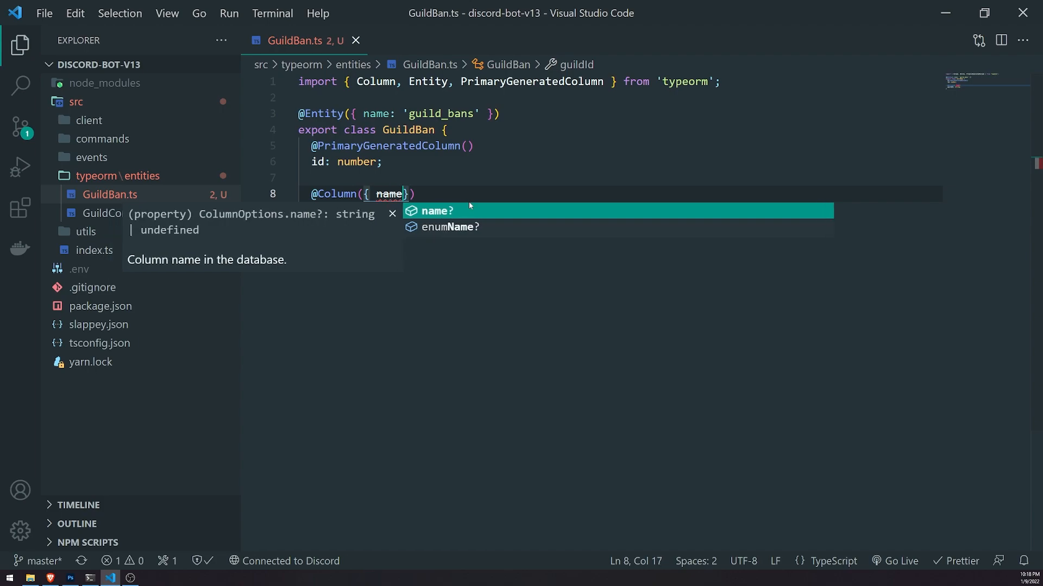
{"action": "type", "text": ": 'guild'"}
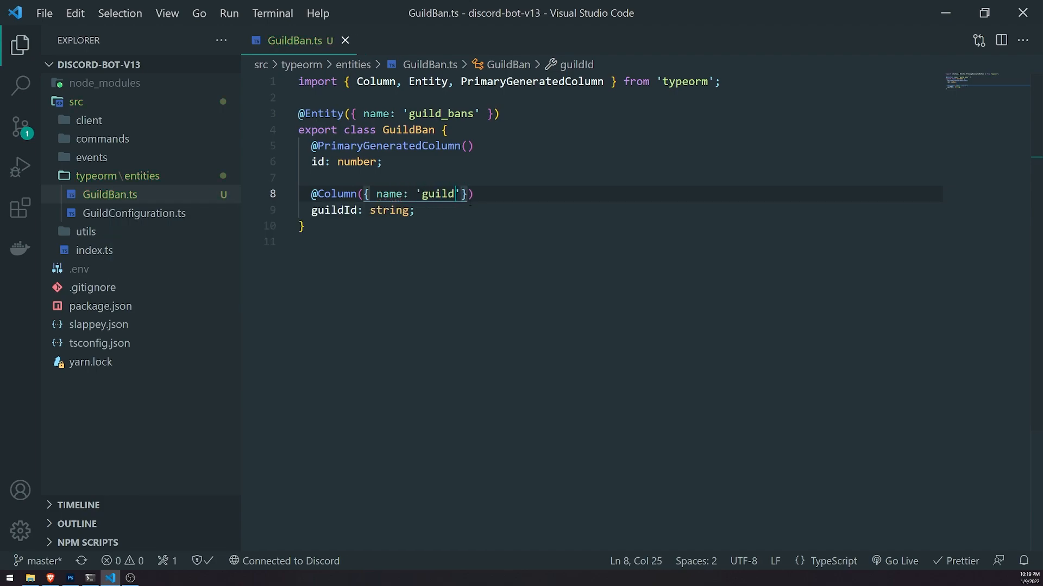
{"action": "type", "text": "_id"}
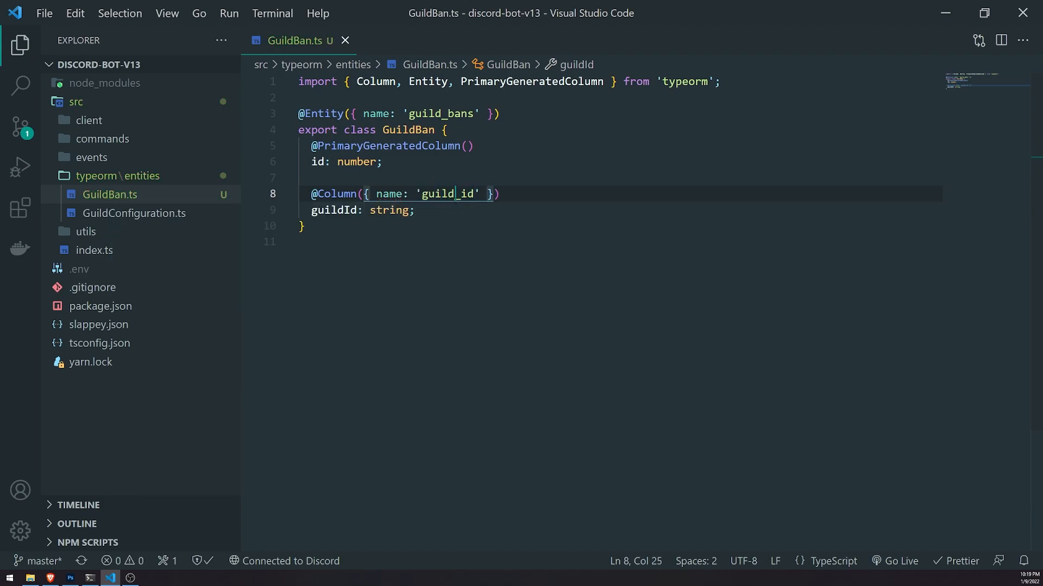
{"action": "key", "text": "Enter"}
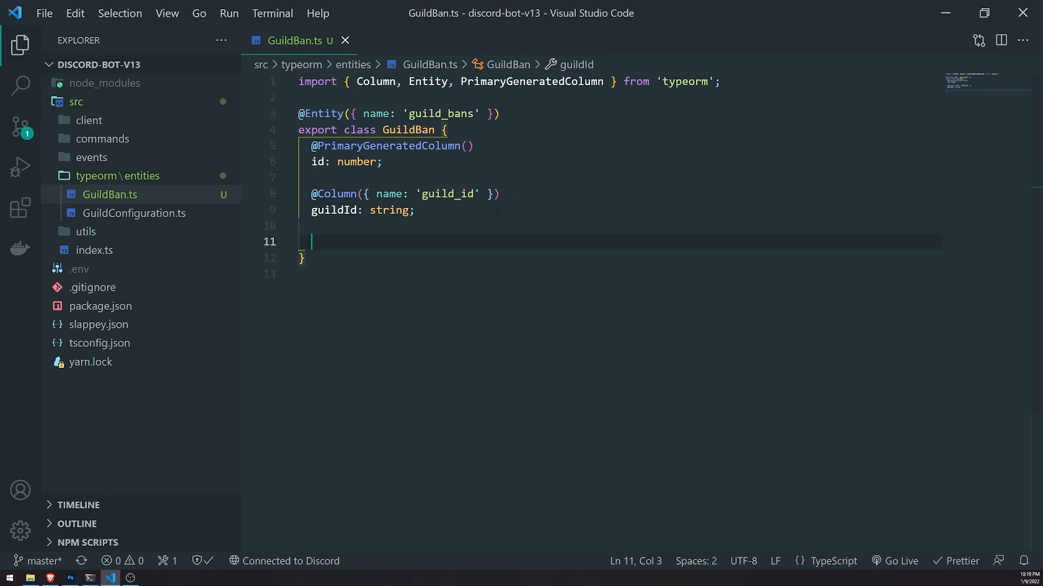
{"action": "left_click", "coordinate": [313, 241]}
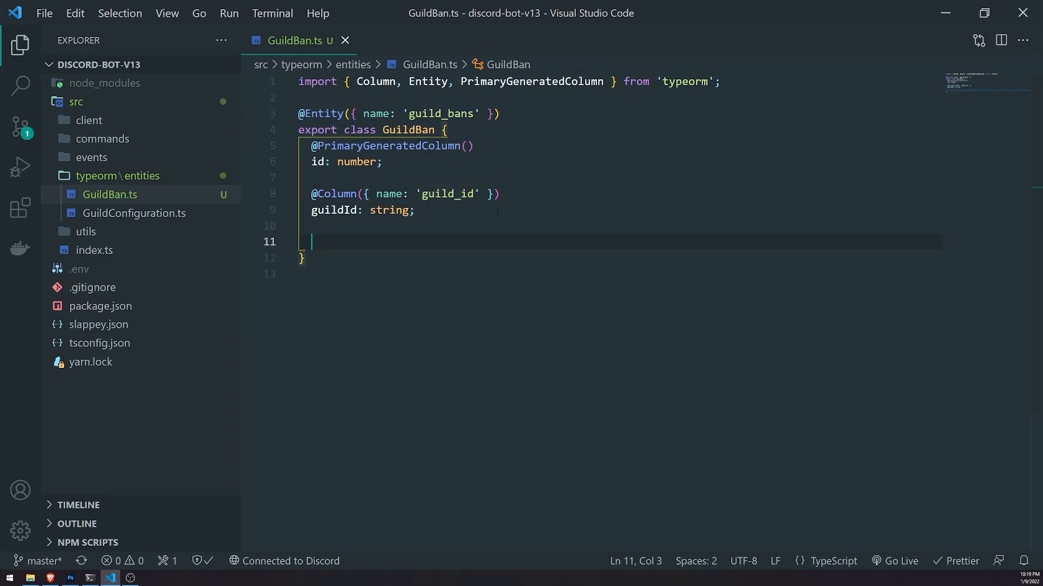
{"action": "left_click", "coordinate": [424, 193]}
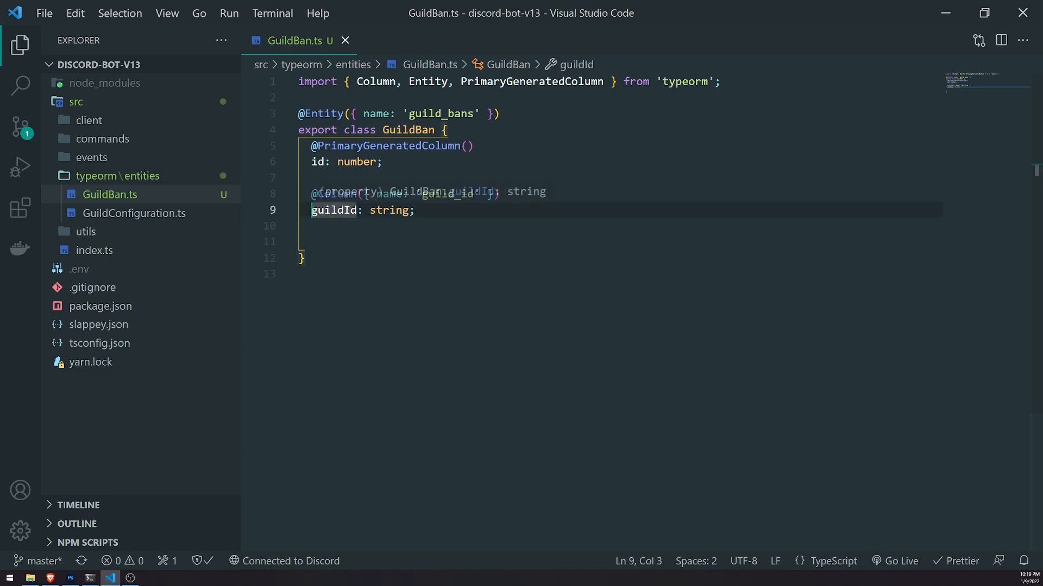
{"action": "double_click", "coordinate": [333, 210]}
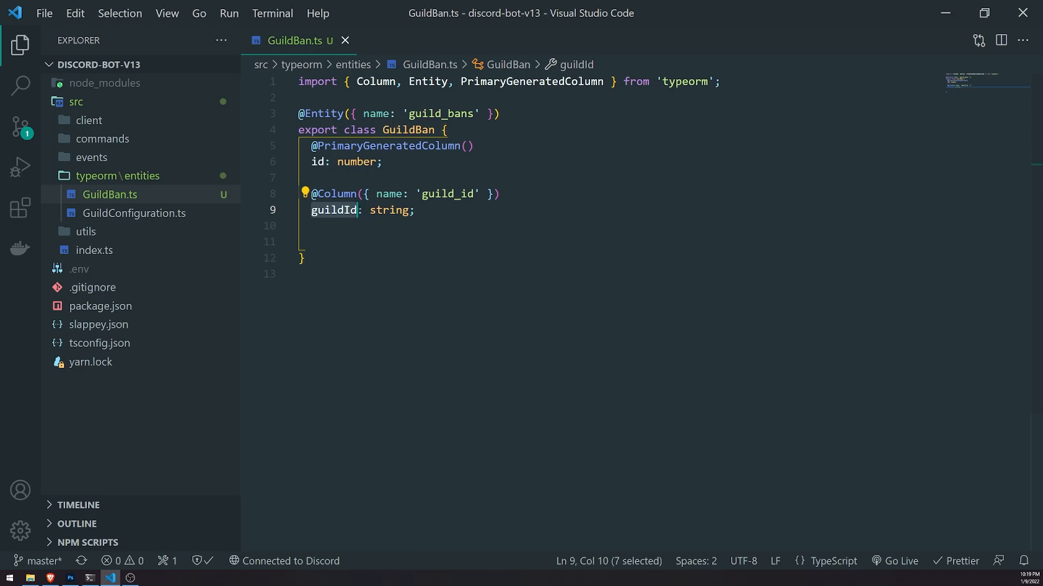
Add a bannedMemberId: string column mapped to 'banned_member_id' below guildId.
{"action": "type", "text": "@c"}
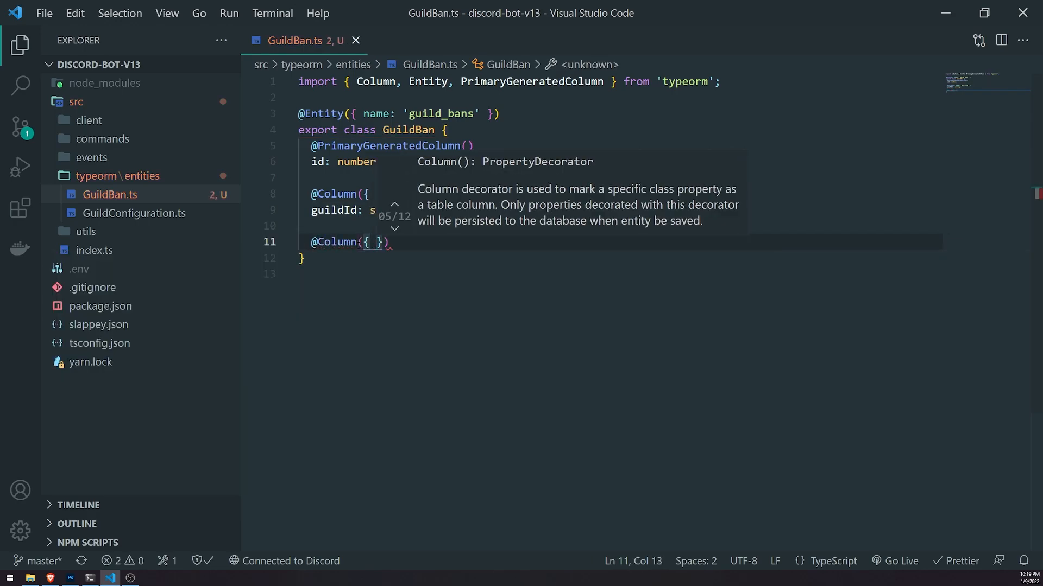
{"action": "key", "text": "Backspace"}
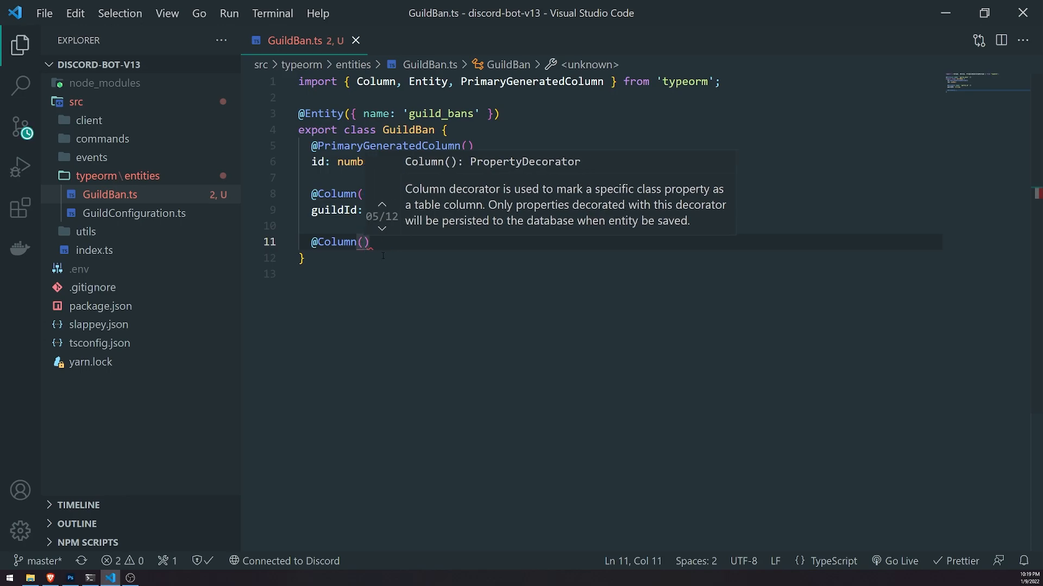
{"action": "key", "text": "Enter"}
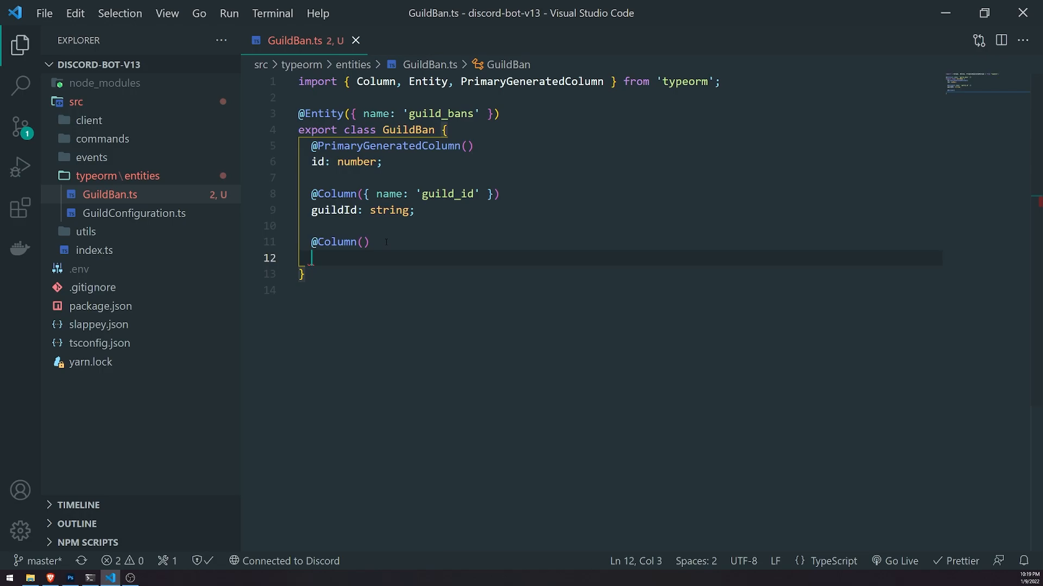
{"action": "type", "text": "b"}
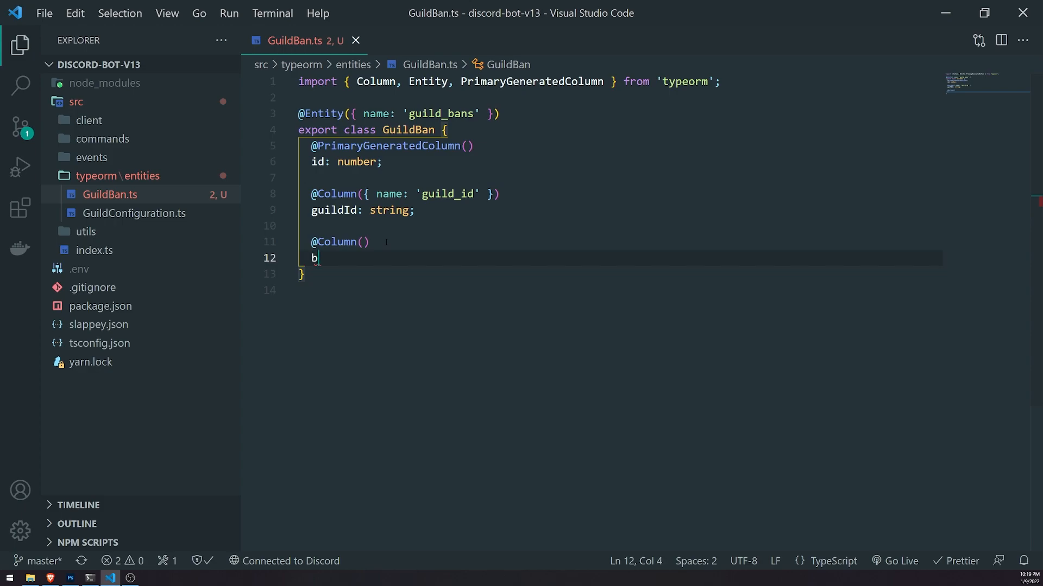
{"action": "type", "text": "anned_mem"}
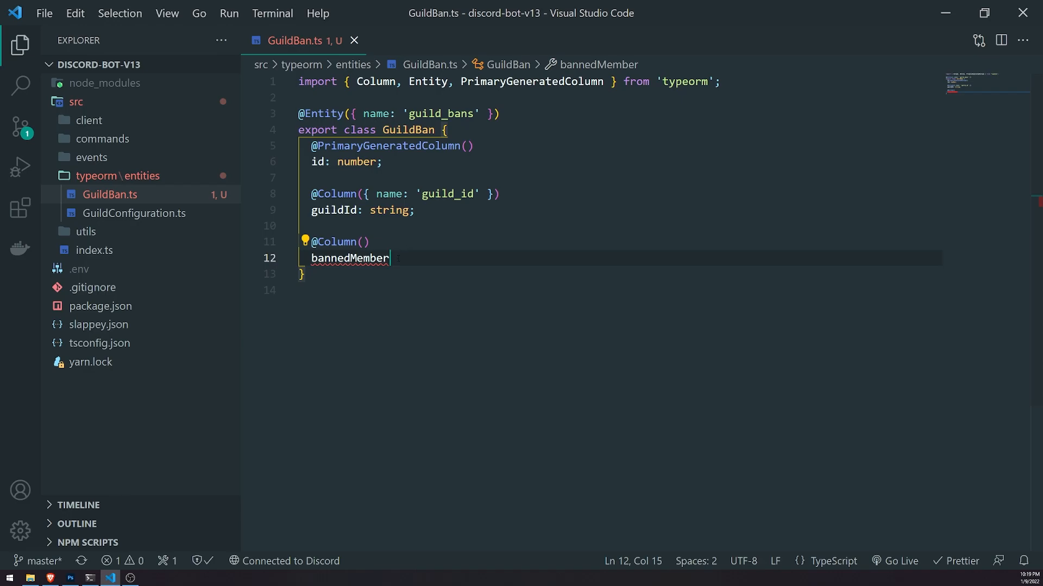
{"action": "left_click", "coordinate": [365, 241]}
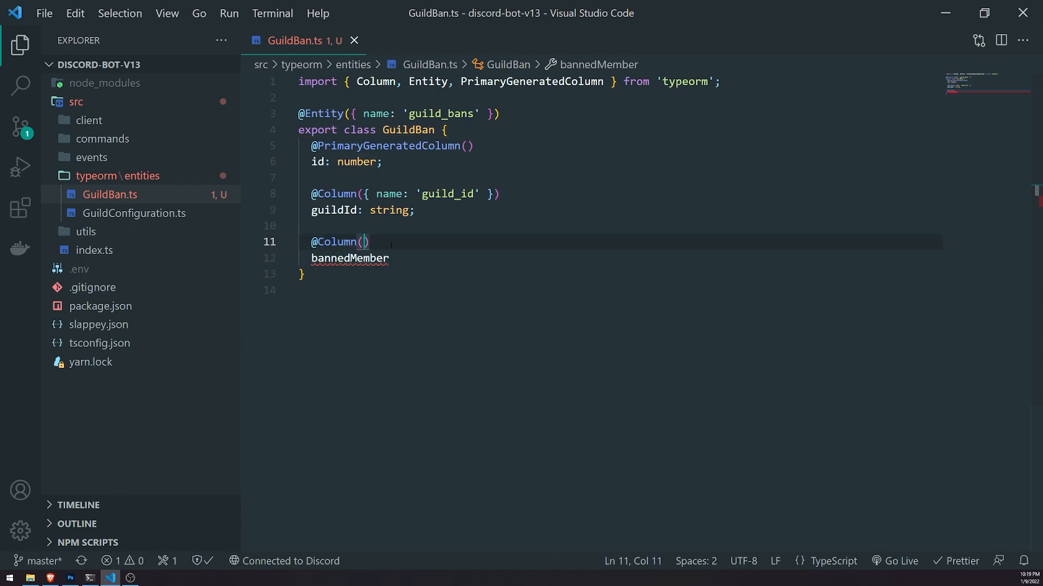
{"action": "type", "text": "{ name: '' }"}
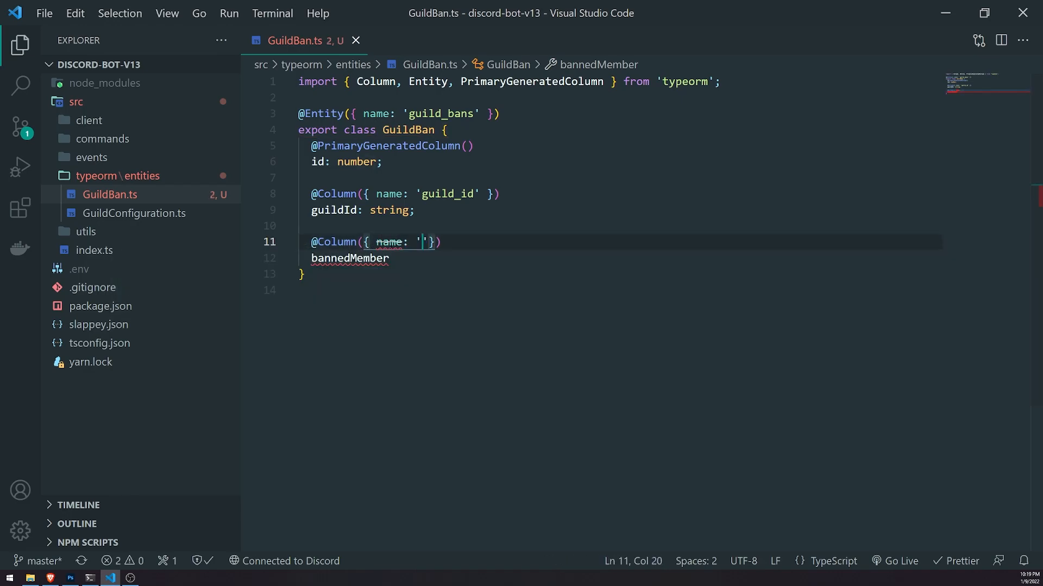
{"action": "type", "text": "banned_member"}
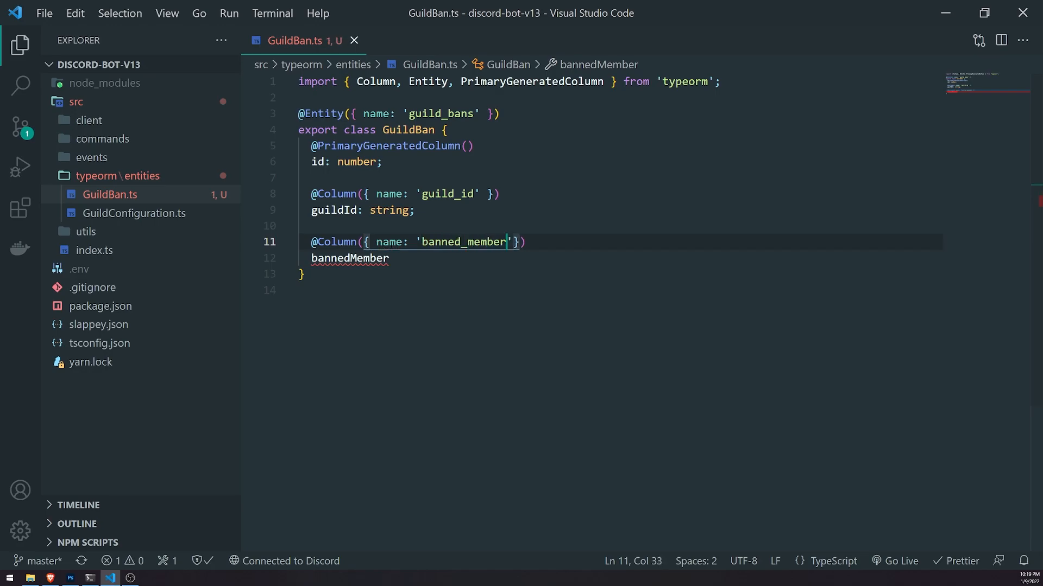
{"action": "type", "text": "_id"}
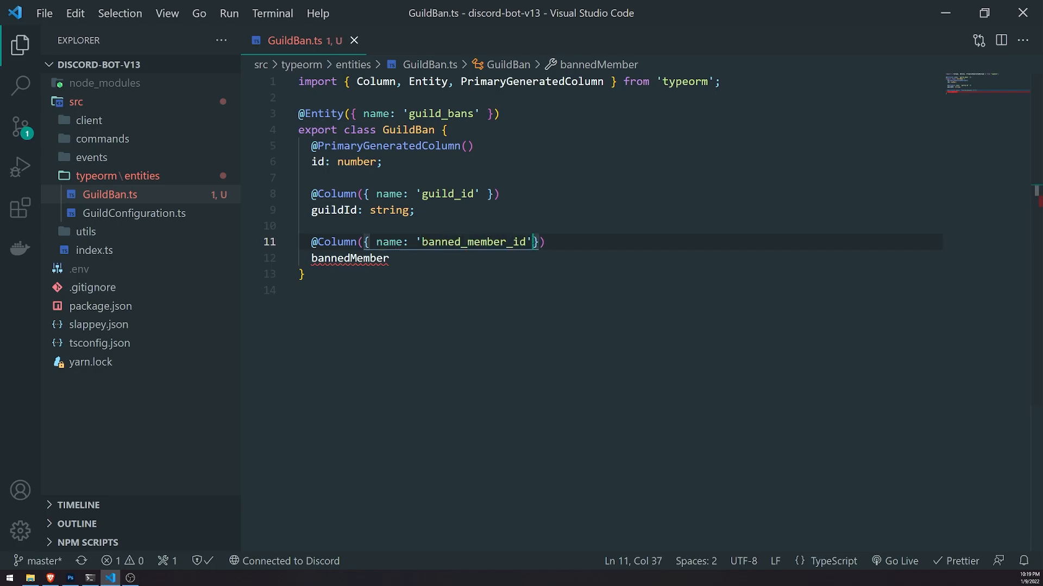
{"action": "type", "text": ": string;"}
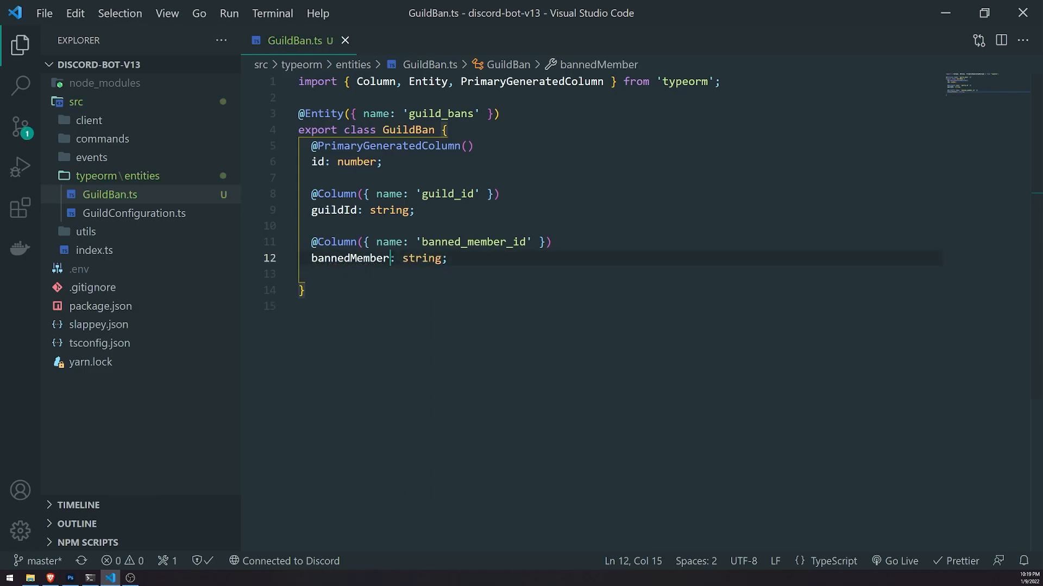
{"action": "type", "text": "Id"}
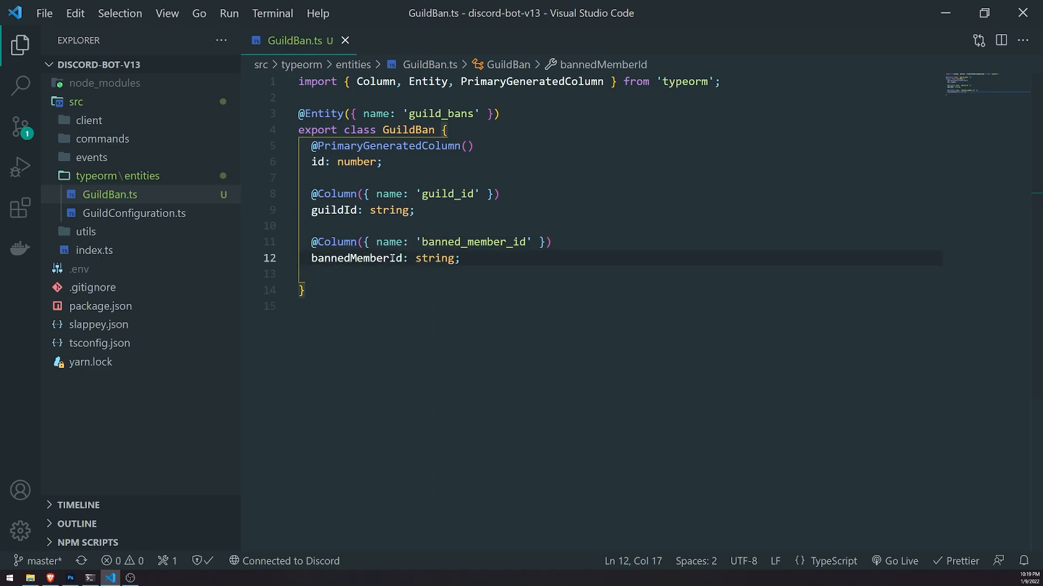
{"action": "key", "text": "Enter"}
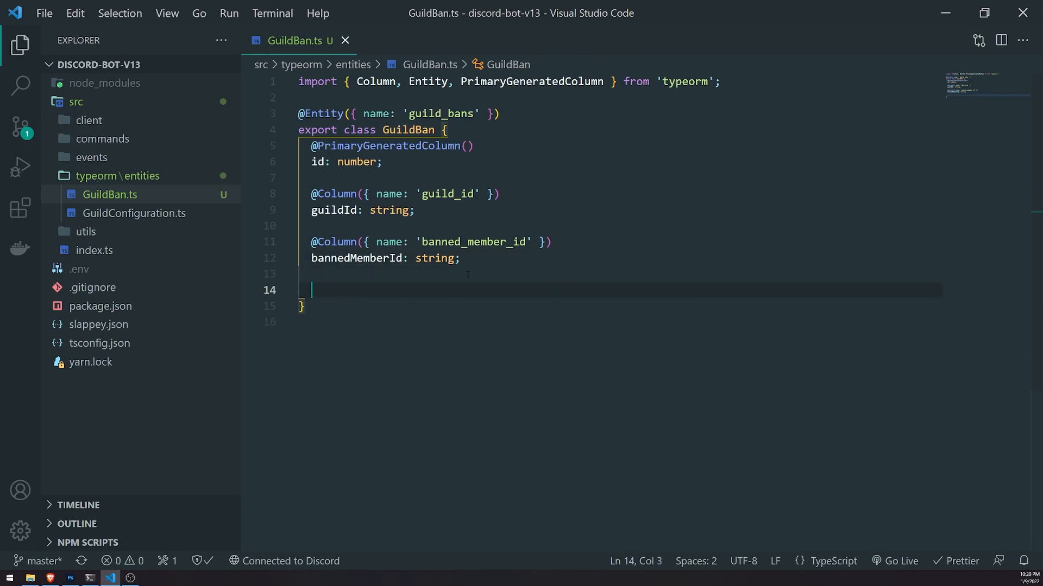
Add an issuedBy: string column mapped to 'issued_by' below bannedMemberId.
{"action": "type", "text": "@Column()"}
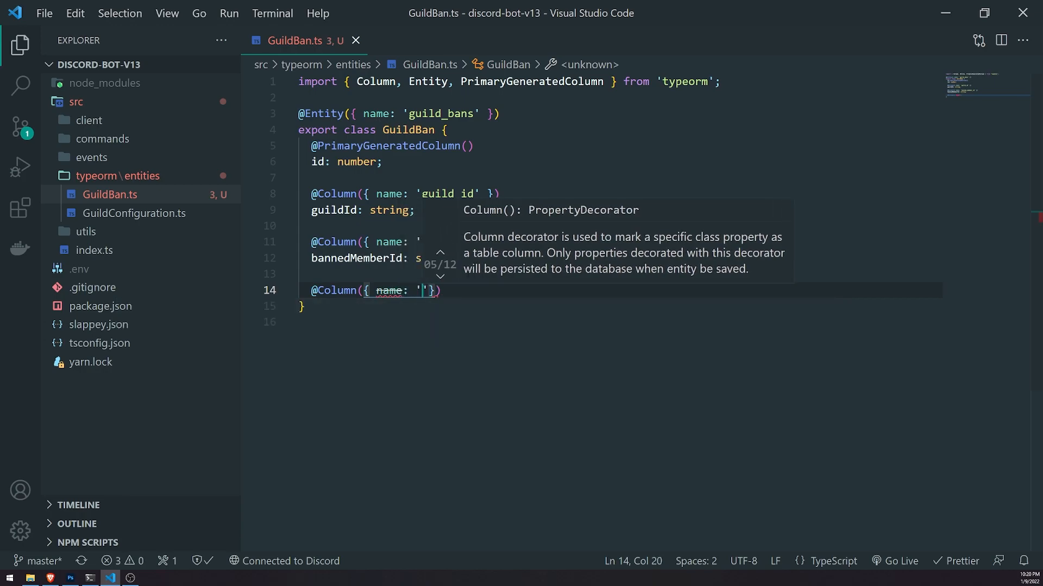
{"action": "type", "text": "issued_by"}
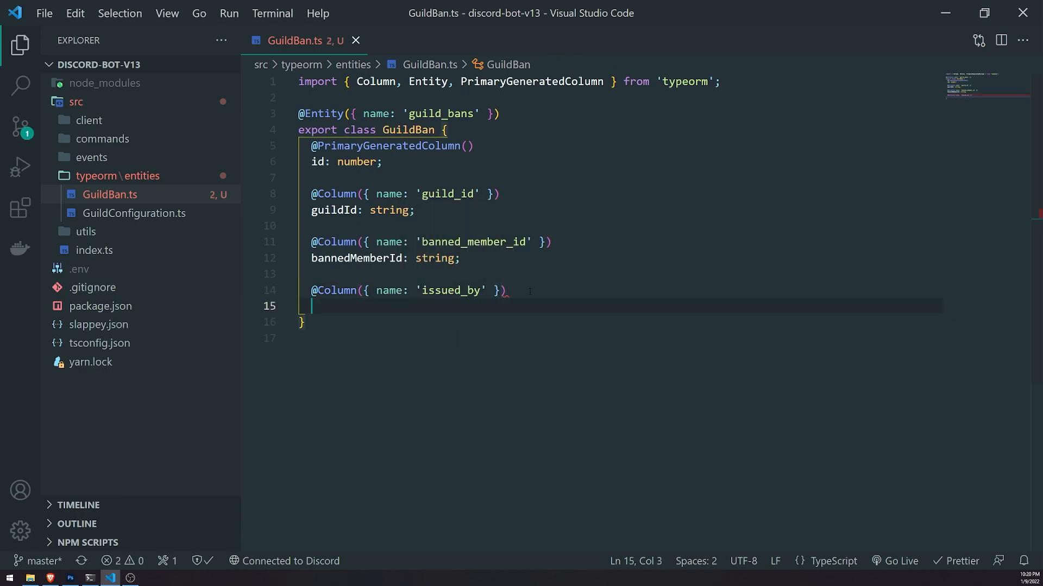
{"action": "type", "text": "issuedBy:"}
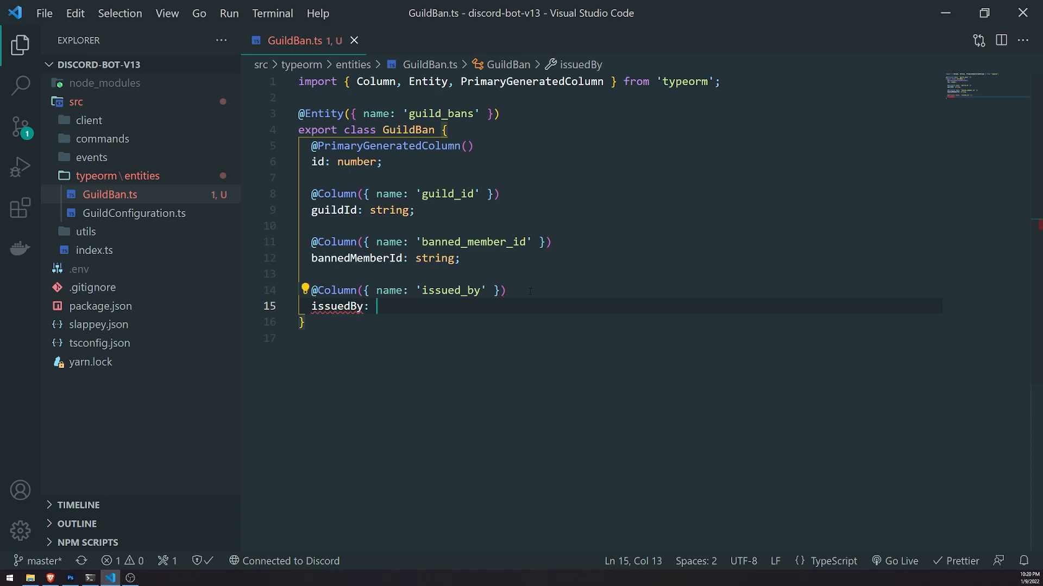
{"action": "type", "text": "string;"}
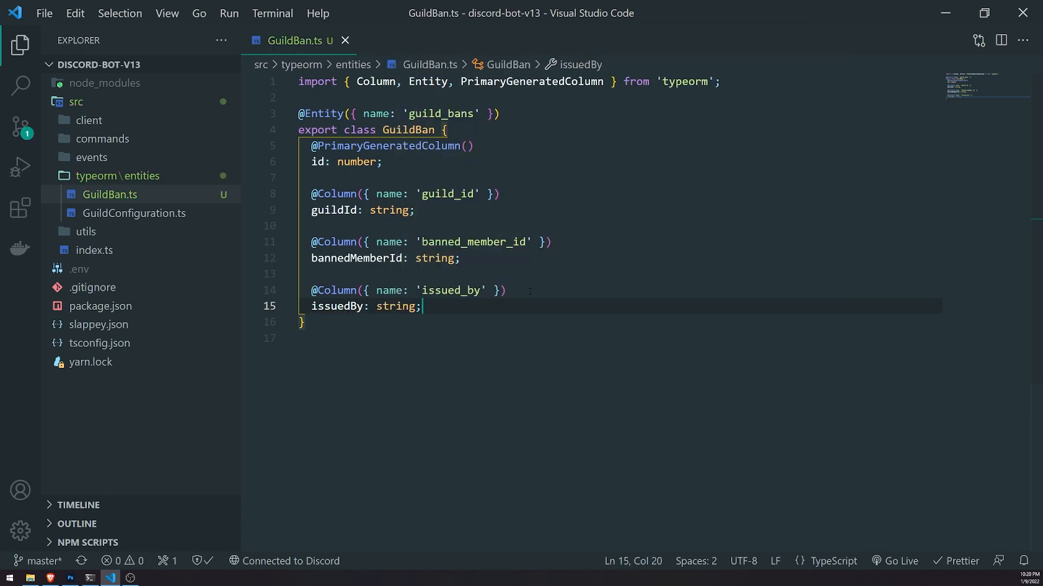
{"action": "type", "text": "@"}
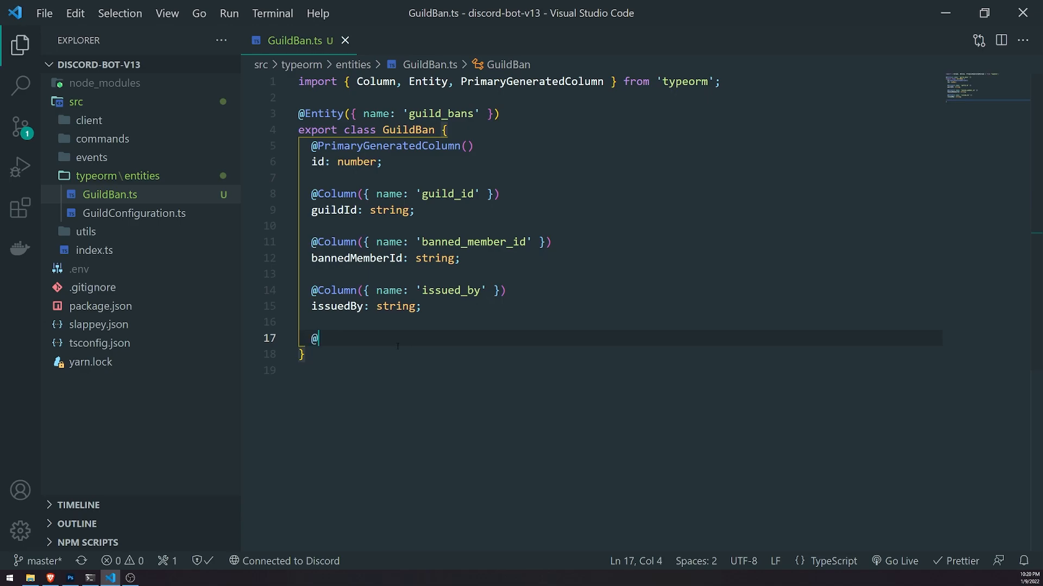
{"action": "type", "text": "Column()"}
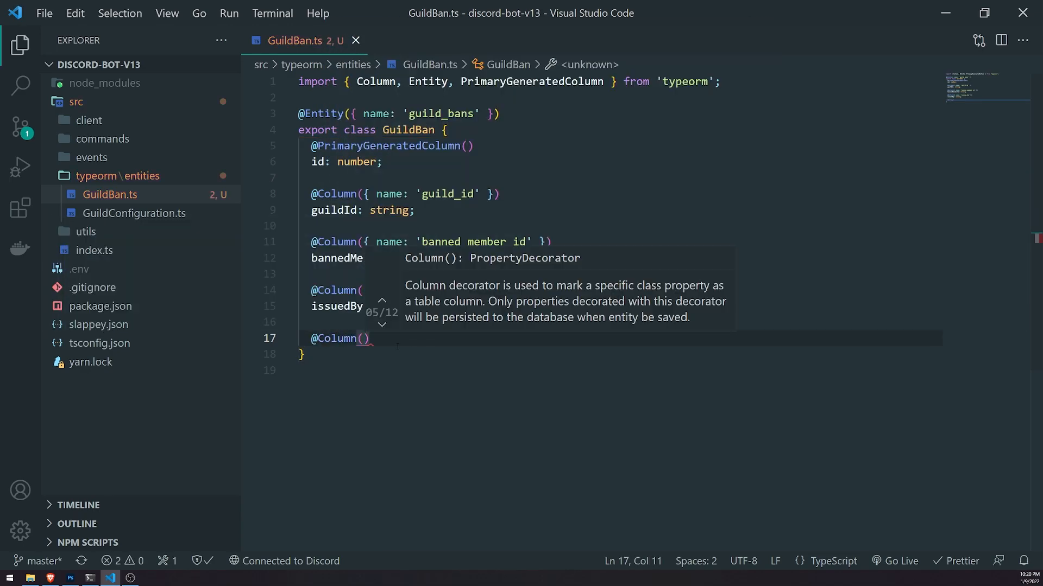
{"action": "key", "text": "enter"}
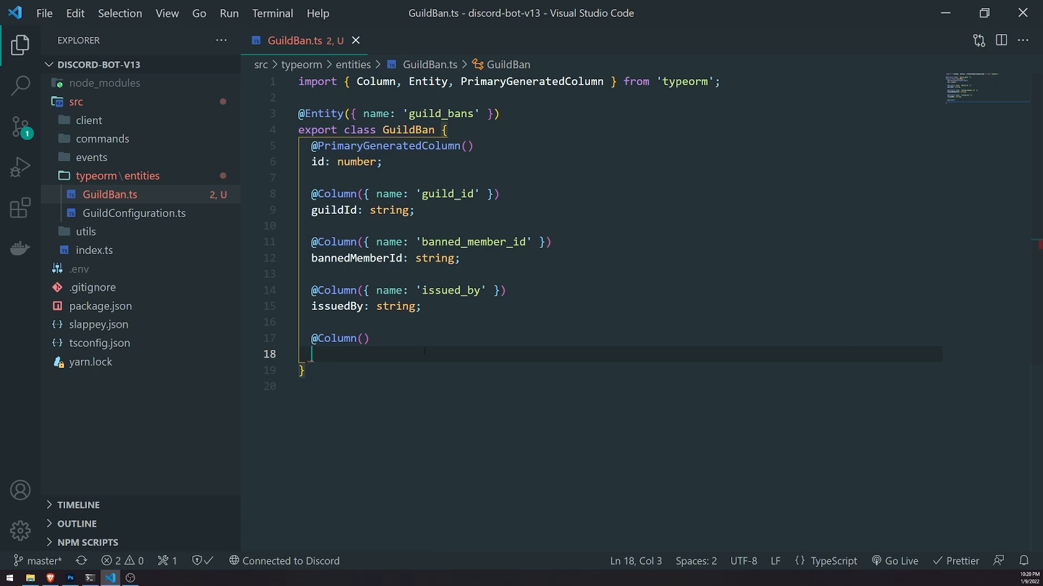
{"action": "type", "text": "reason>"}
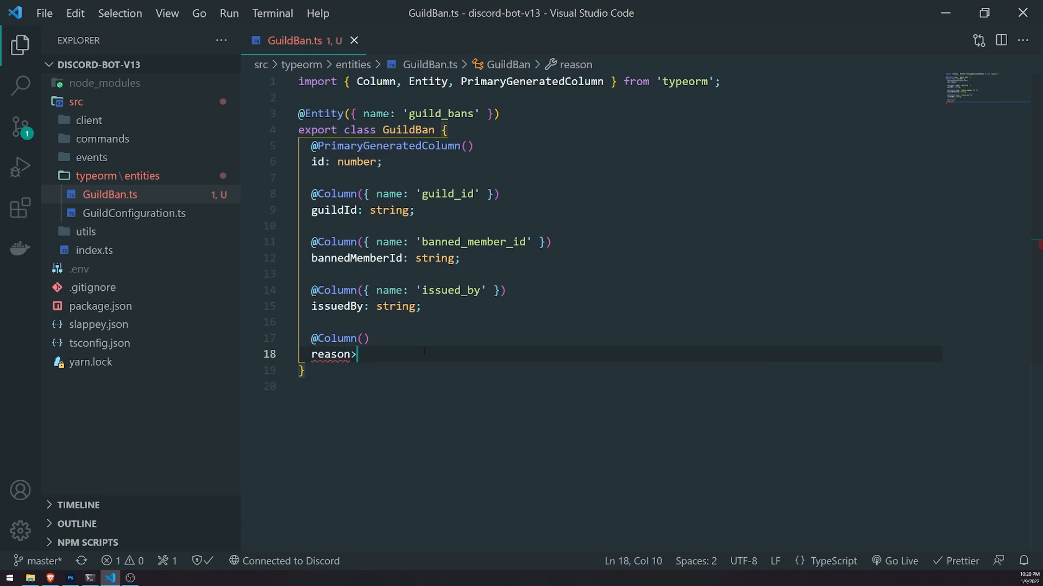
{"action": "type", "text": "?: string;"}
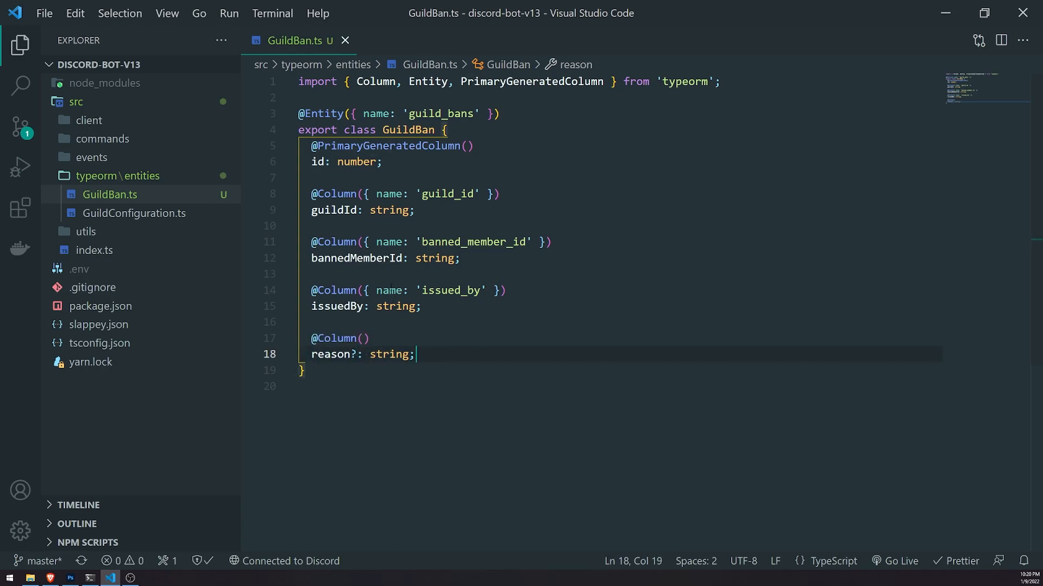
{"action": "mouse_move", "coordinate": [482, 350]}
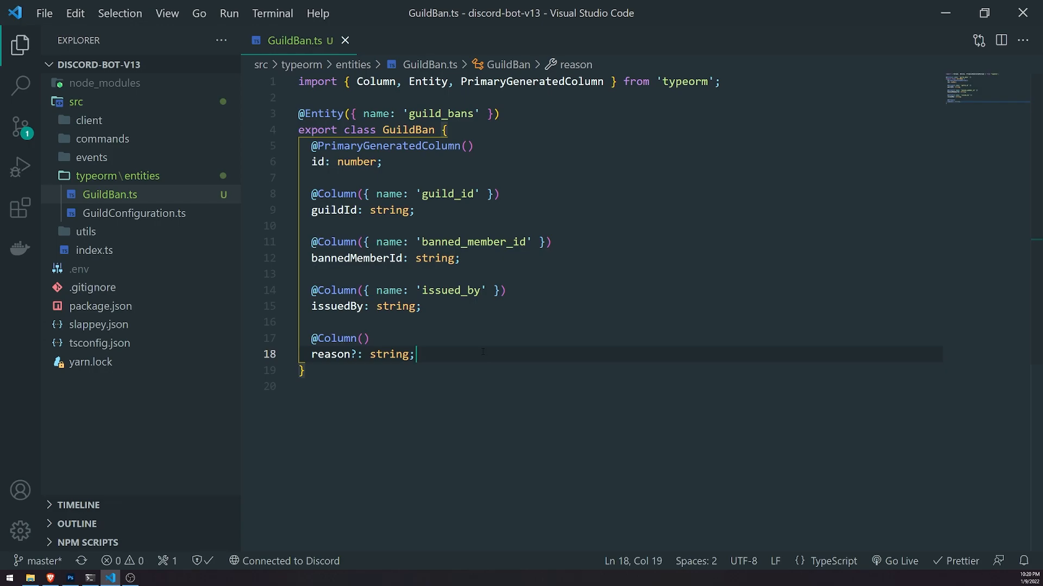
Add a final issuedOn: Date column mapped to 'issued_on'.
{"action": "key", "text": "Enter"}
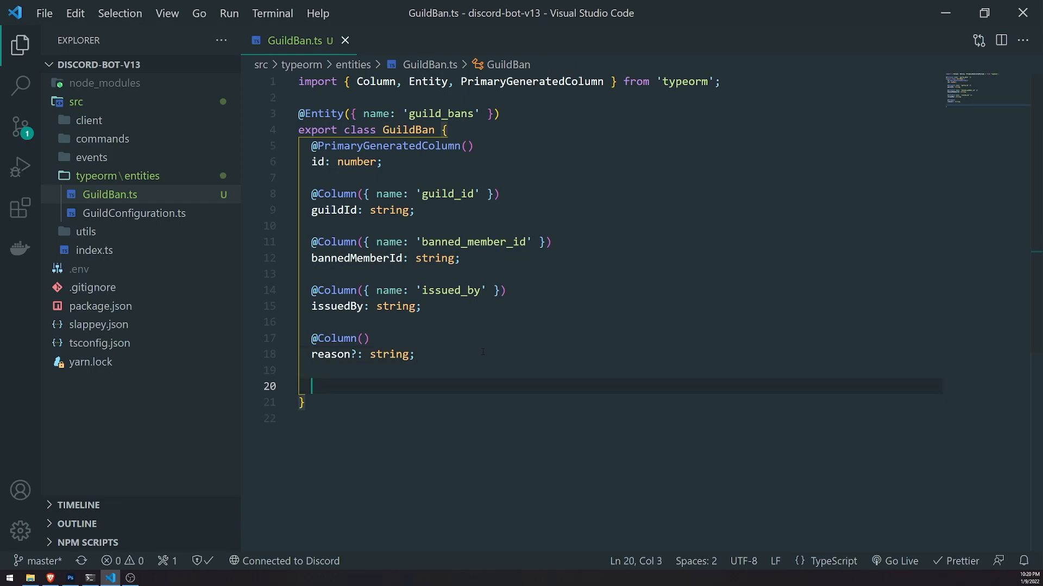
{"action": "type", "text": "@Column()"}
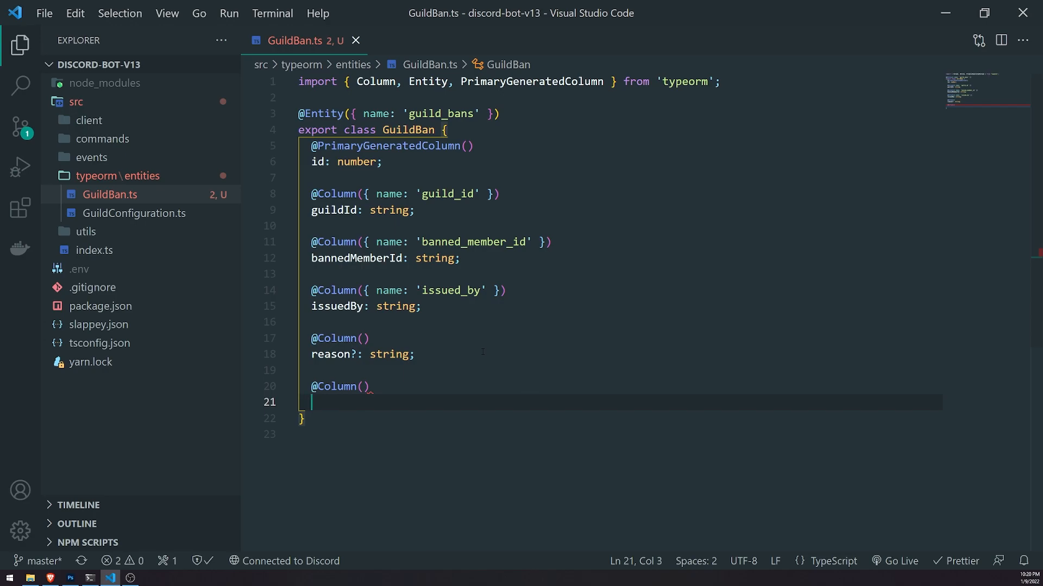
{"action": "type", "text": "issuedDat"}
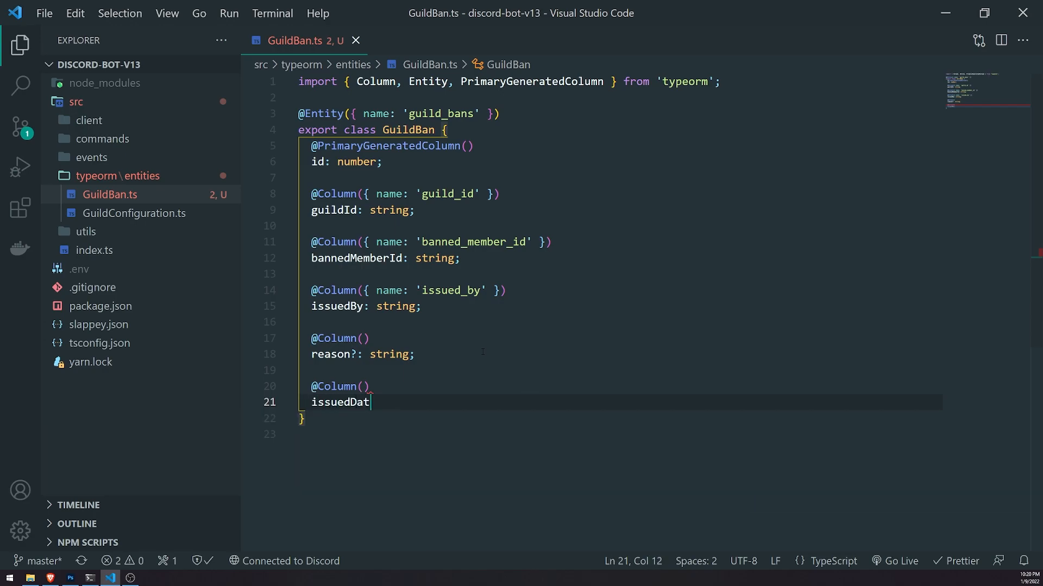
{"action": "type", "text": "e"}
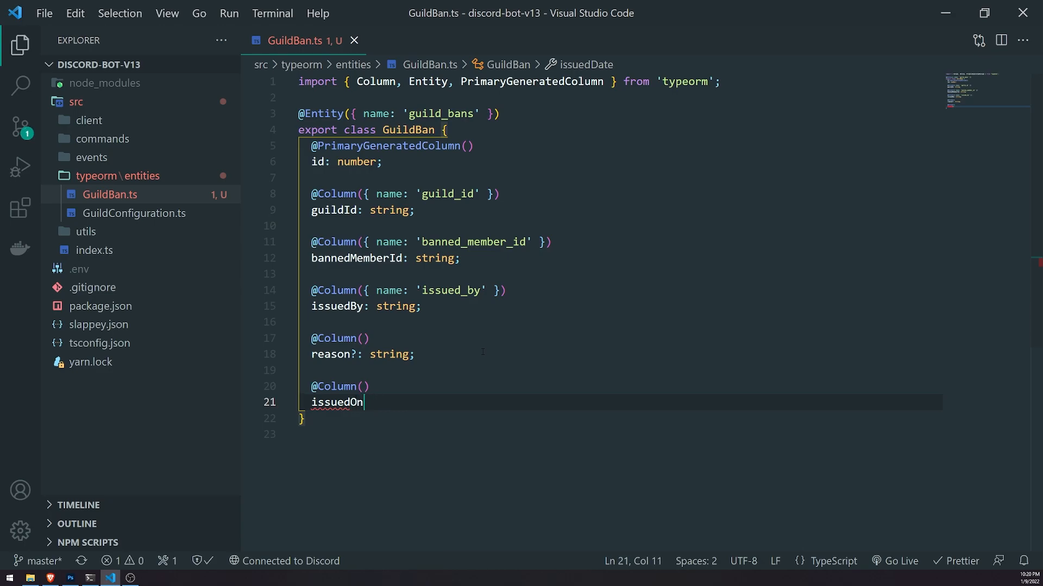
{"action": "type", "text": ":"}
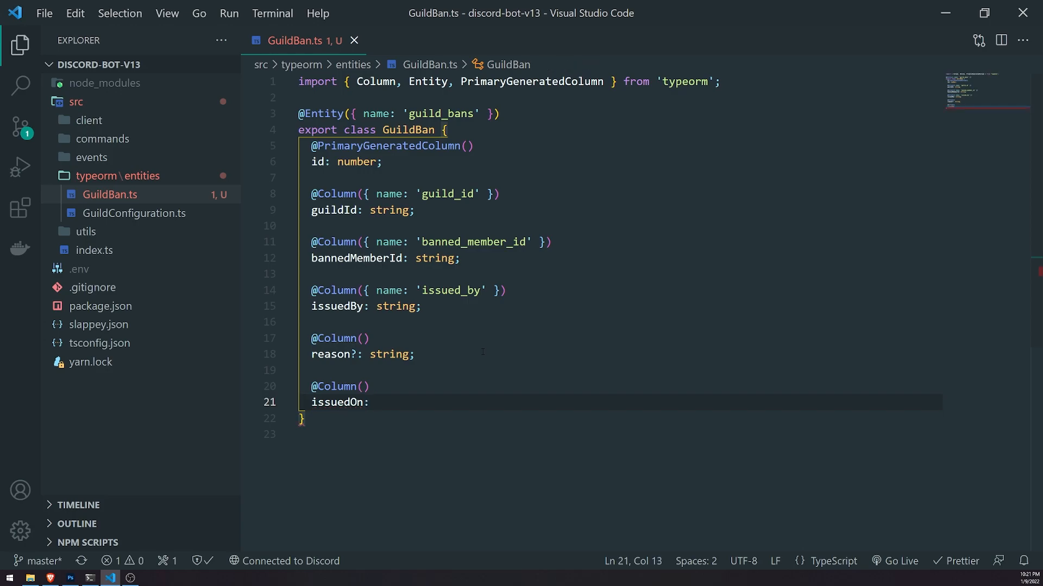
{"action": "type", "text": "Date;"}
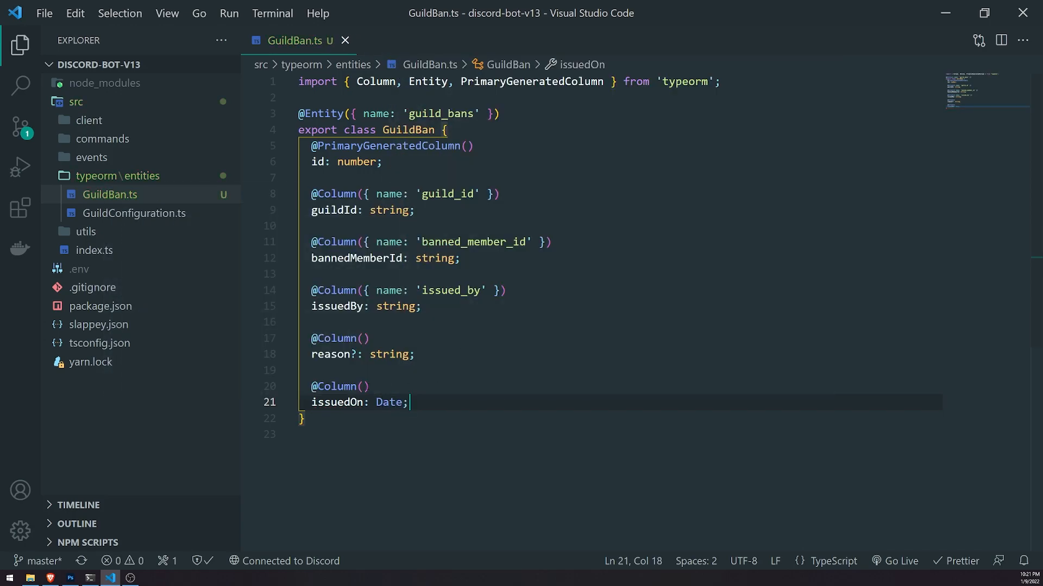
{"action": "type", "text": "name: 'issued_on' }"}
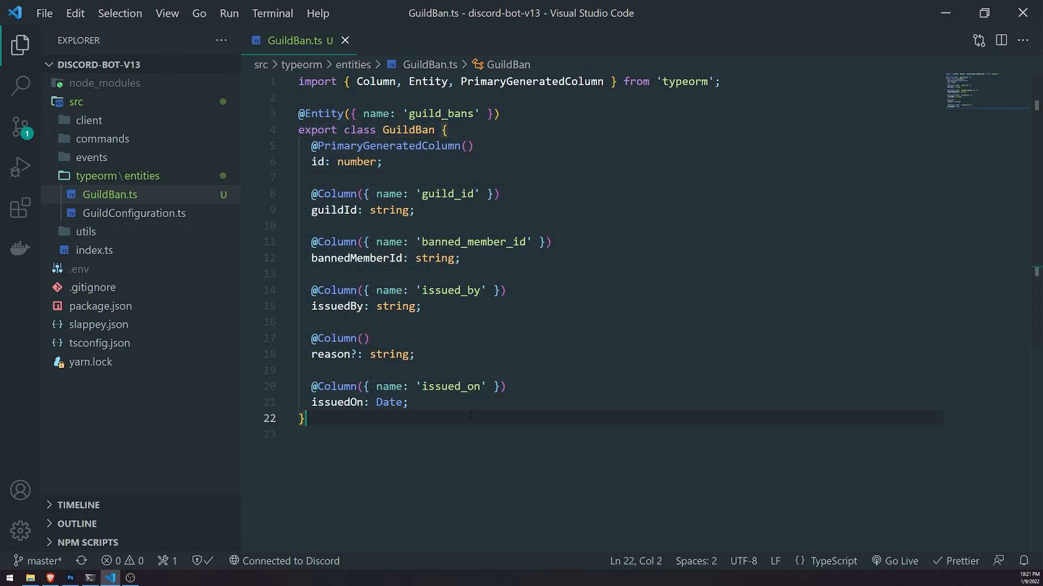
{"action": "left_click", "coordinate": [420, 306]}
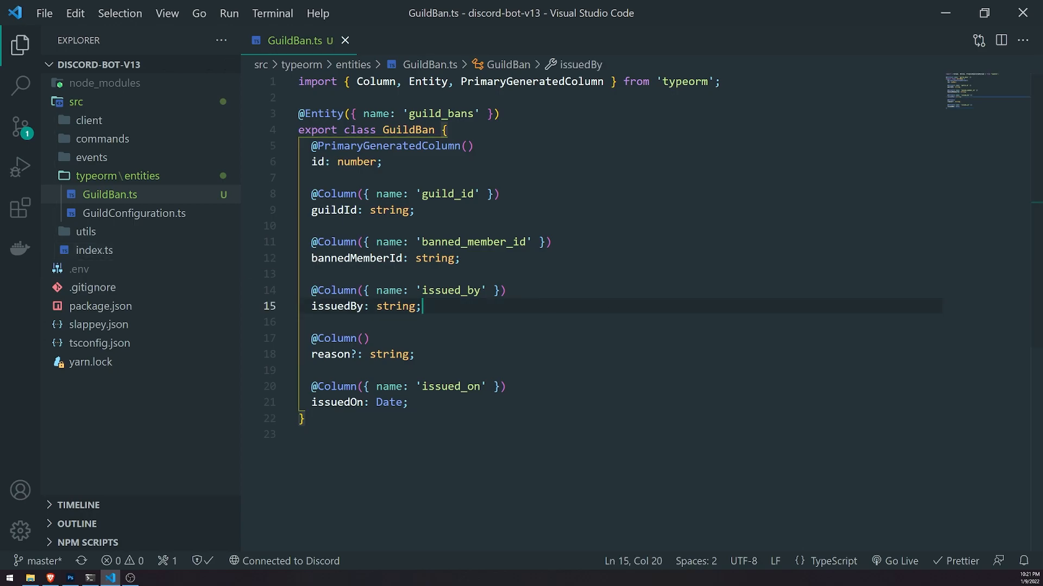
{"action": "left_click", "coordinate": [94, 249]}
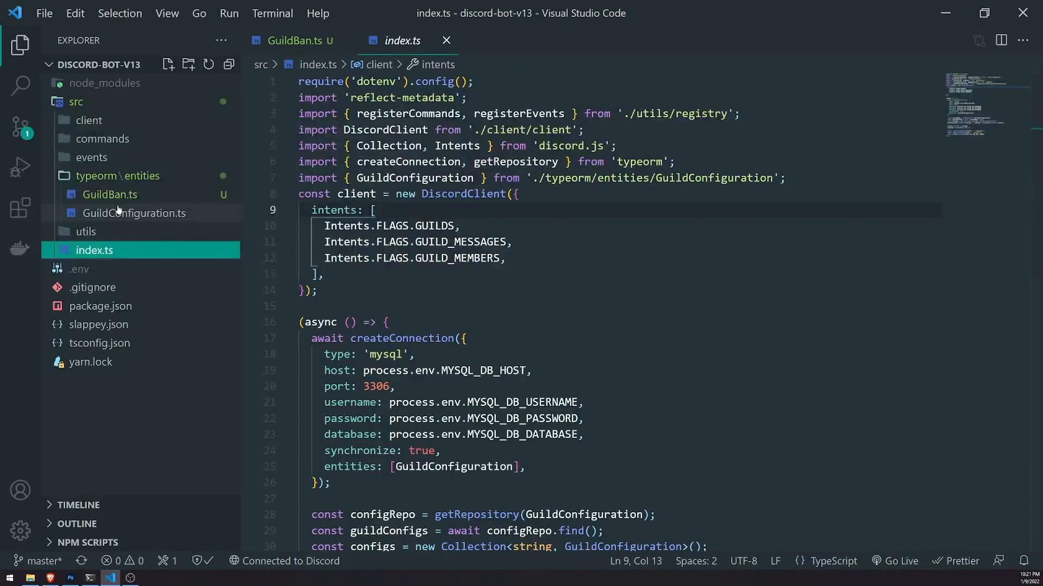
{"action": "mouse_move", "coordinate": [109, 194]}
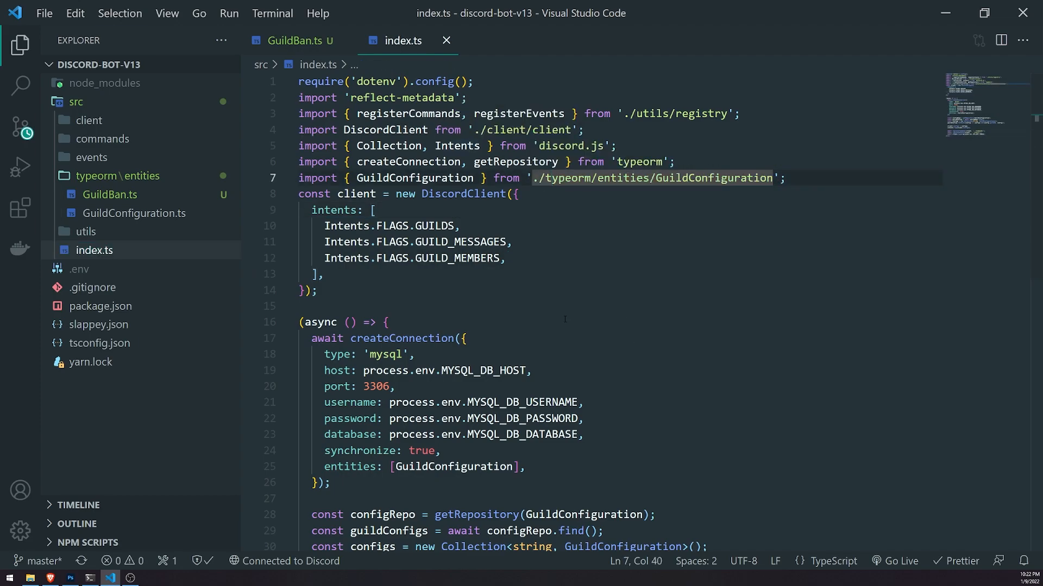
{"action": "scroll", "scroll_direction": "down", "scroll_amount": 3}
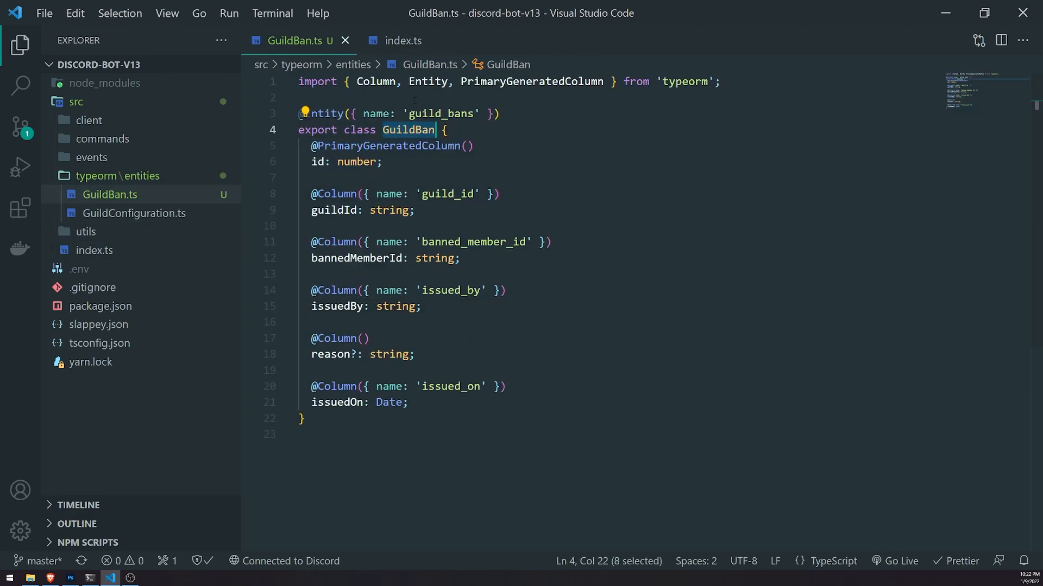
{"action": "left_click", "coordinate": [402, 41]}
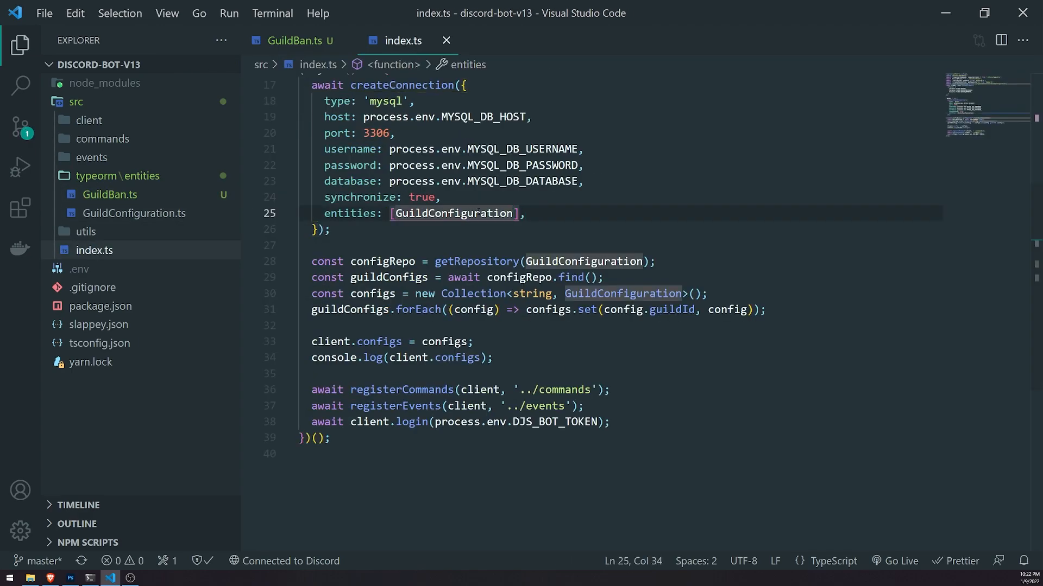
{"action": "type", "text": ", GuildBan"}
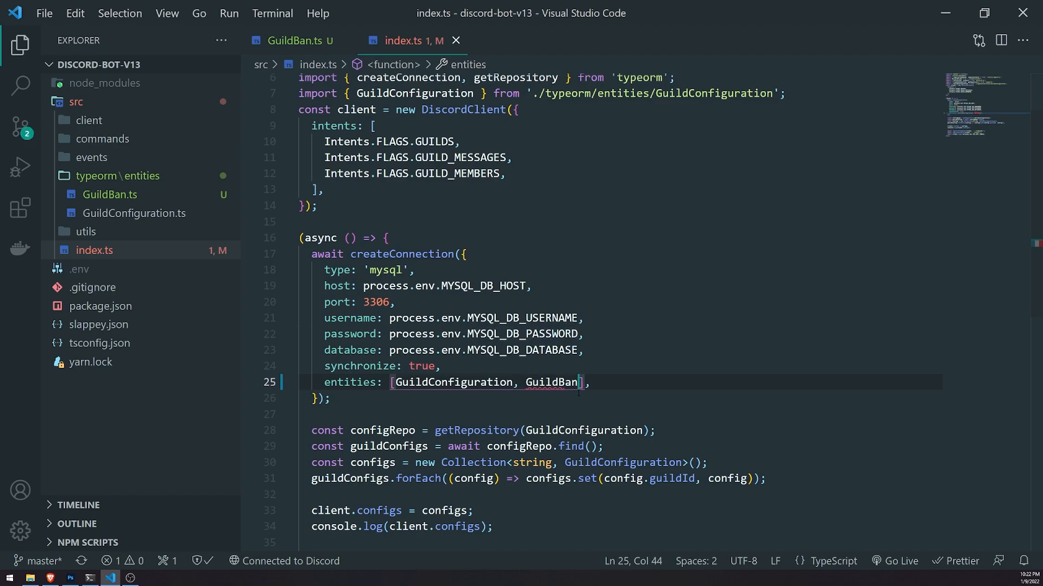
{"action": "key", "text": "Backspace"}
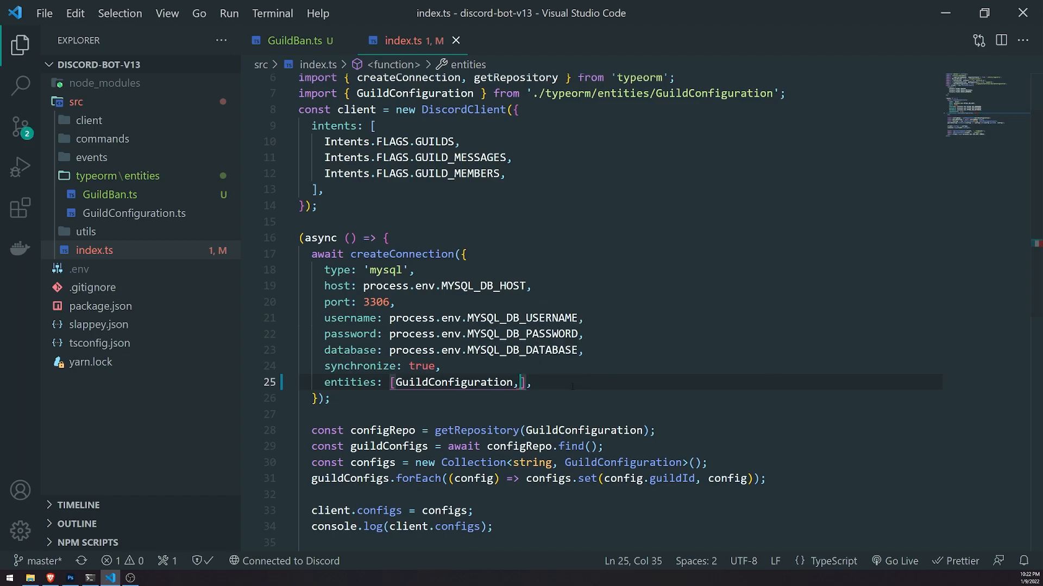
{"action": "key", "text": "Backspace"}
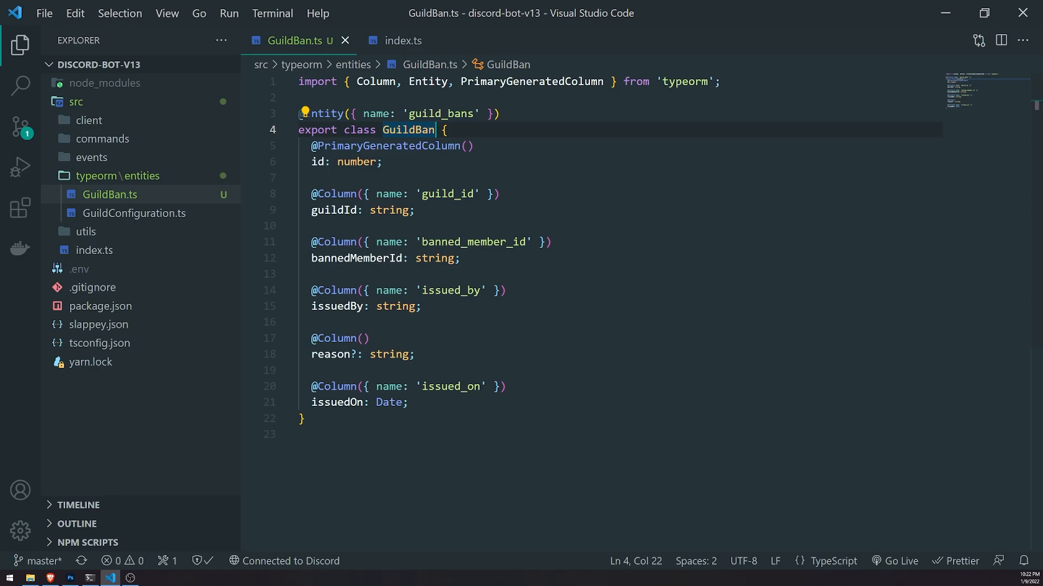
Rename the class and its file to GuildBanLog, then view index.ts.
{"action": "key", "text": "Backspace"}
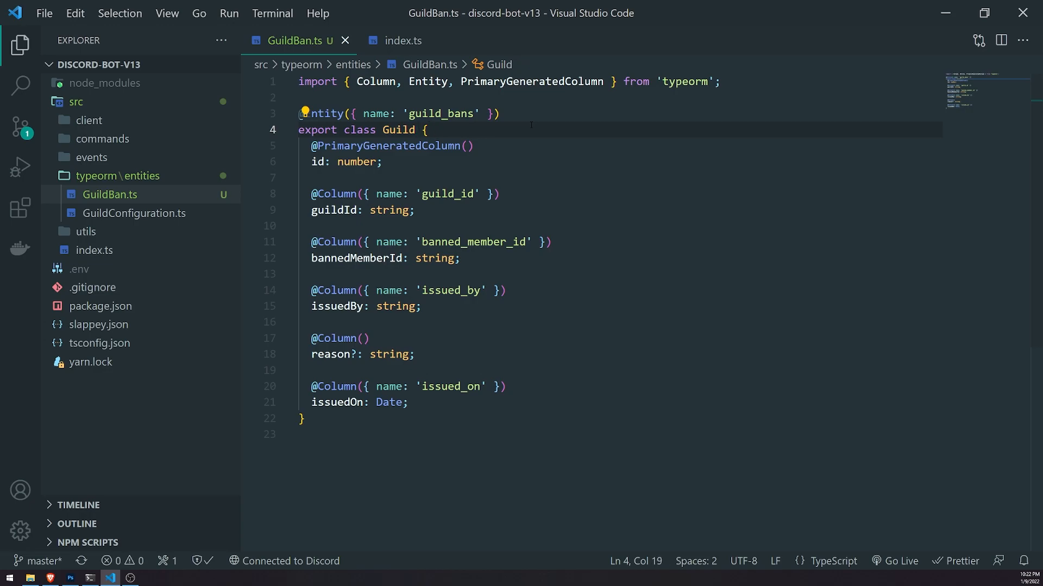
{"action": "key", "text": "Backspace"}
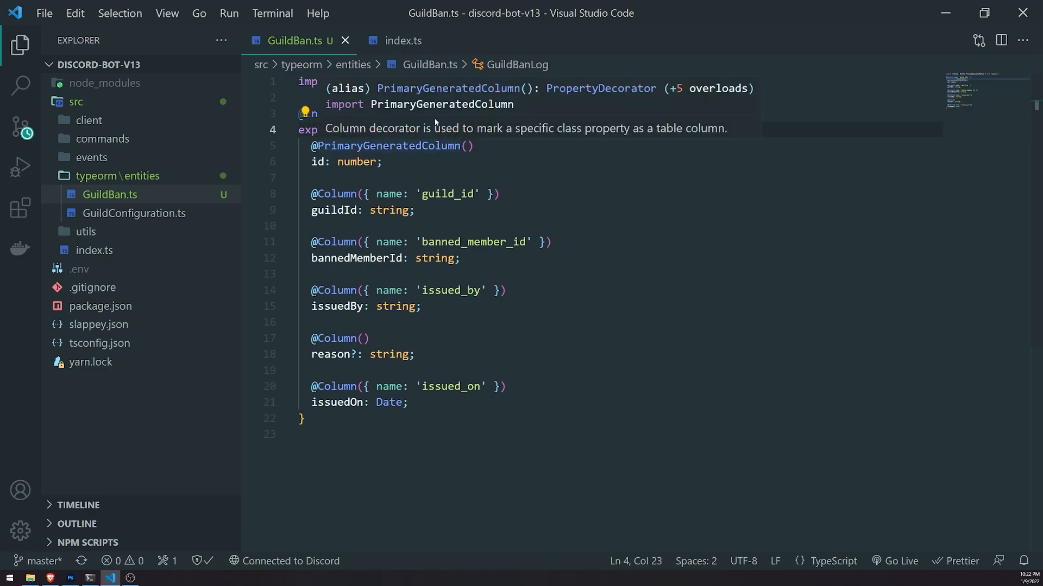
{"action": "right_click", "coordinate": [110, 194]}
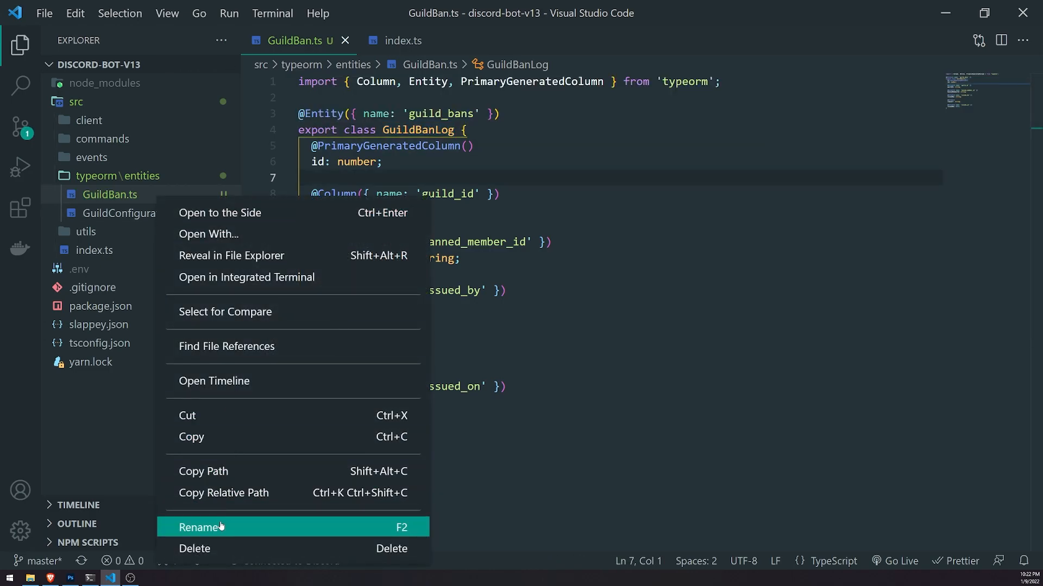
{"action": "left_click", "coordinate": [205, 527]}
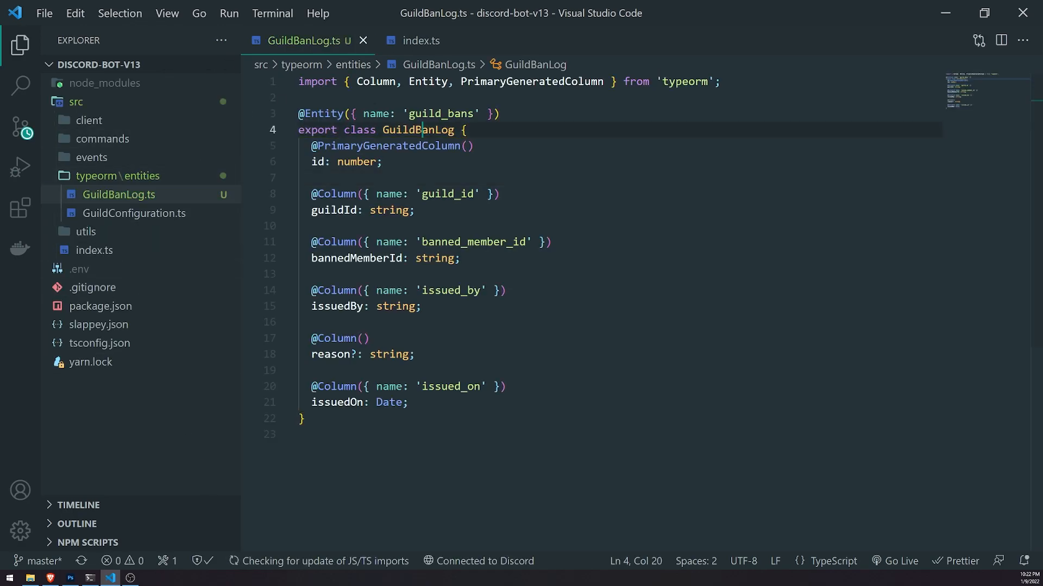
{"action": "double_click", "coordinate": [418, 129]}
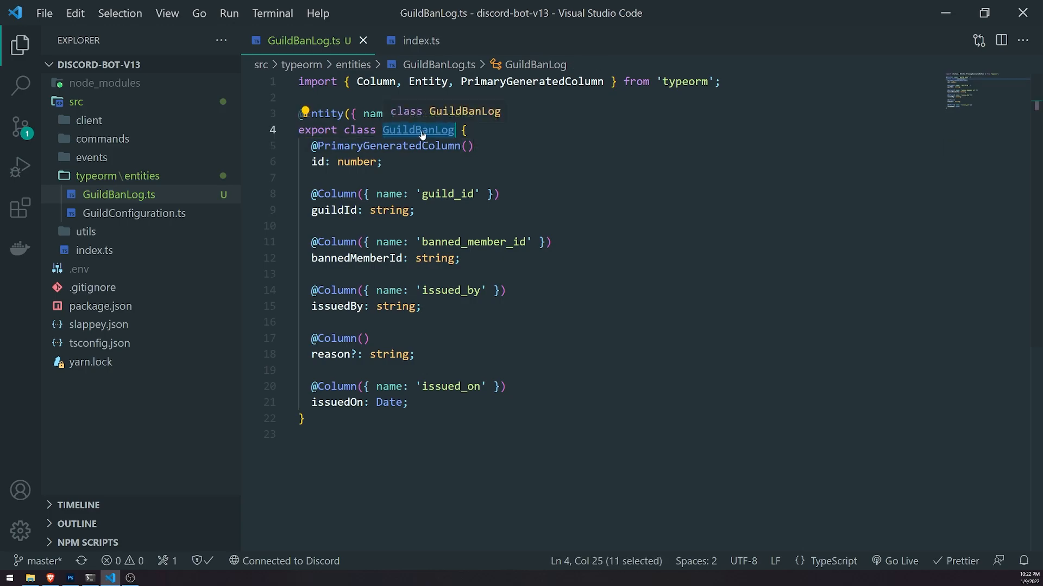
{"action": "left_click", "coordinate": [95, 249]}
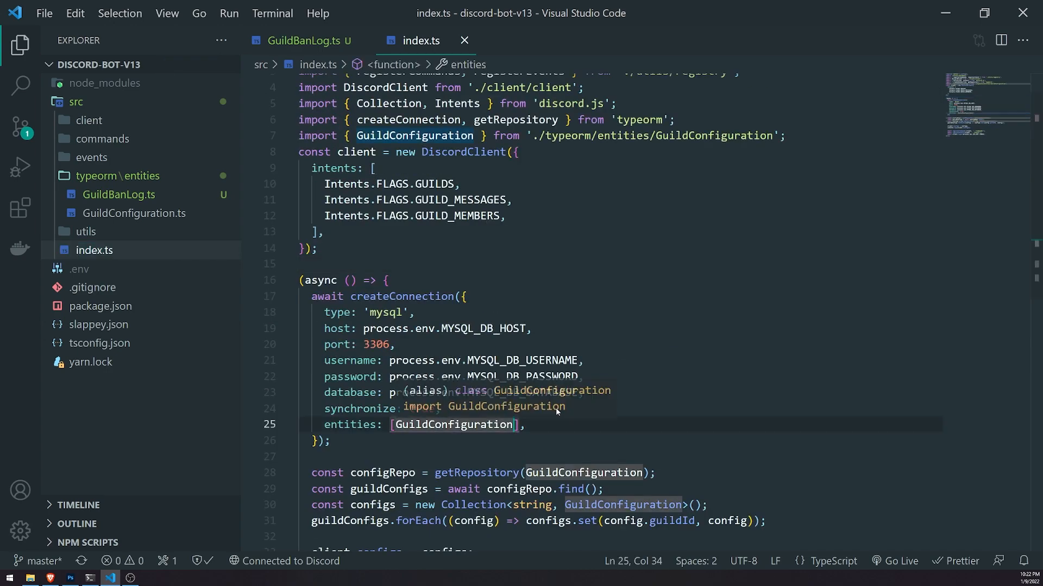
Add GuildBanLog after GuildConfiguration in index.ts's entities array, auto-importing the class.
{"action": "type", "text": ", GuildBNa"}
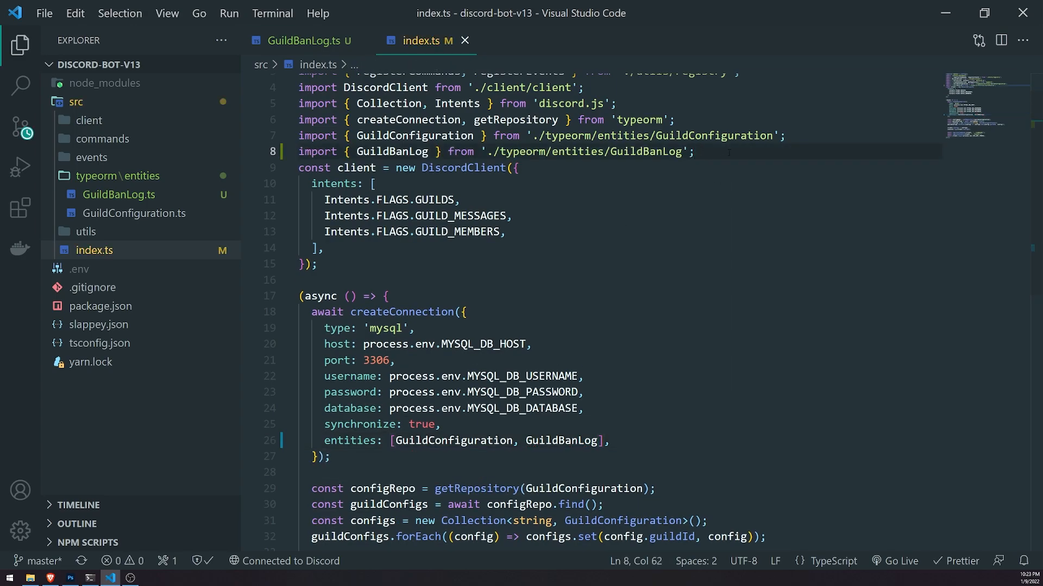
{"action": "scroll", "scroll_direction": "down", "scroll_amount": 3}
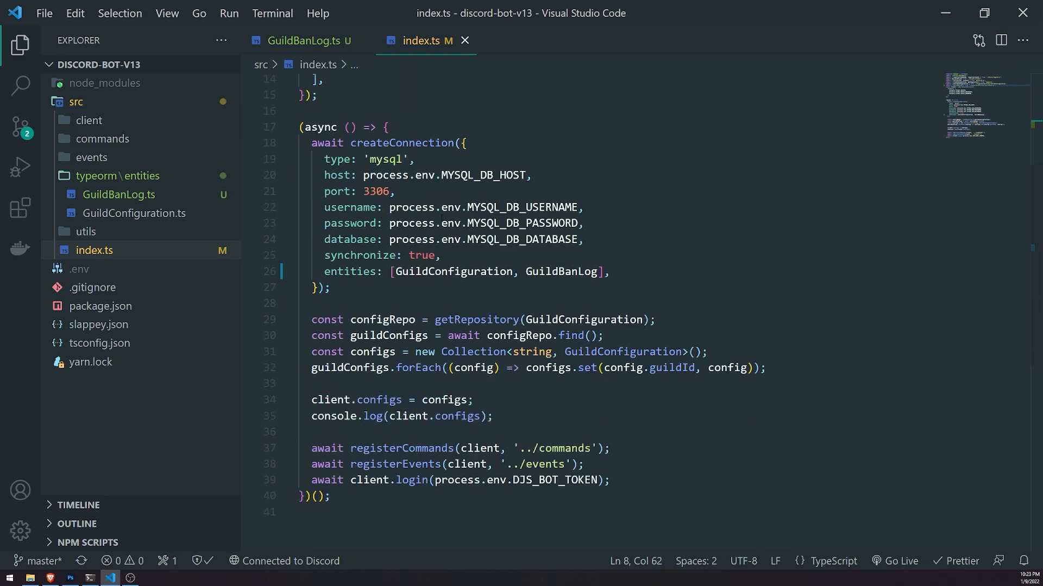
{"action": "double_click", "coordinate": [563, 272]}
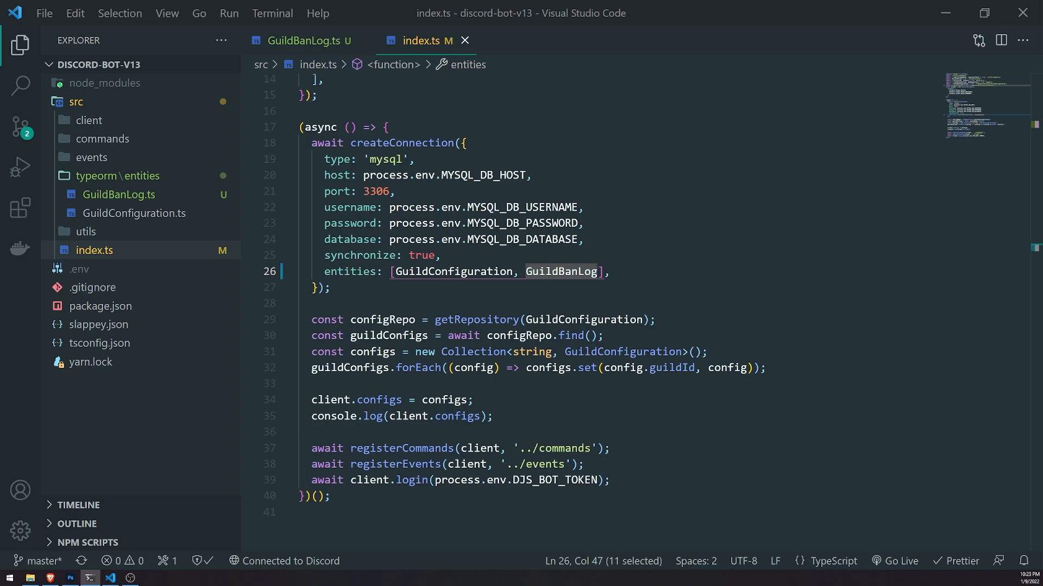
{"action": "left_click", "coordinate": [330, 287]}
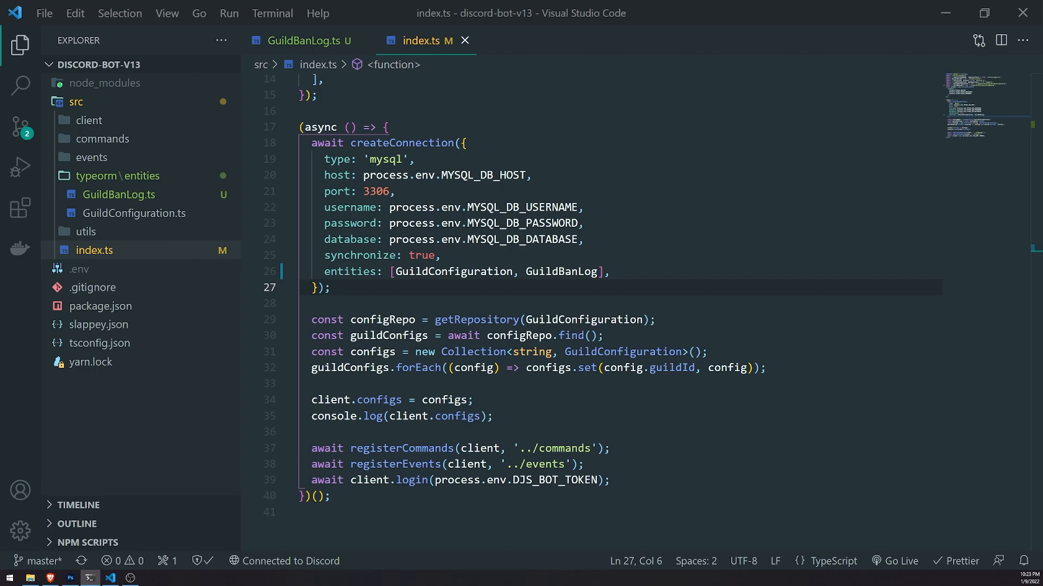
{"action": "left_click", "coordinate": [89, 577]}
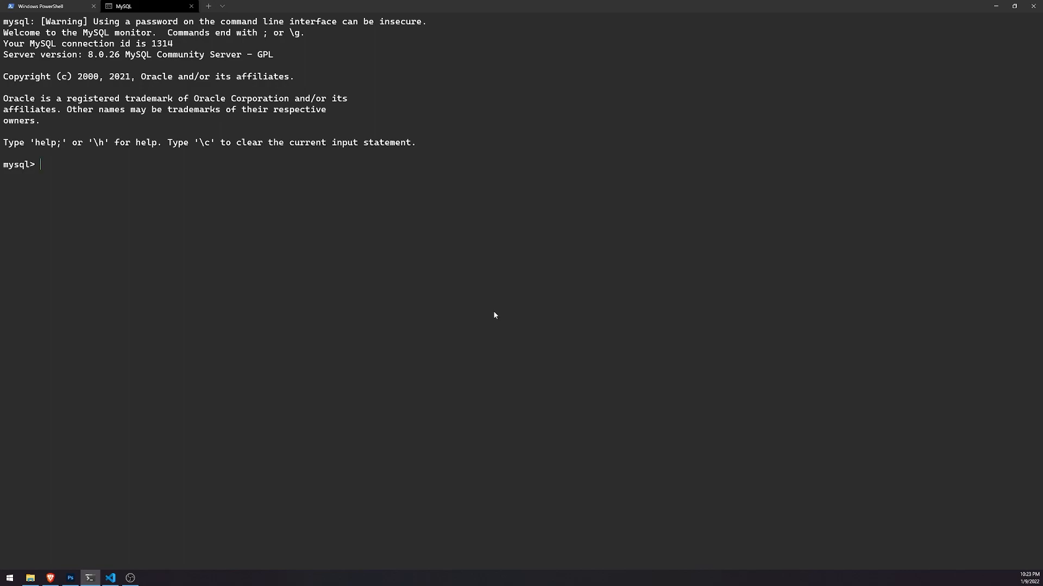
In MySQL, use discord_dashboard, show tables, and describe guild_bans to confirm its six columns.
{"action": "type", "text": "use discord_dashboard;"}
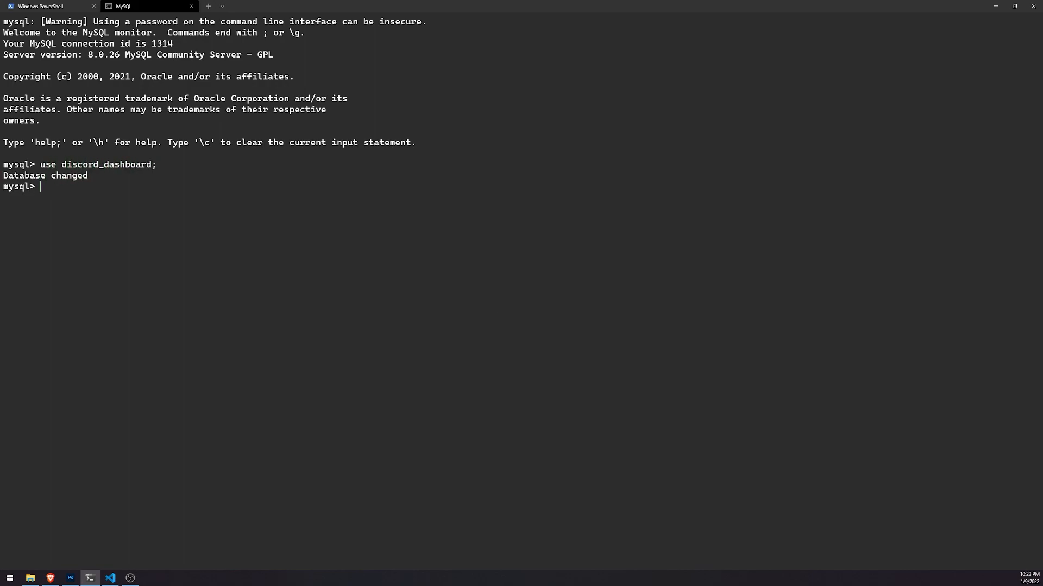
{"action": "type", "text": "SHOW TAB"}
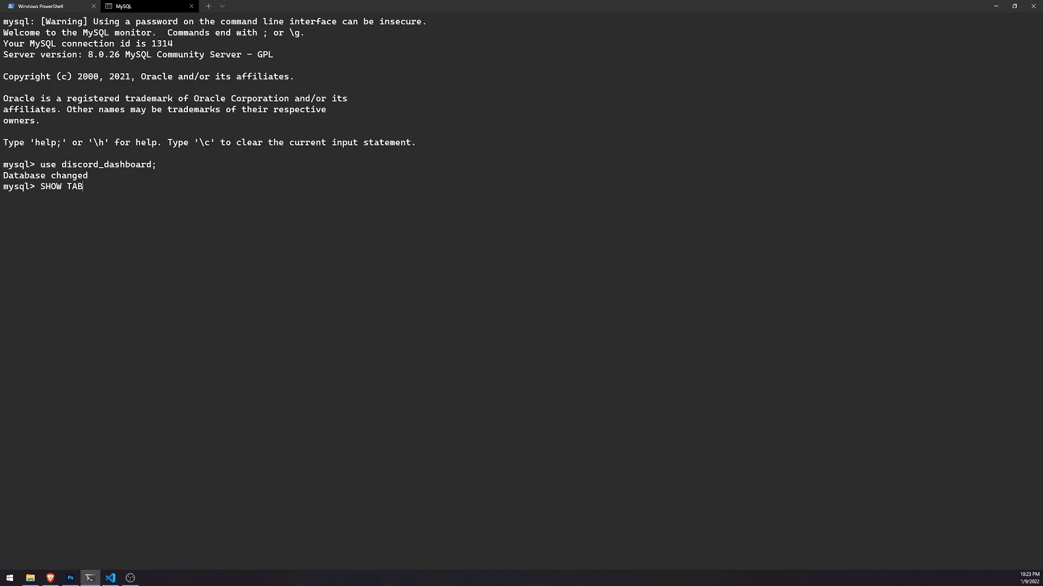
{"action": "key", "text": "Return"}
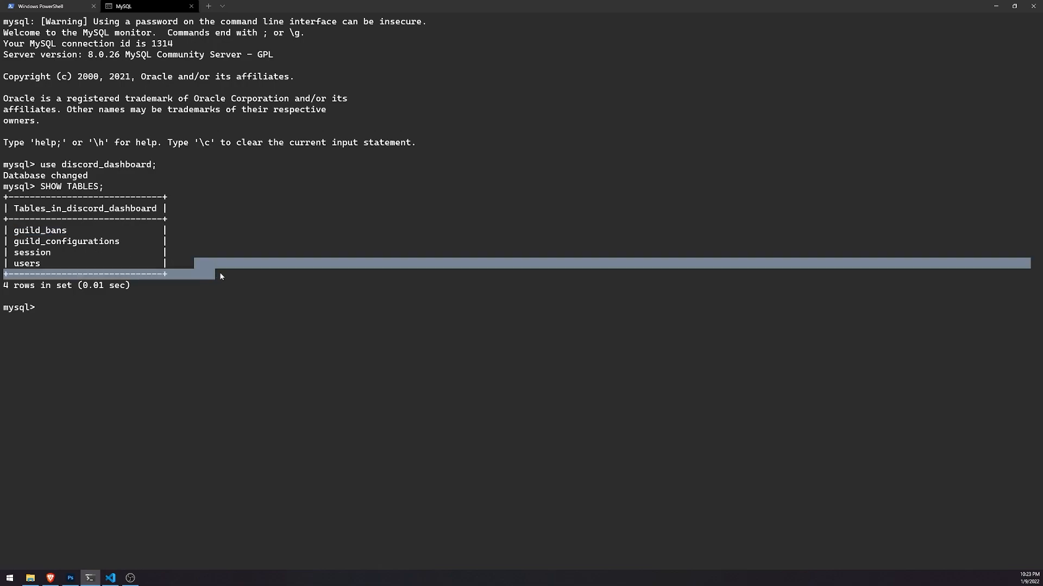
{"action": "type", "text": "SHO"}
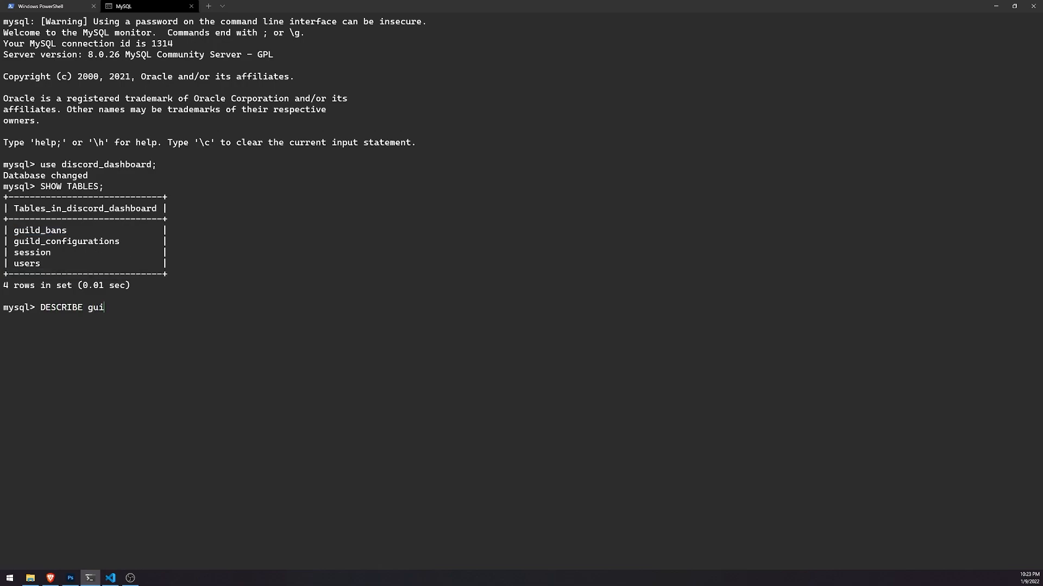
{"action": "key", "text": "Return"}
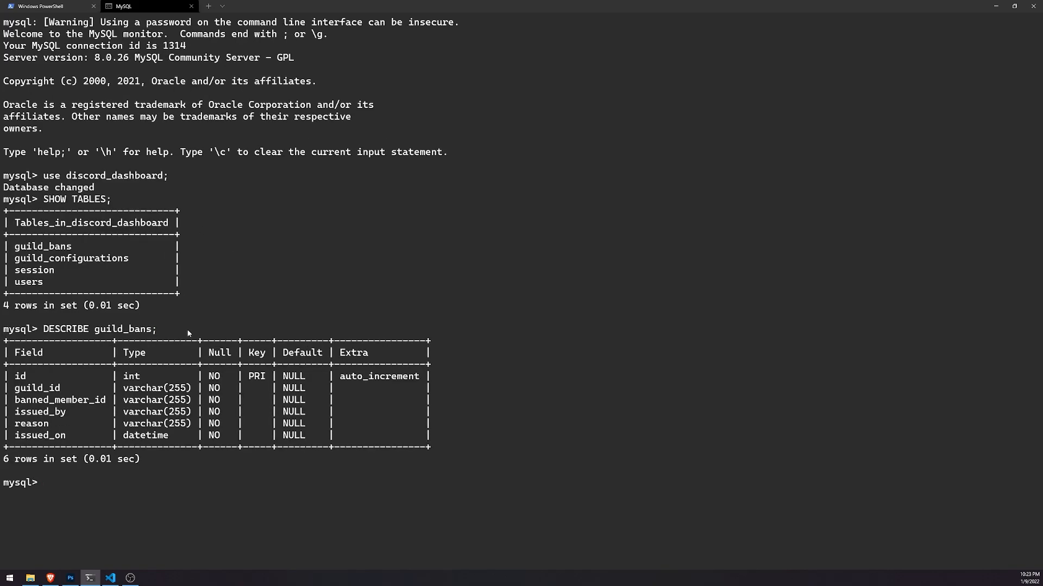
{"action": "left_click", "coordinate": [111, 577]}
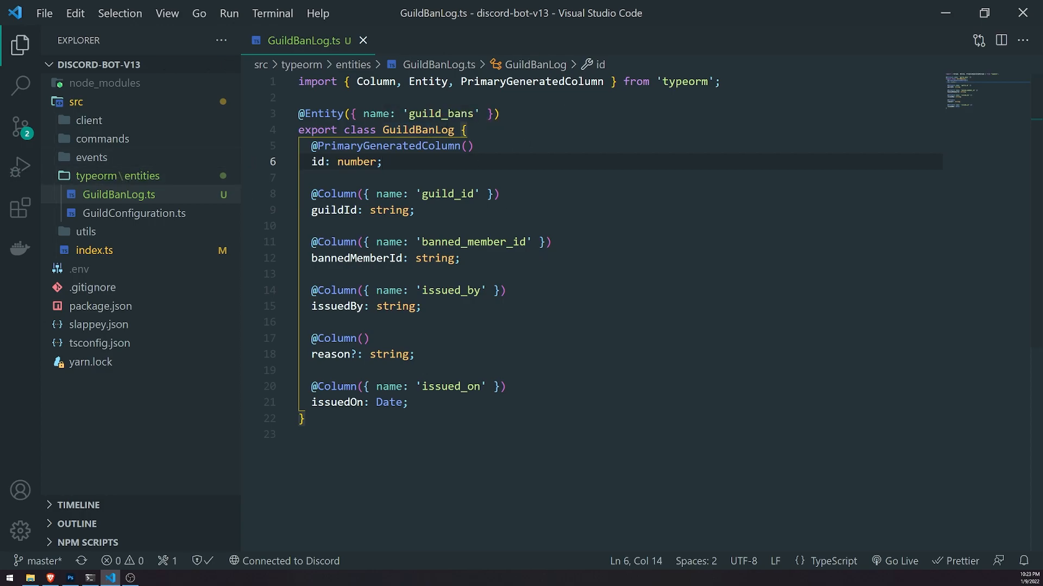
{"action": "mouse_move", "coordinate": [141, 188]}
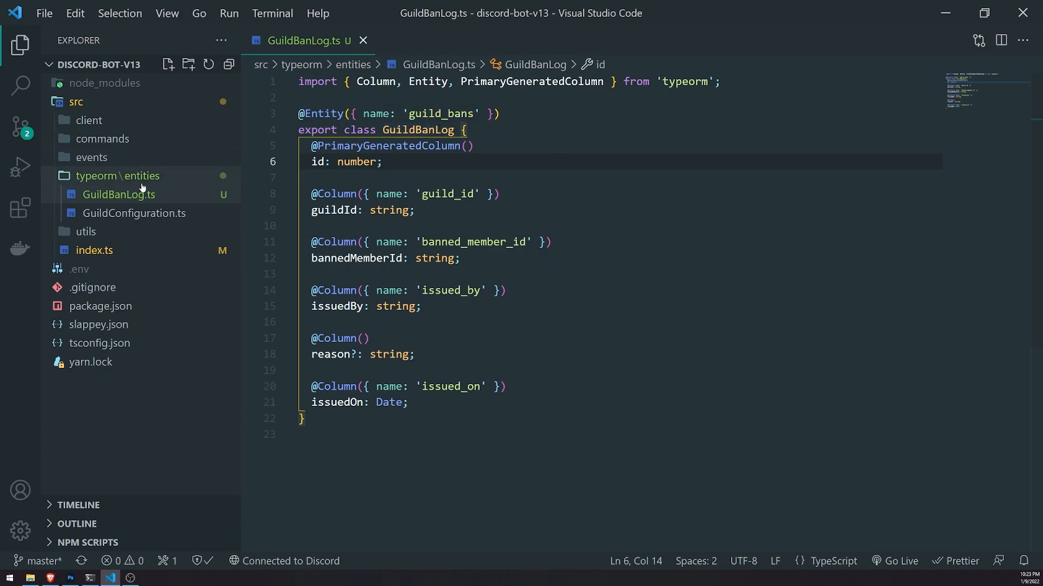
{"action": "left_click", "coordinate": [118, 175]}
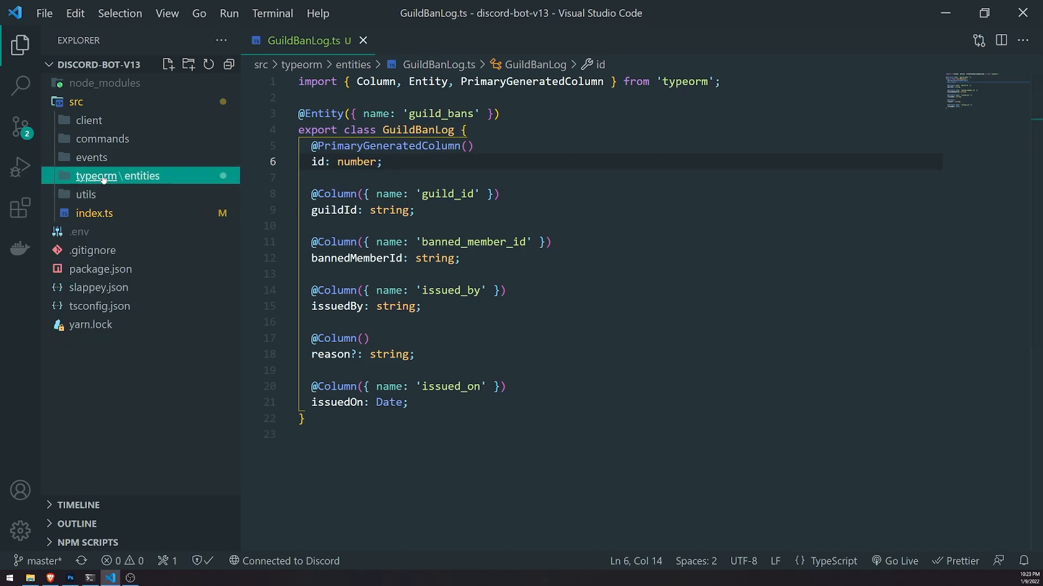
{"action": "left_click", "coordinate": [119, 176]}
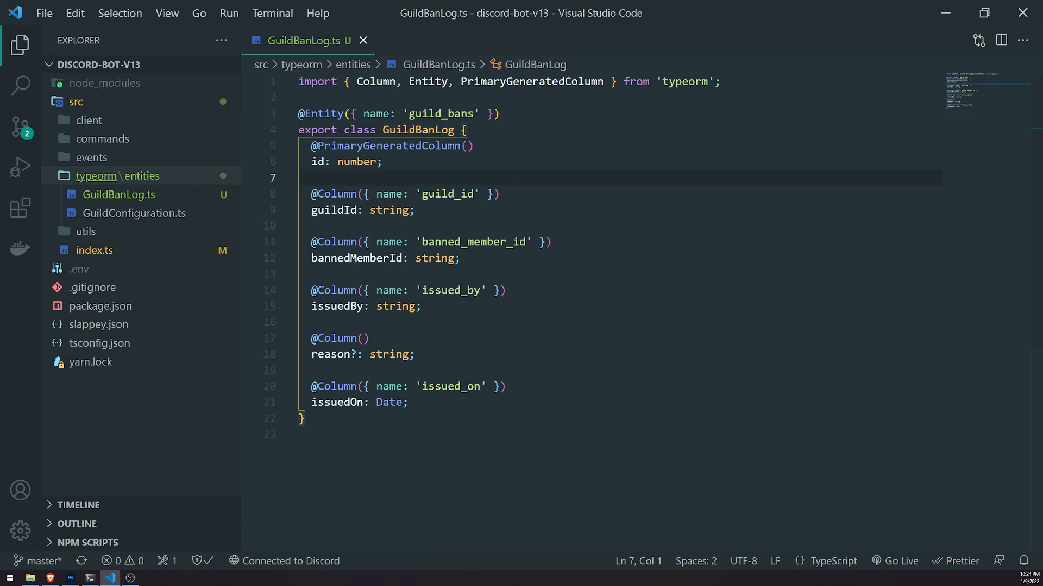
{"action": "double_click", "coordinate": [420, 130]}
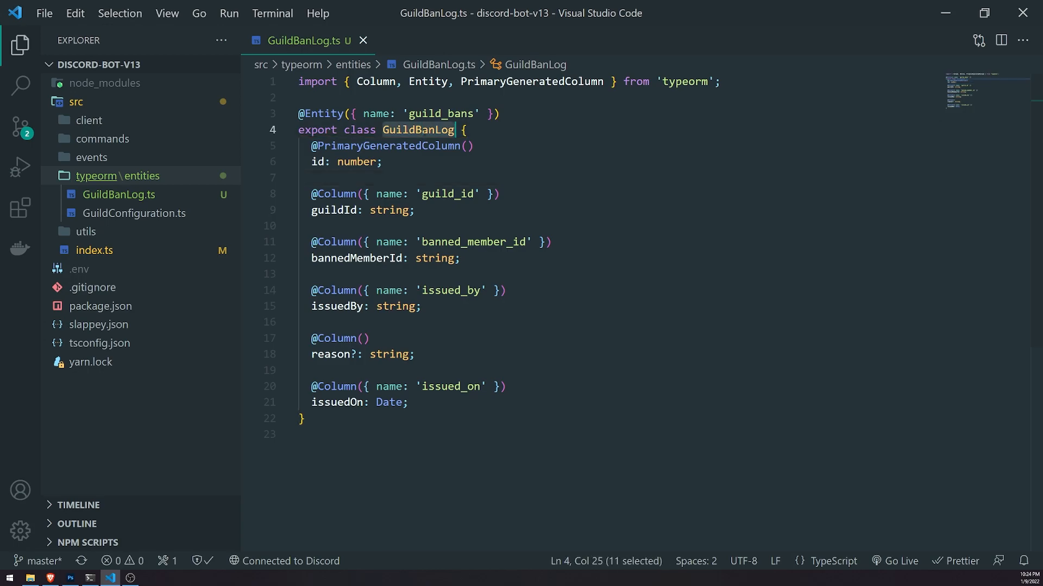